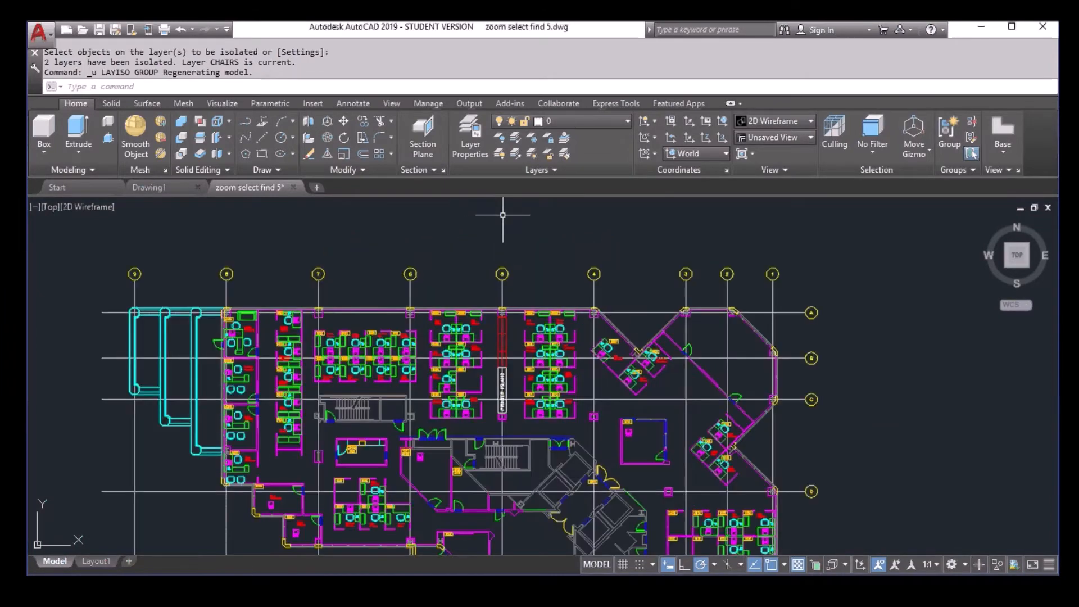
pyautogui.moveTo(515, 138)
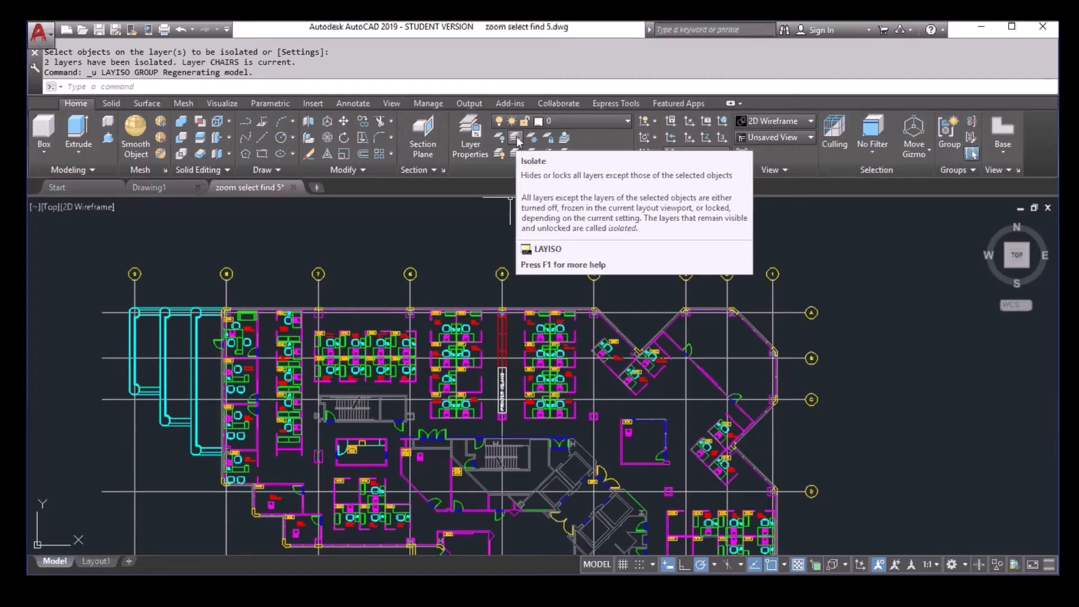
# Step: Isolate the layers of a selected chair so all other layers turn off
pyautogui.click(512, 137)
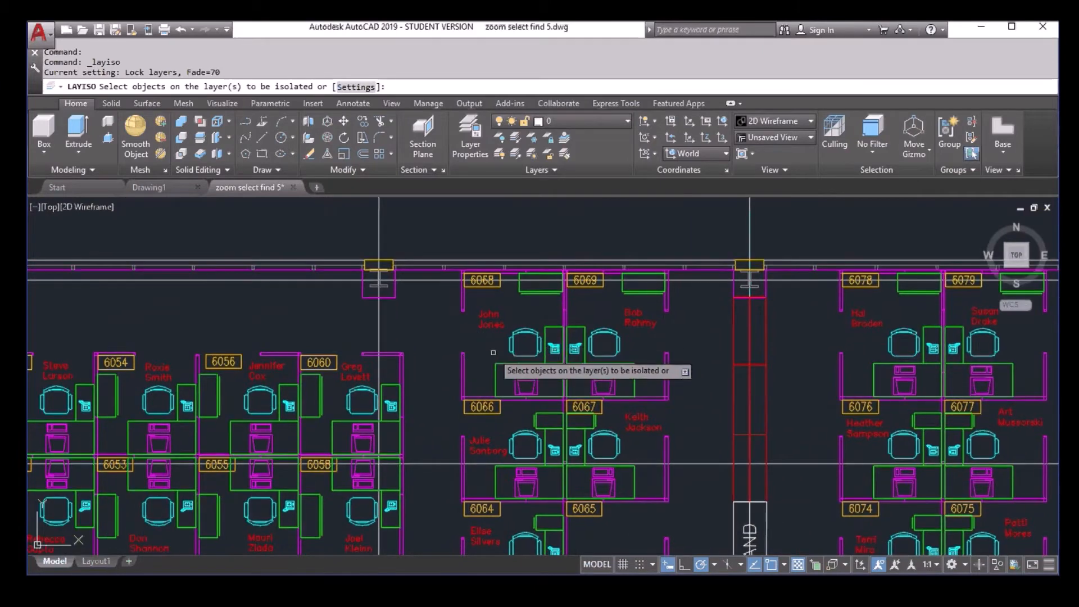
pyautogui.click(525, 346)
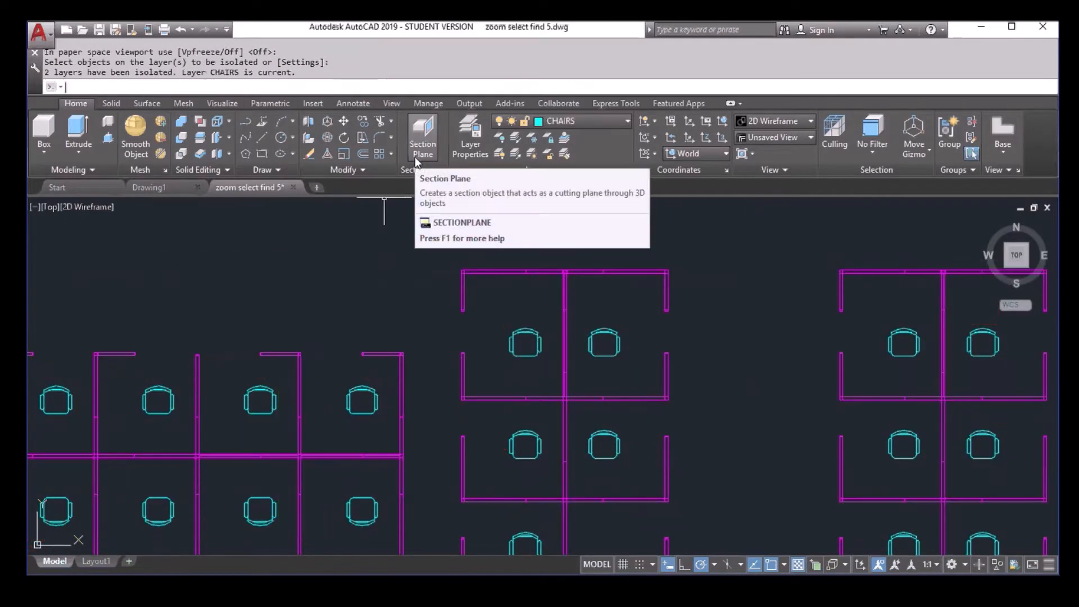
pyautogui.moveTo(726, 375)
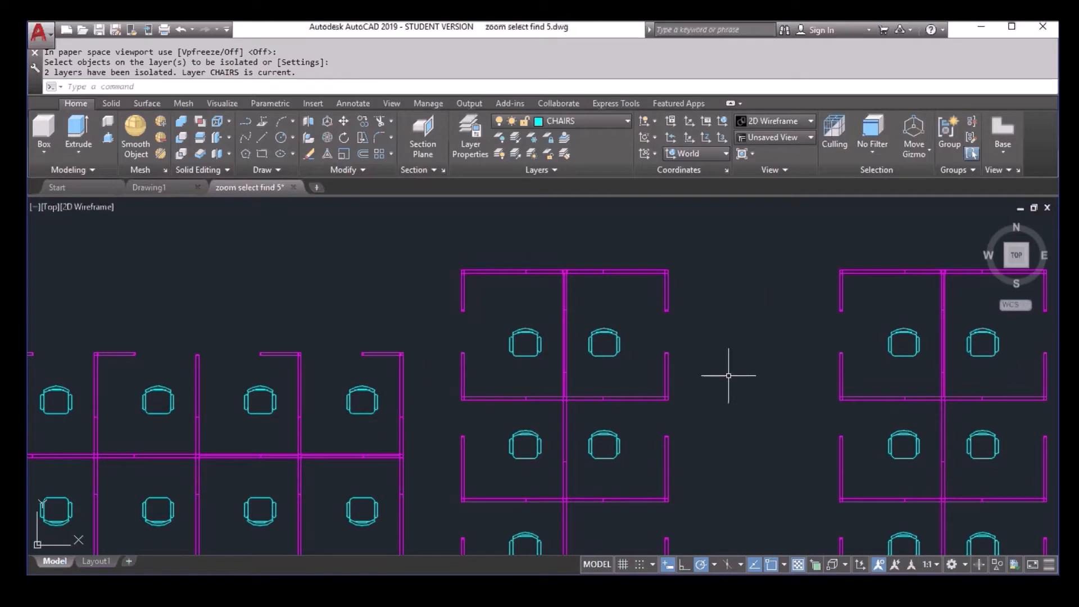
pyautogui.moveTo(715, 373)
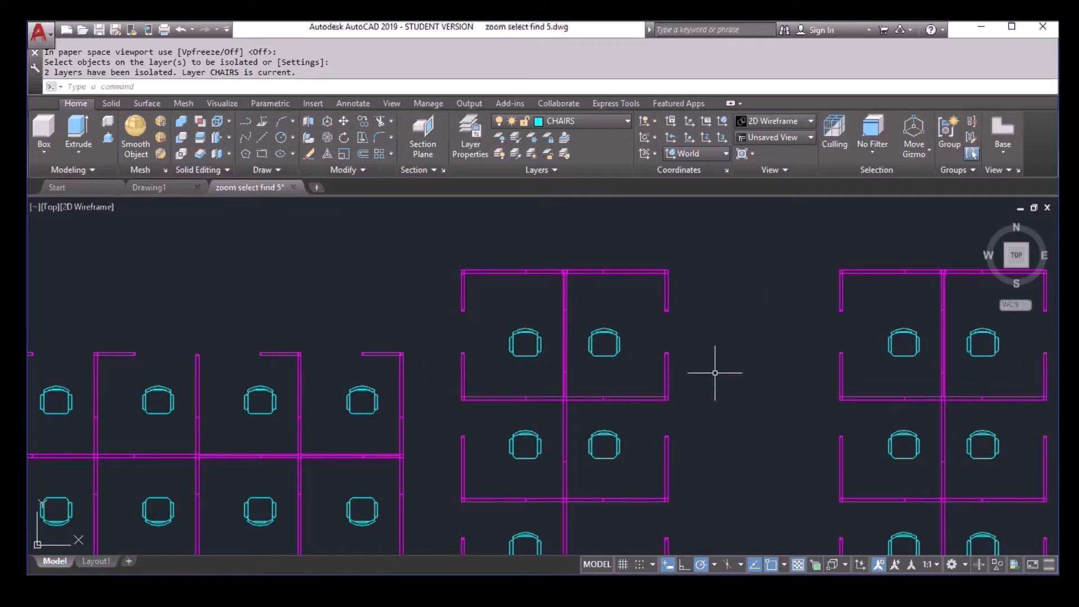
pyautogui.moveTo(607, 351)
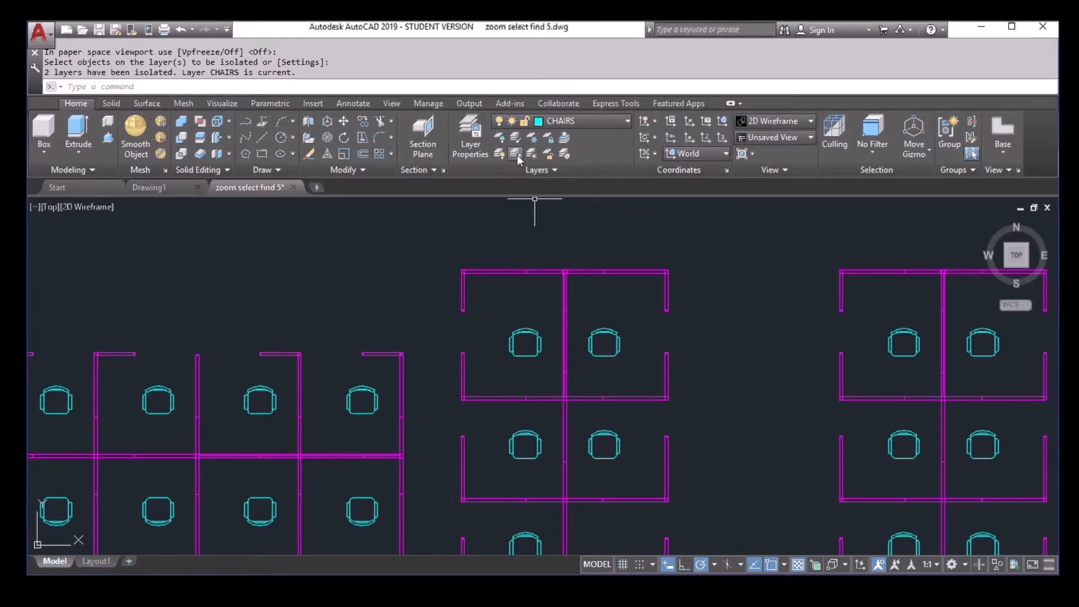
pyautogui.moveTo(515, 155)
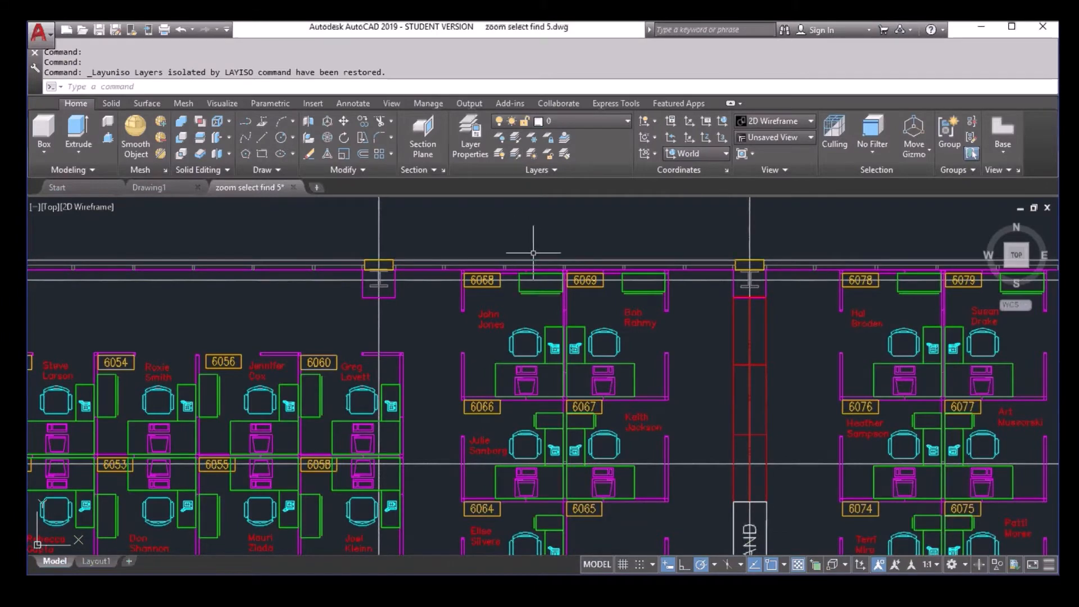
# Step: Re-isolate the chair's layers with Lock and fade at fade 70 instead of turning others off
pyautogui.click(515, 139)
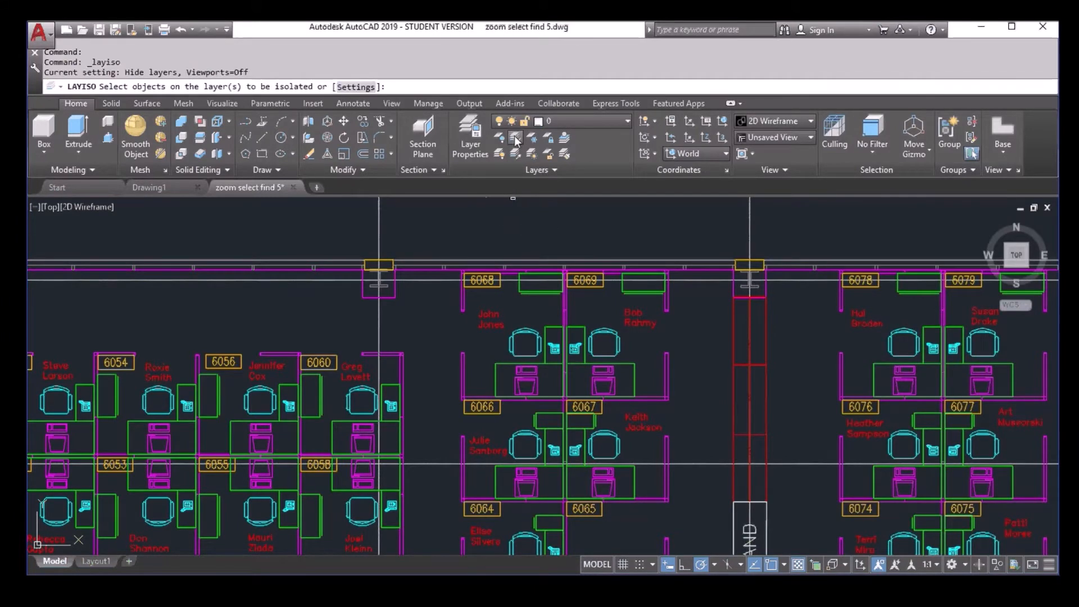
pyautogui.write('S')
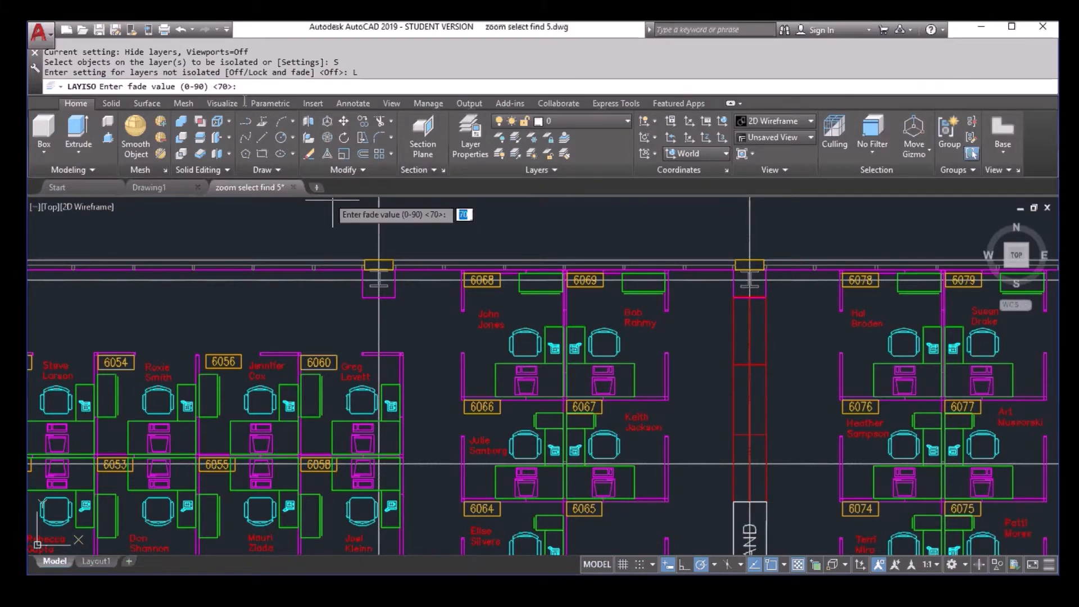
pyautogui.press('Enter')
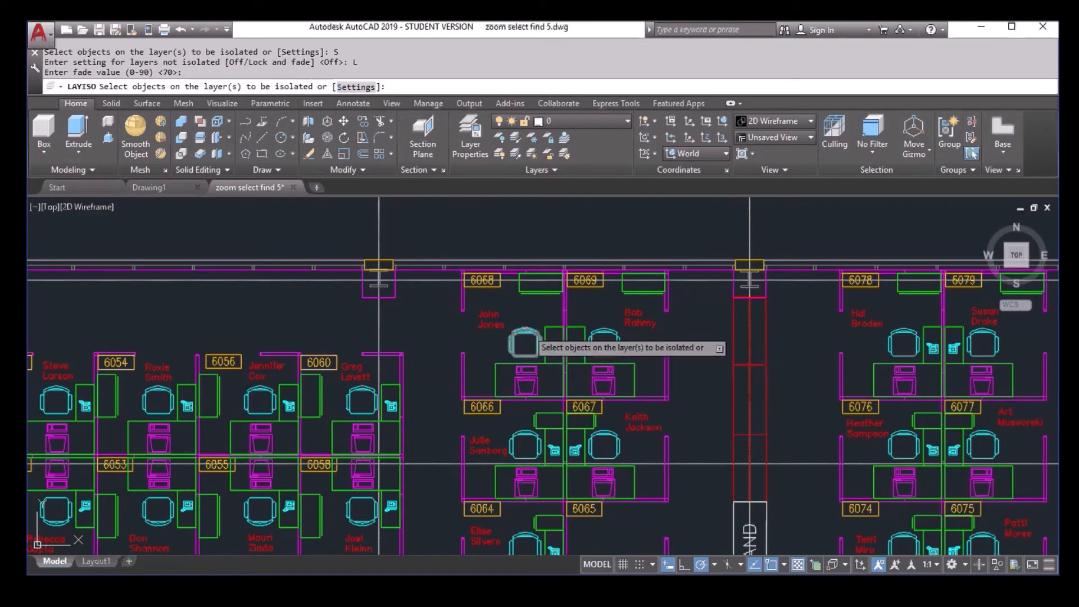
pyautogui.click(523, 342)
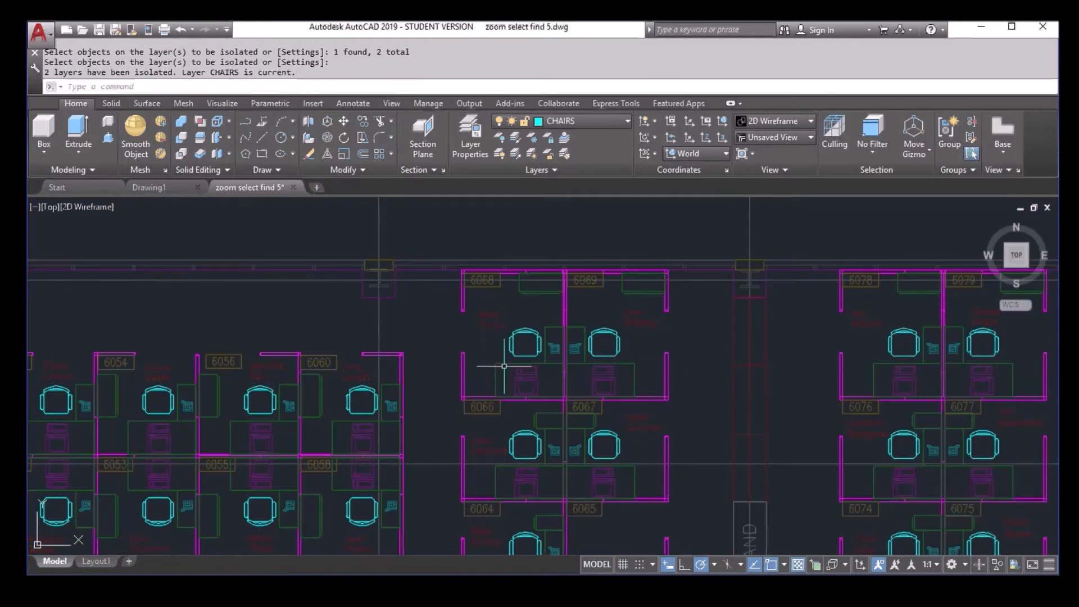
pyautogui.moveTo(555, 416)
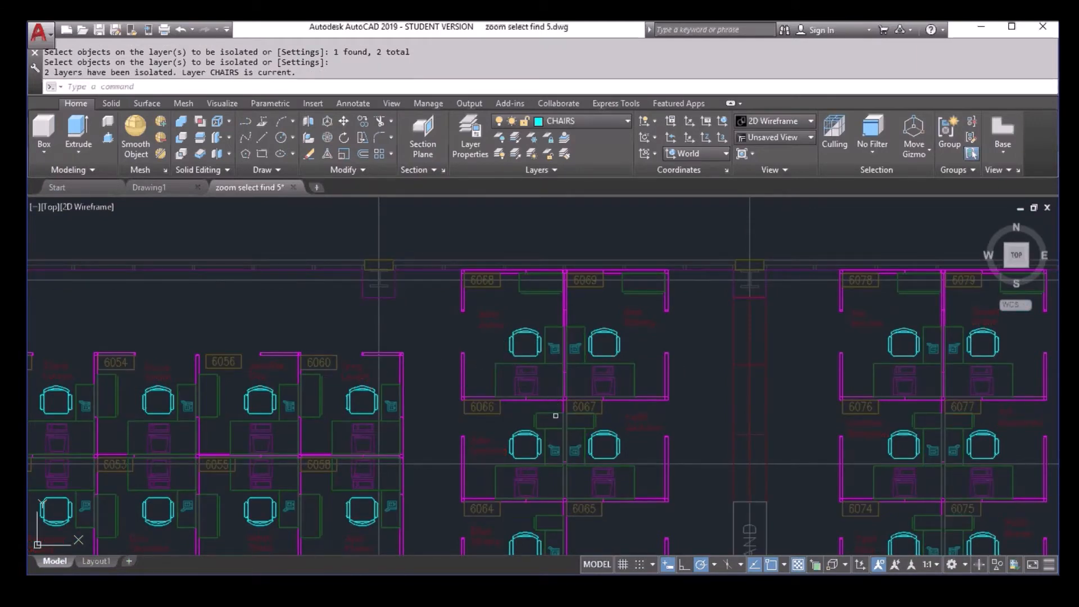
pyautogui.moveTo(534, 378)
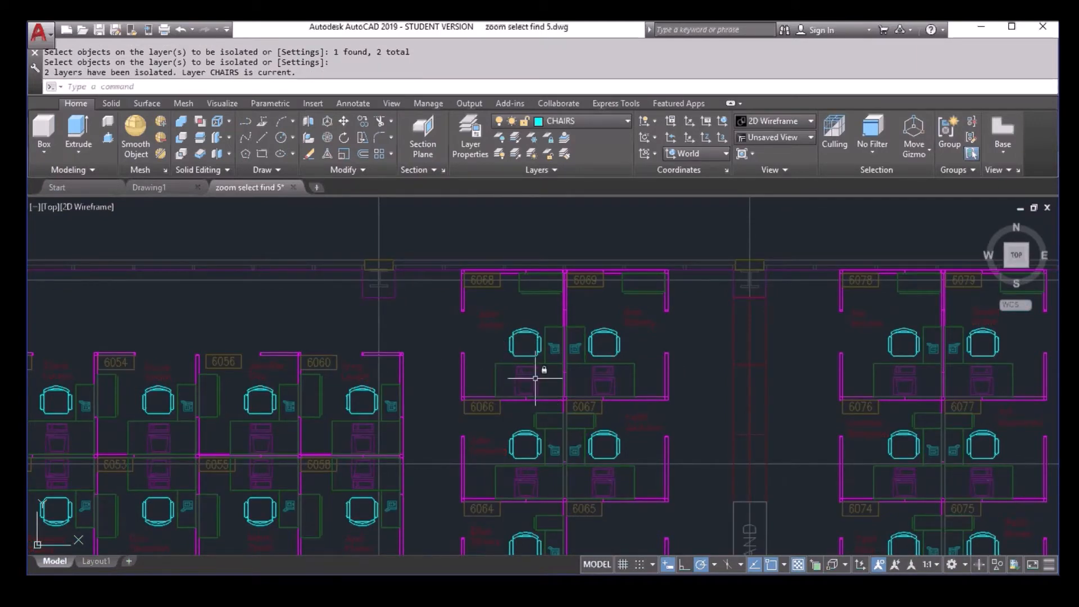
pyautogui.moveTo(364, 292)
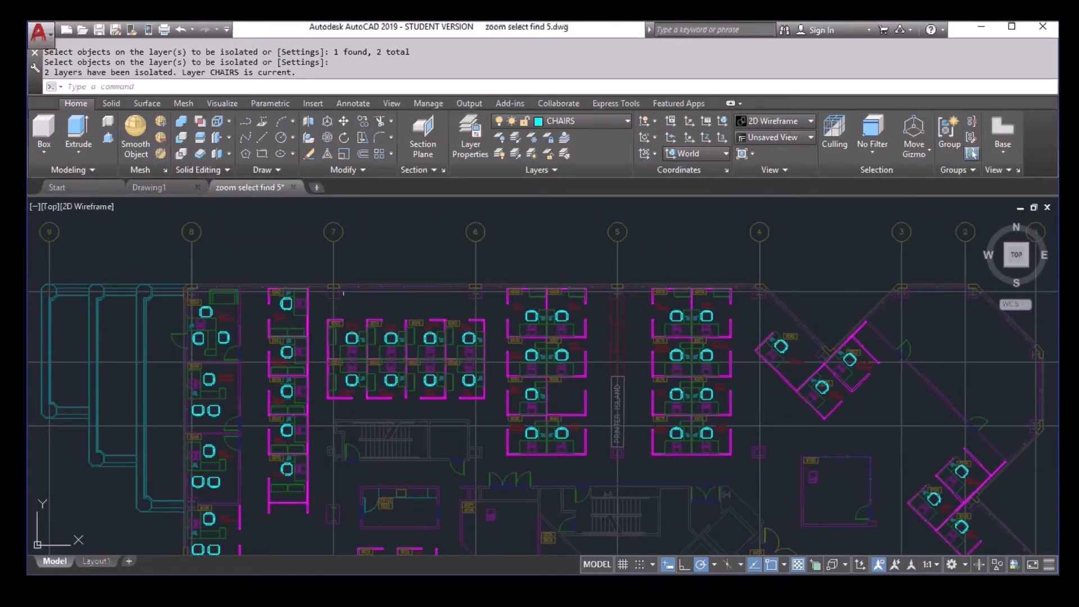
pyautogui.moveTo(403, 310)
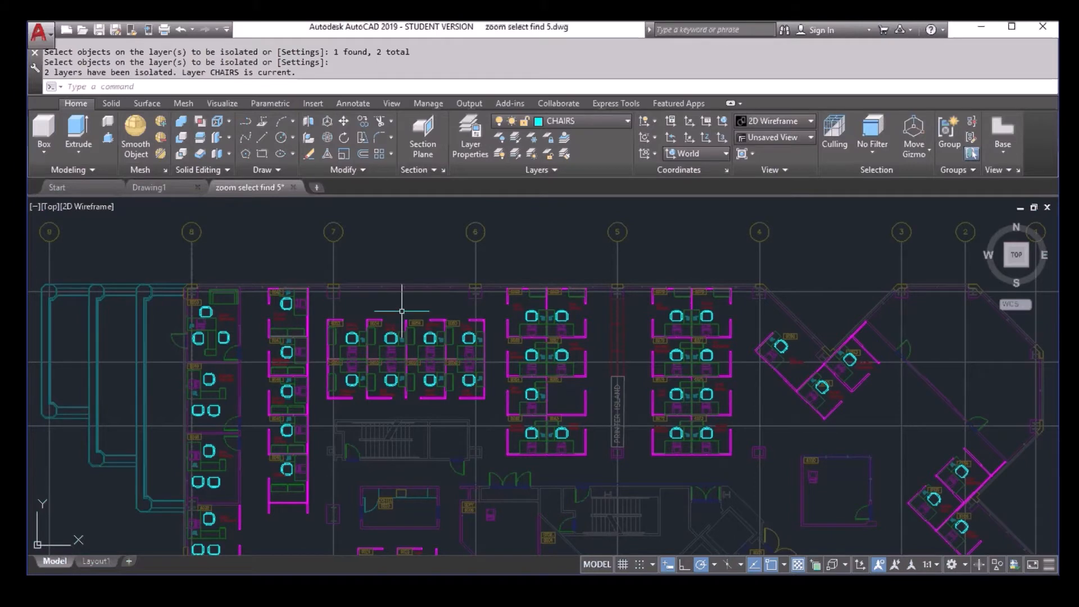
pyautogui.moveTo(571, 345)
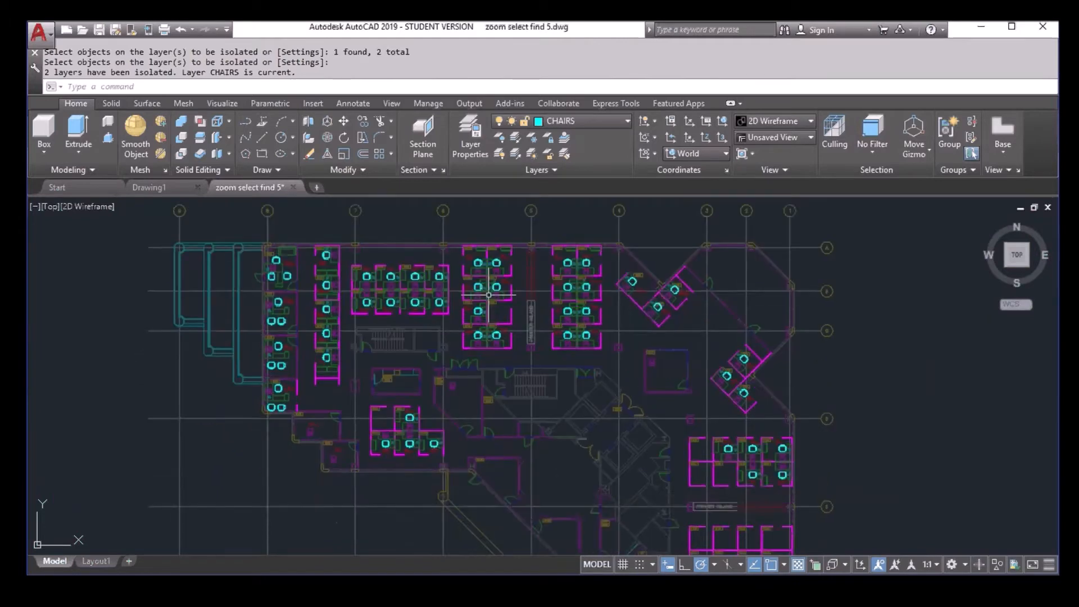
# Step: Unisolate to restore every layer of the full floor plan at normal strength
pyautogui.scroll(-3)
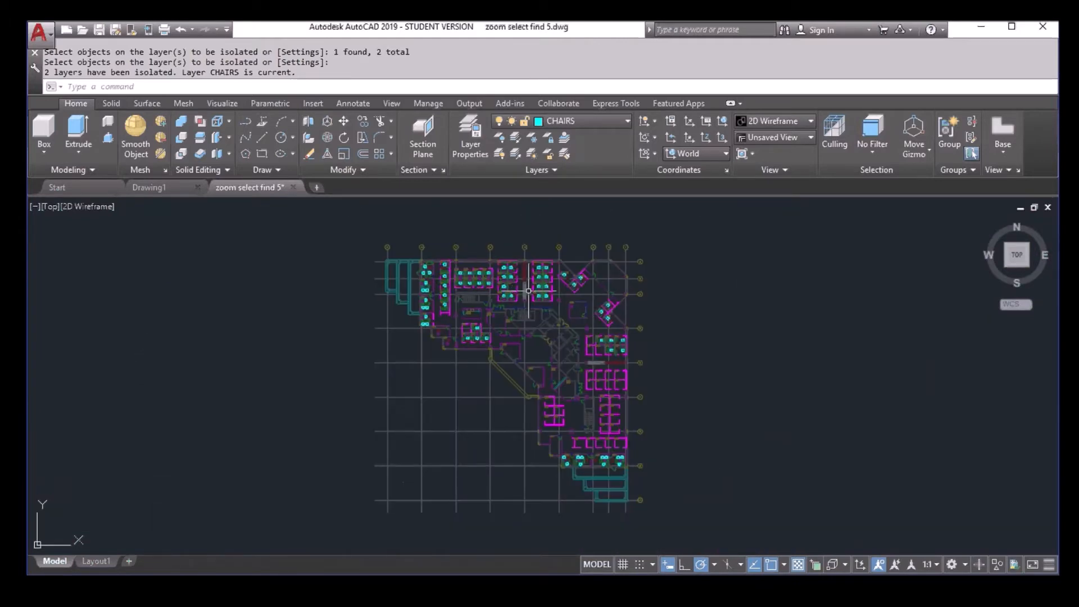
pyautogui.moveTo(450, 391)
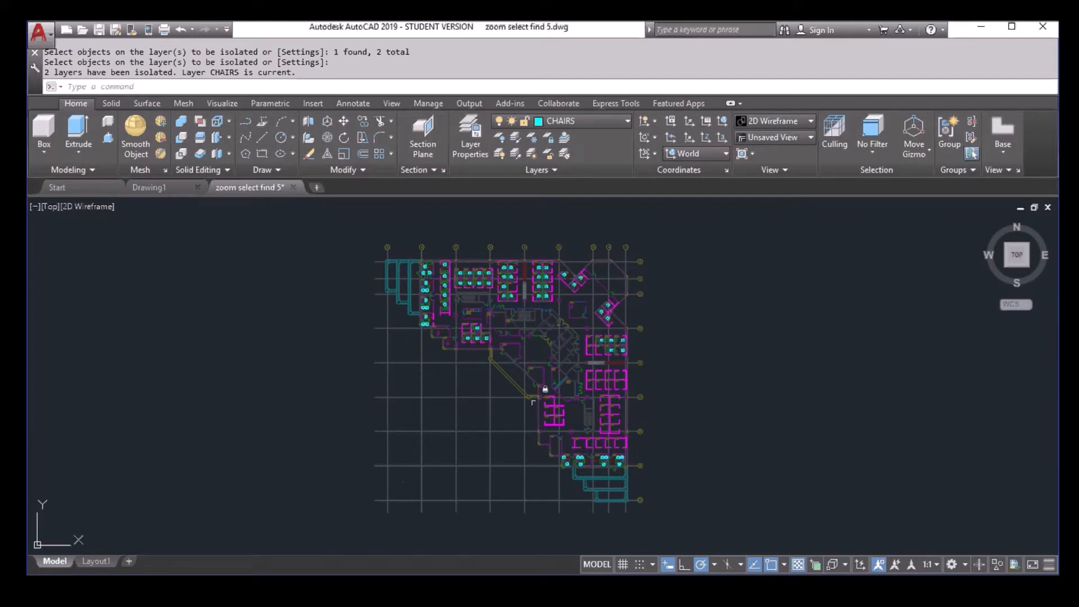
pyautogui.moveTo(481, 441)
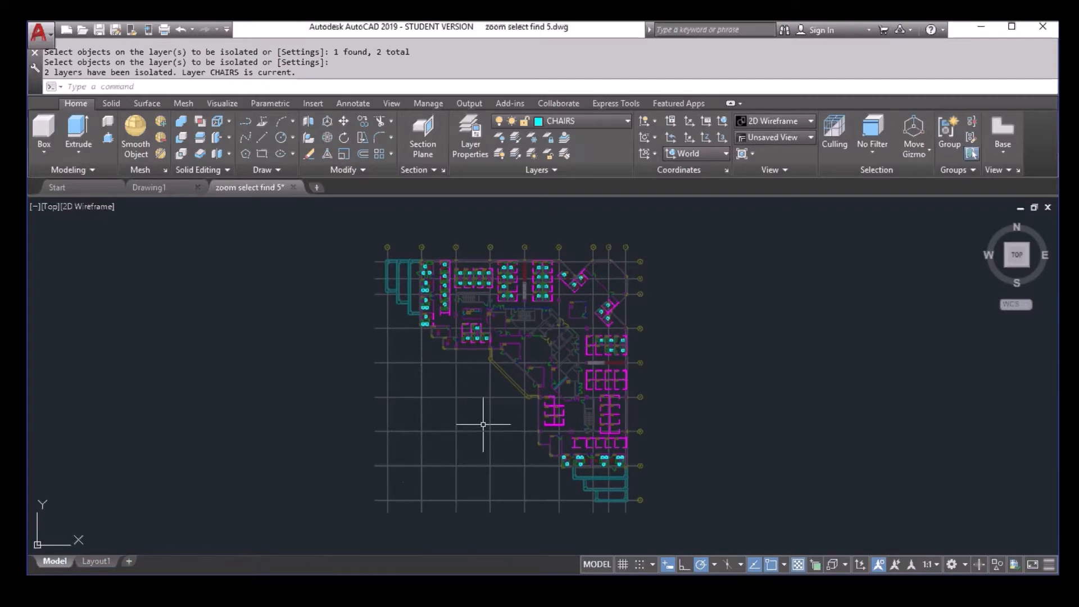
pyautogui.moveTo(479, 380)
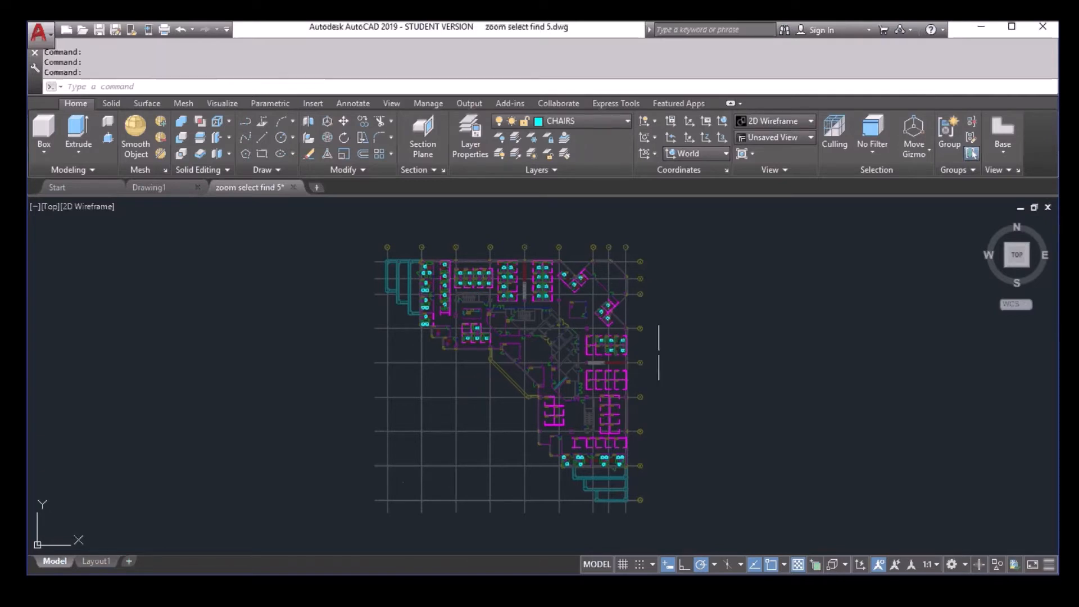
pyautogui.moveTo(668, 323)
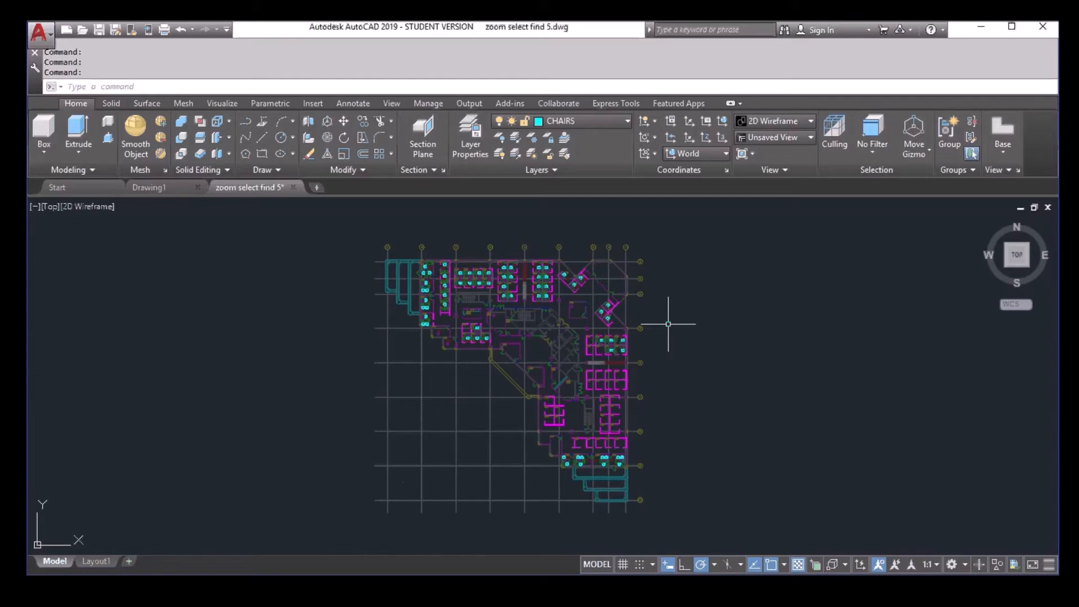
pyautogui.moveTo(568, 204)
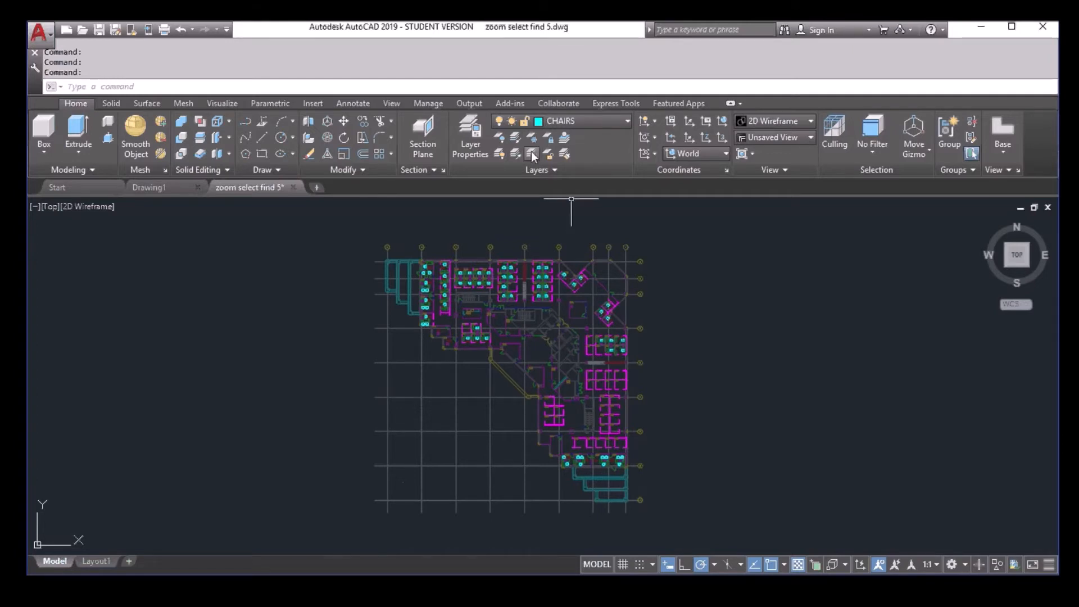
pyautogui.click(532, 153)
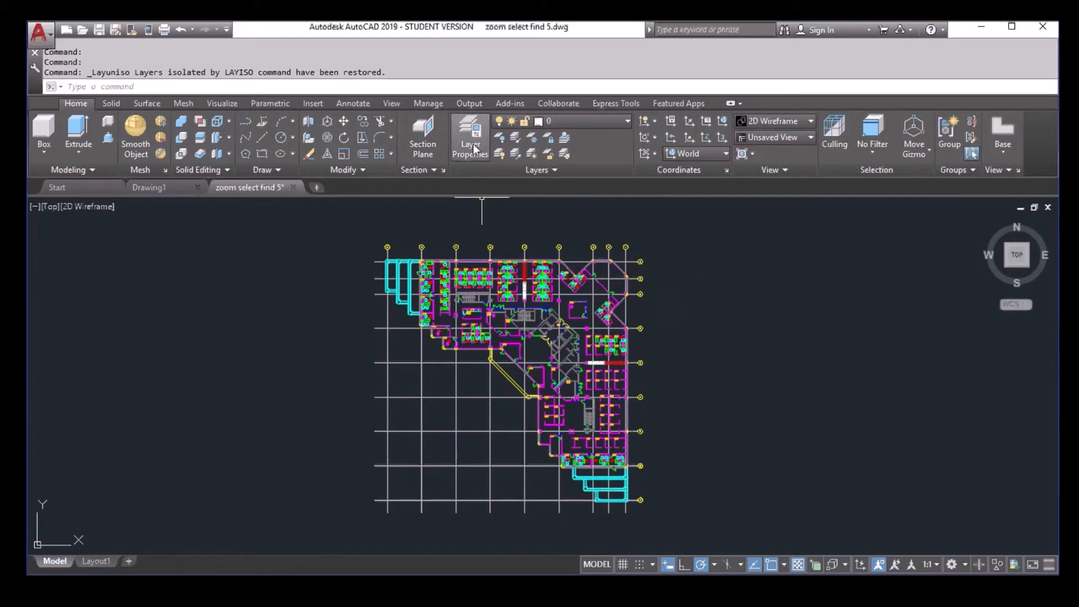
# Step: Save the current layer configuration as a layer state named Original
pyautogui.click(470, 135)
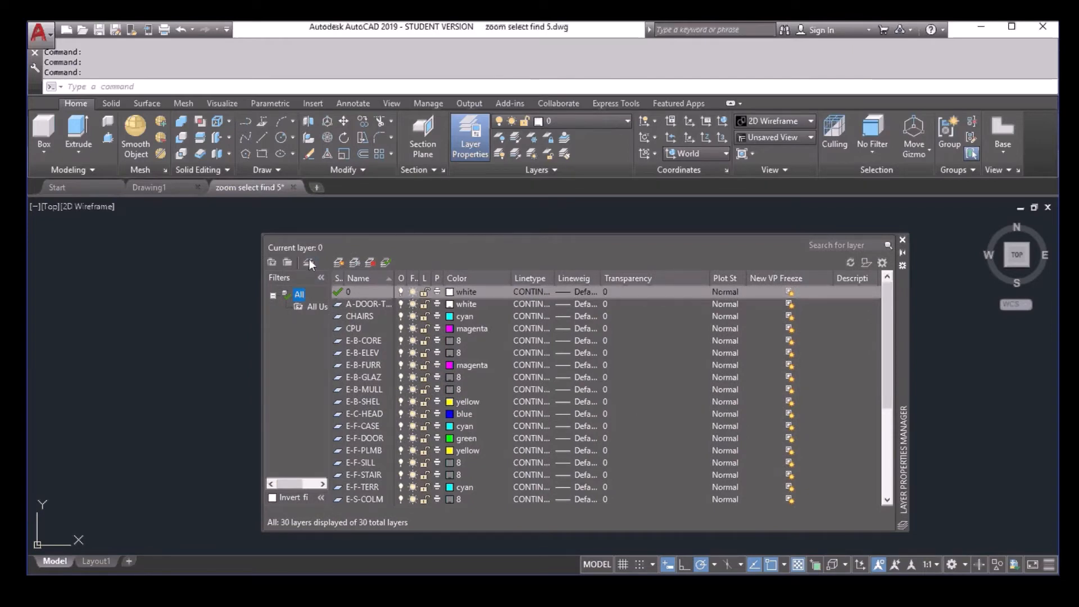
pyautogui.click(310, 263)
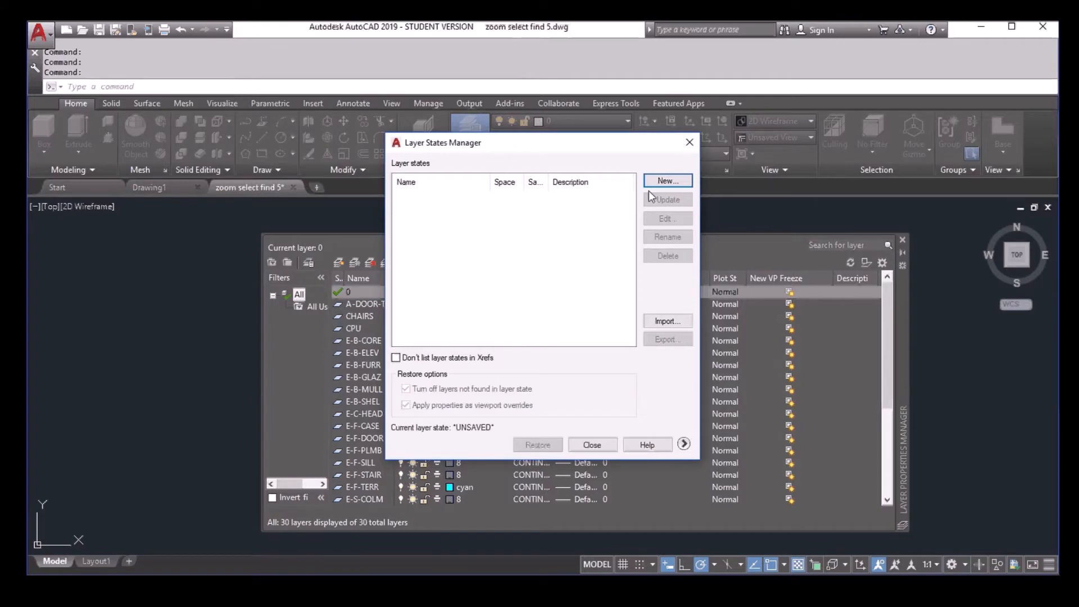
pyautogui.click(667, 180)
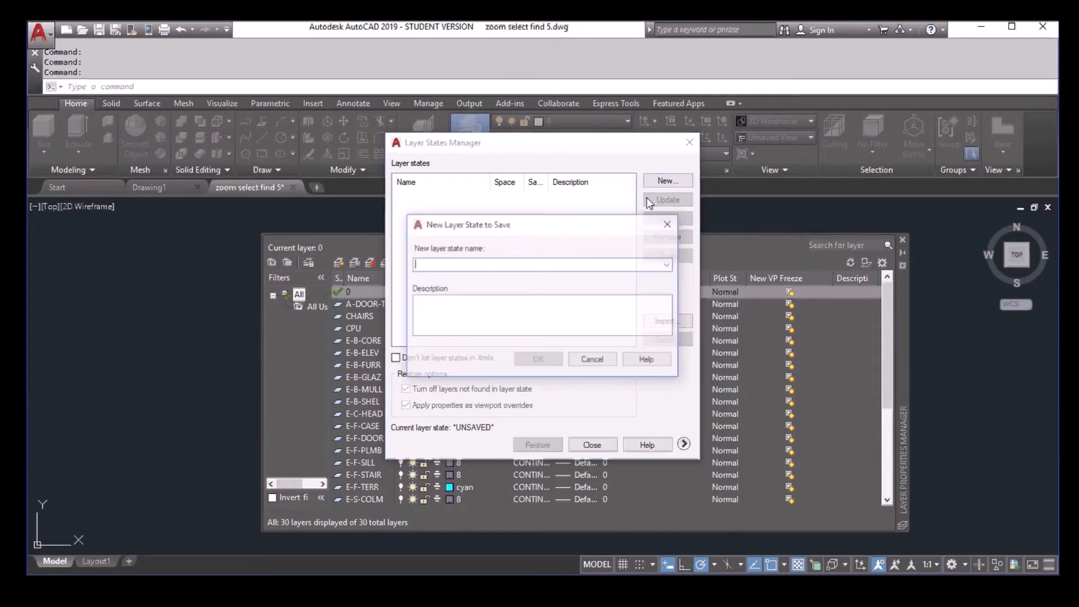
pyautogui.write('Origi')
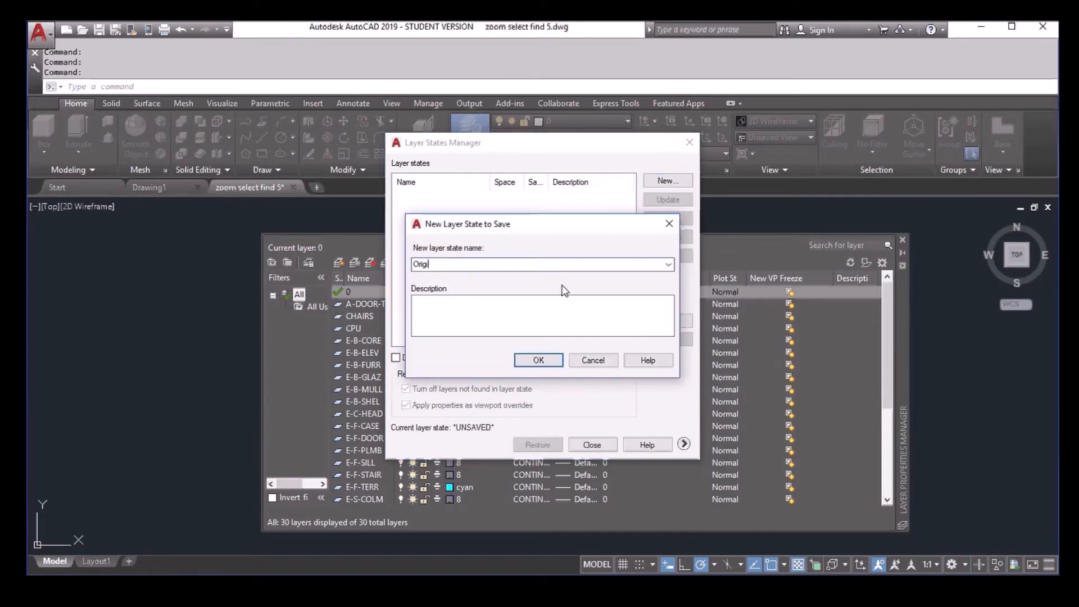
pyautogui.write('nal')
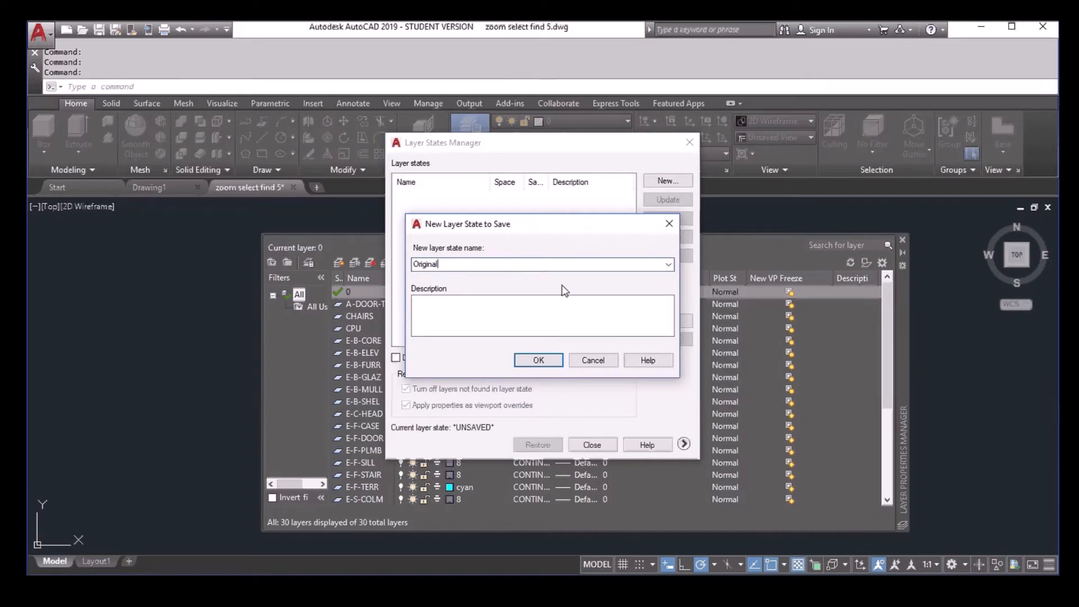
pyautogui.click(538, 360)
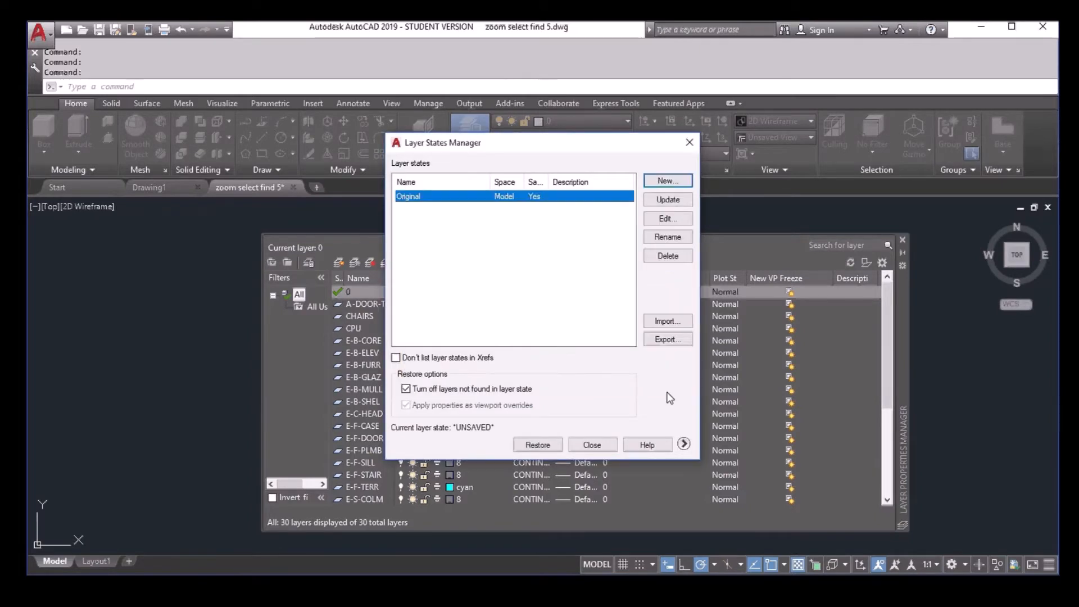
# Step: Close the Layer States Manager and the Layer Properties palette
pyautogui.click(592, 445)
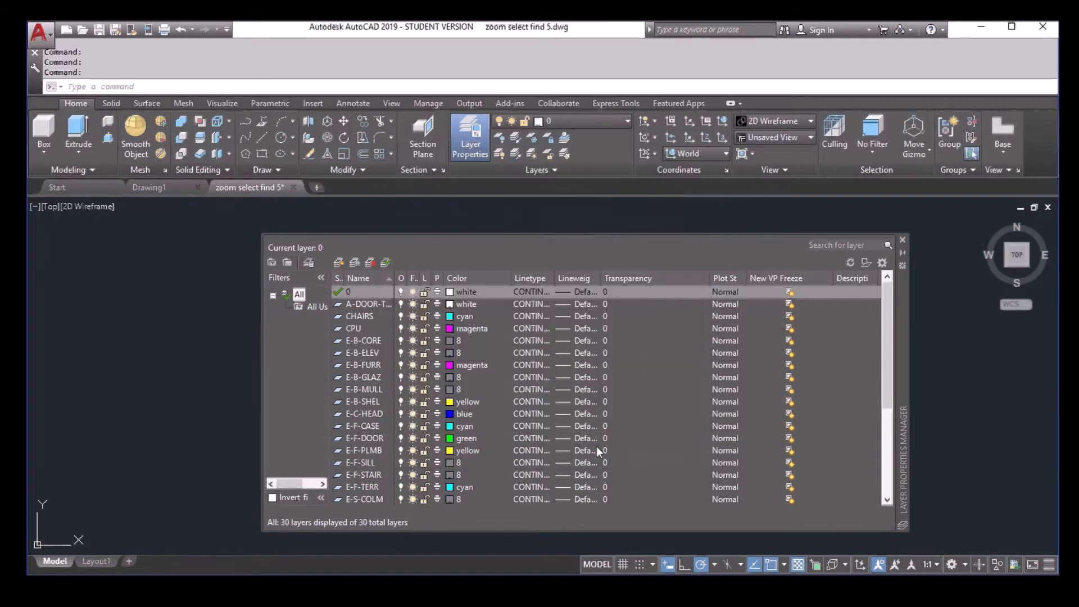
pyautogui.click(902, 239)
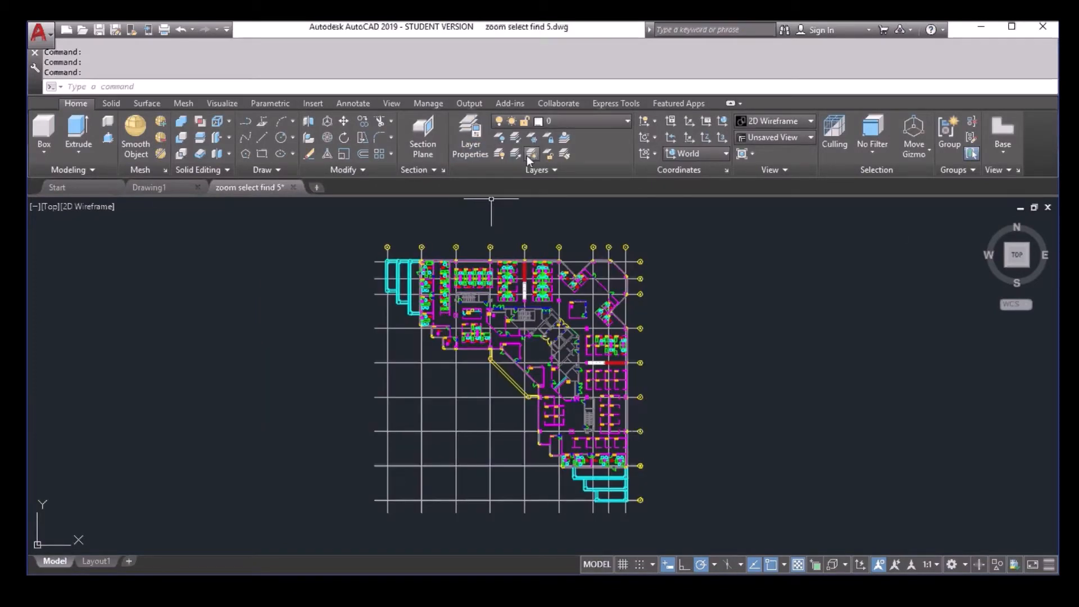
# Step: Isolate the layers of selected chairs so the rest fade and lock, then start PLOT
pyautogui.click(532, 153)
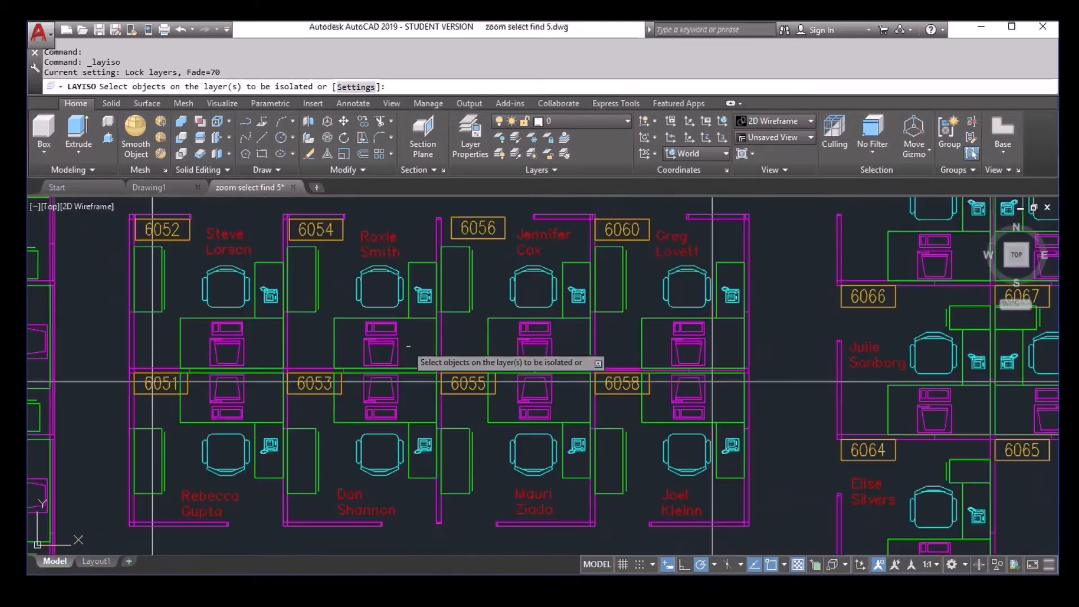
pyautogui.click(382, 288)
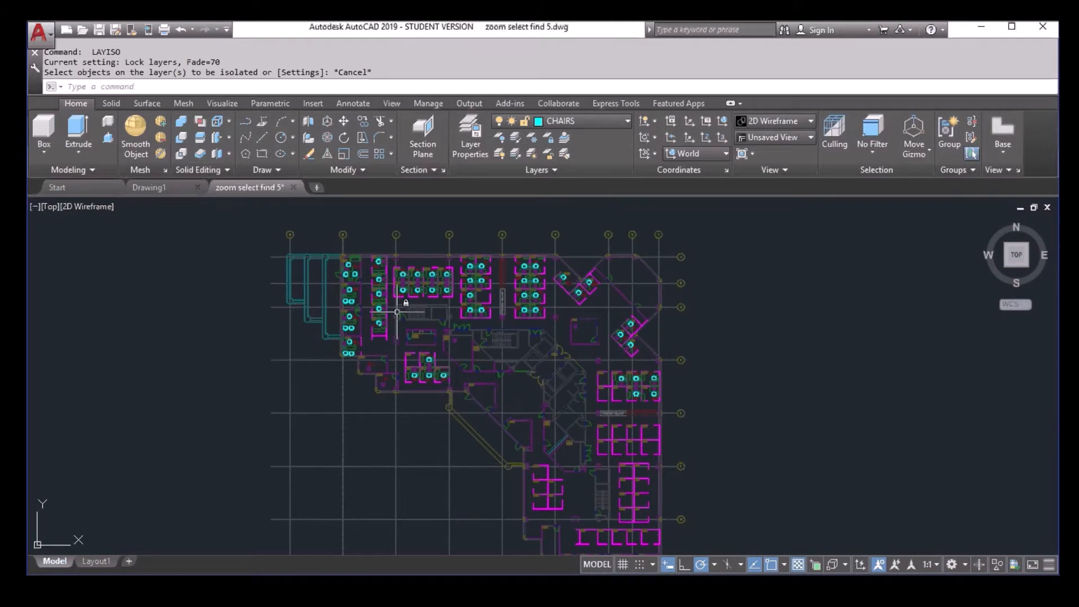
pyautogui.moveTo(537, 349)
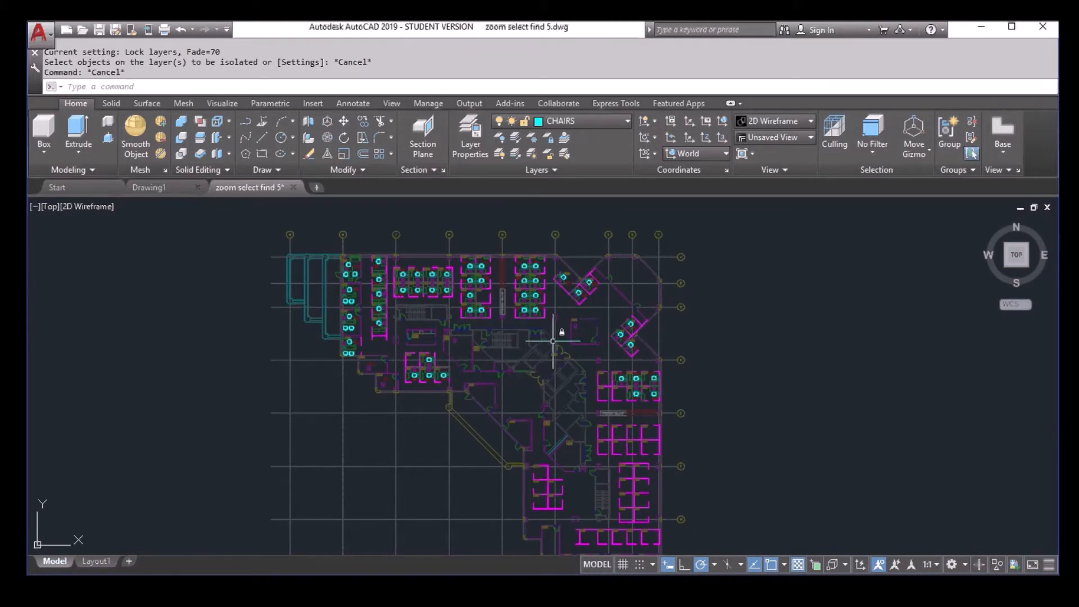
pyautogui.write('PLOT')
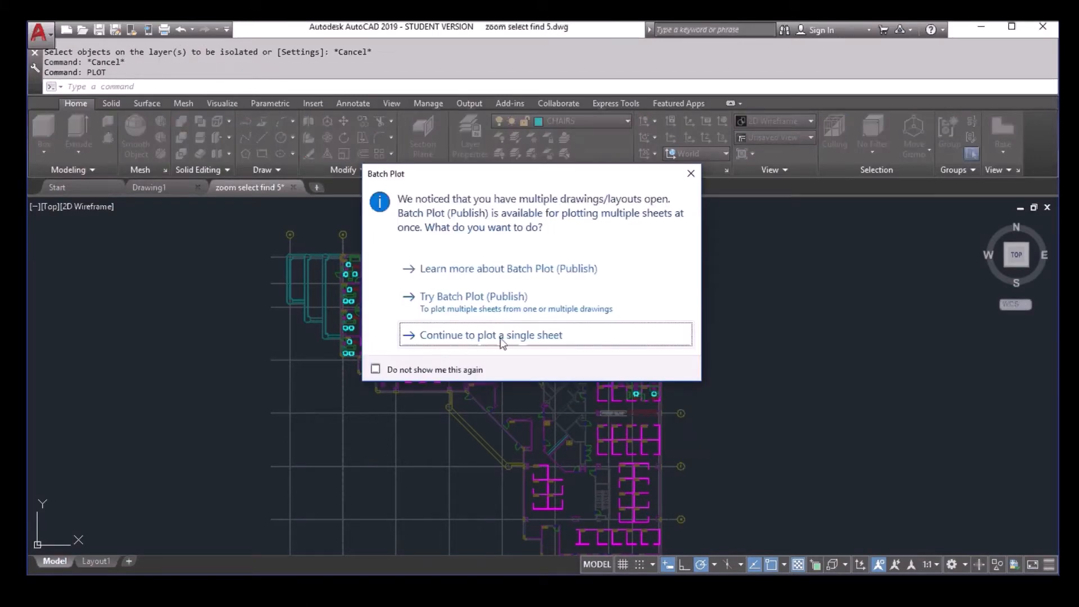
# Step: Plot a single sheet on ANSI expand A 11 x 8.5 paper with the plot centred
pyautogui.click(375, 368)
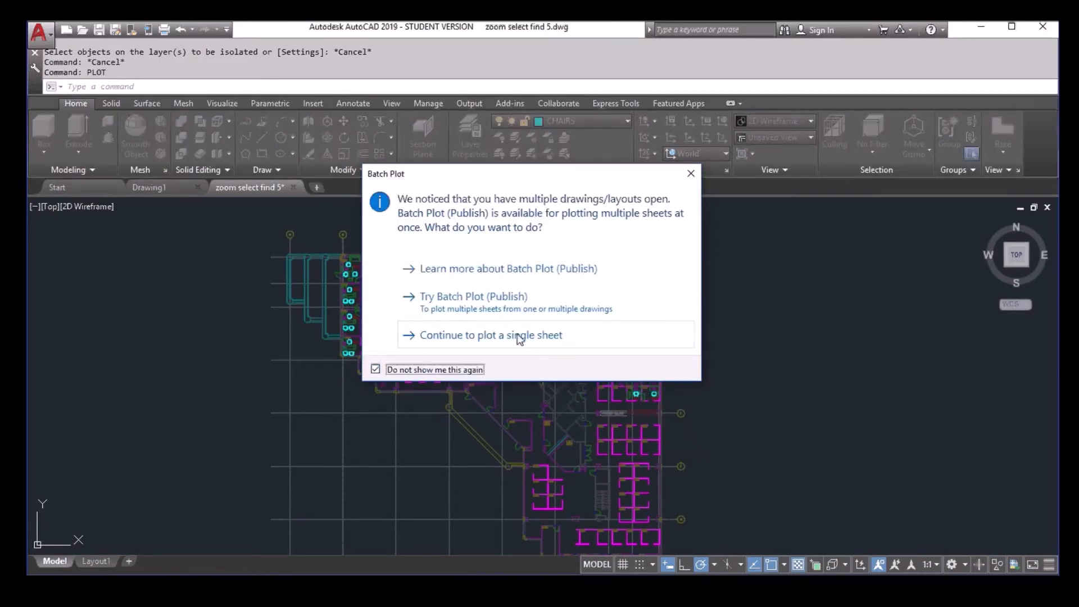
pyautogui.click(490, 334)
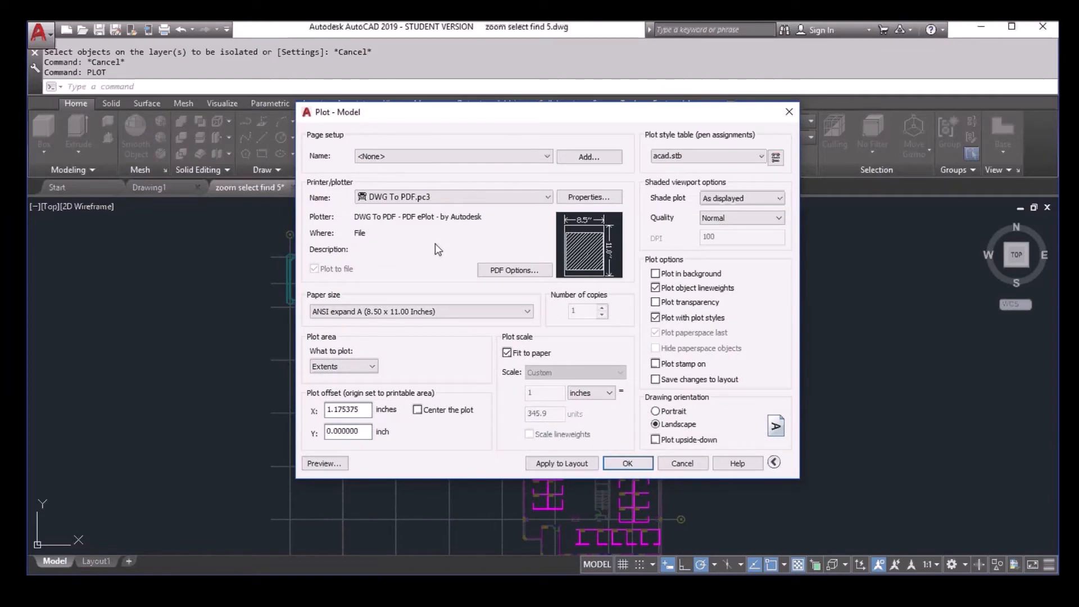
pyautogui.click(526, 311)
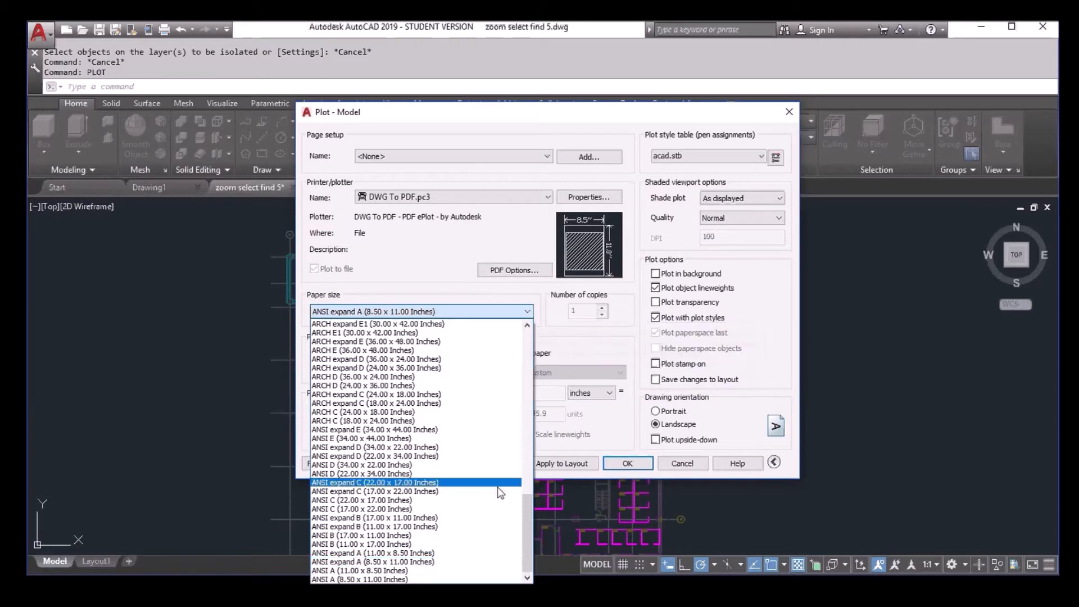
pyautogui.click(366, 552)
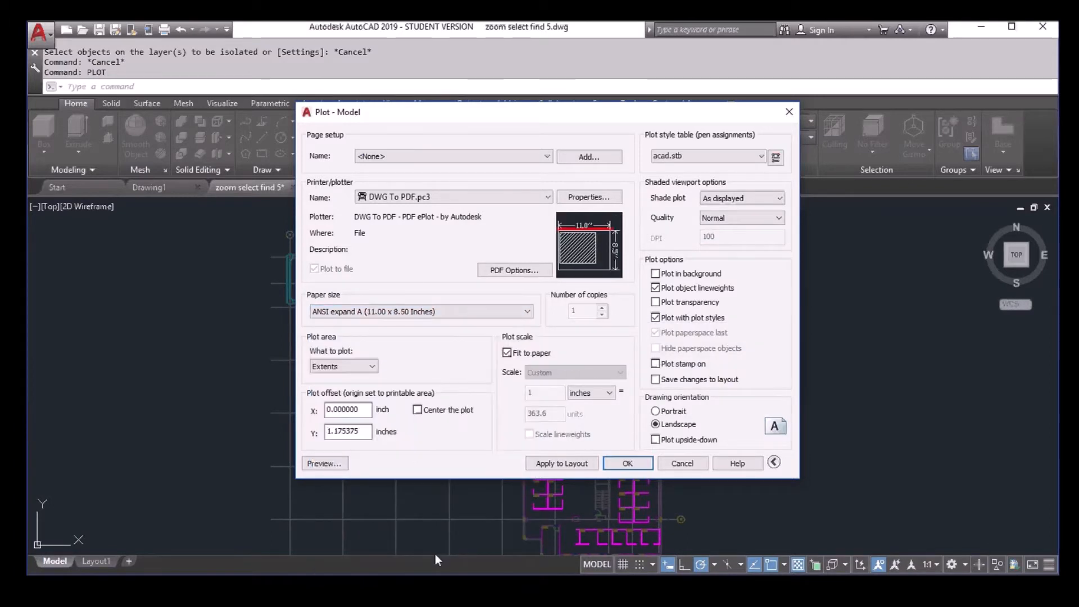
pyautogui.moveTo(409, 326)
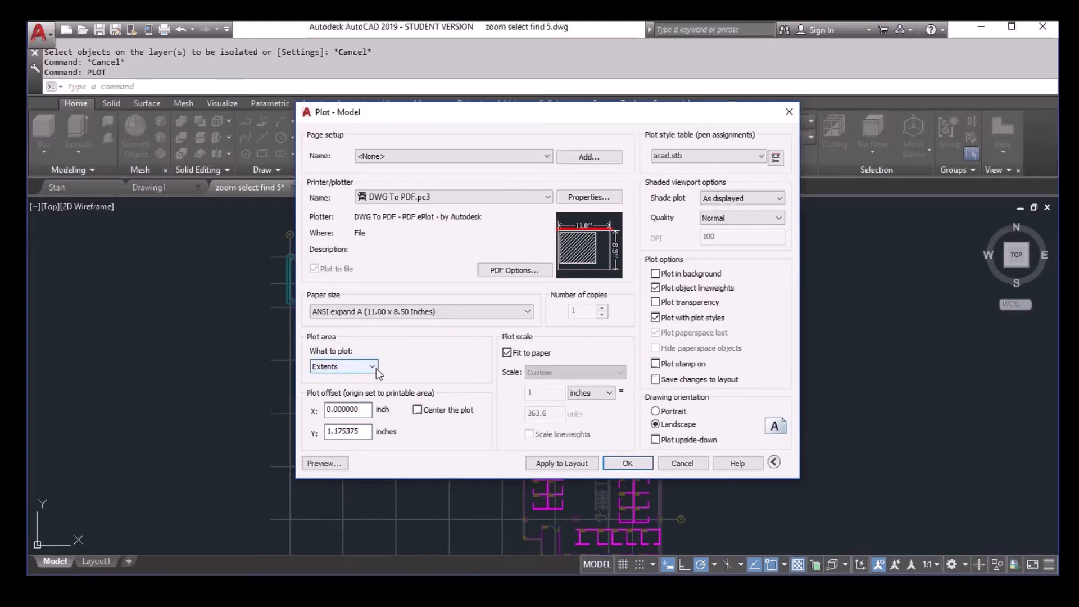
pyautogui.click(418, 409)
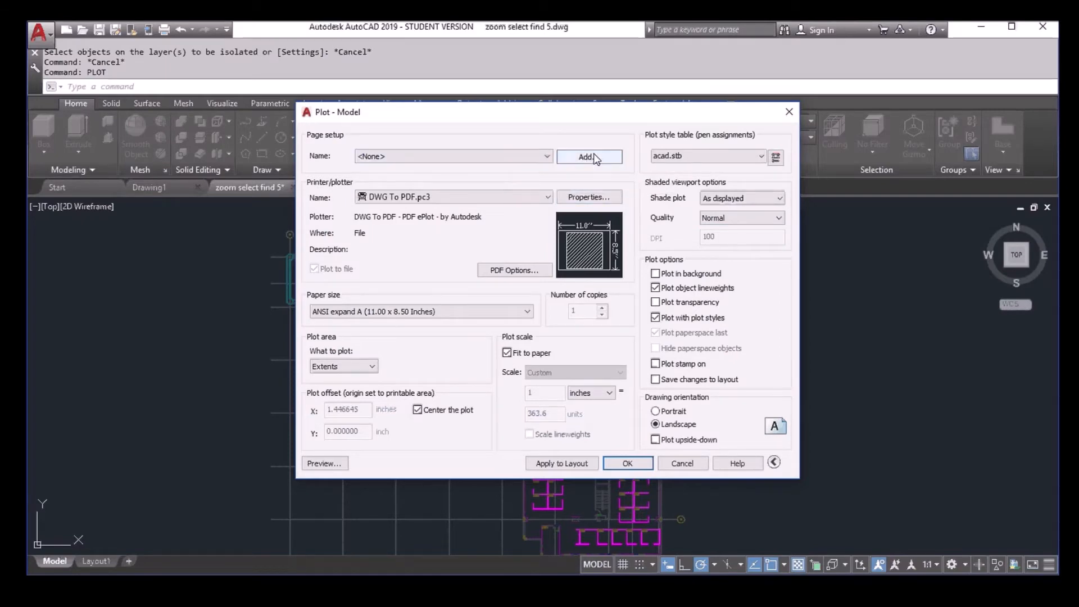
# Step: Save the plot settings as page setup Setup1 and cancel without plotting
pyautogui.click(588, 156)
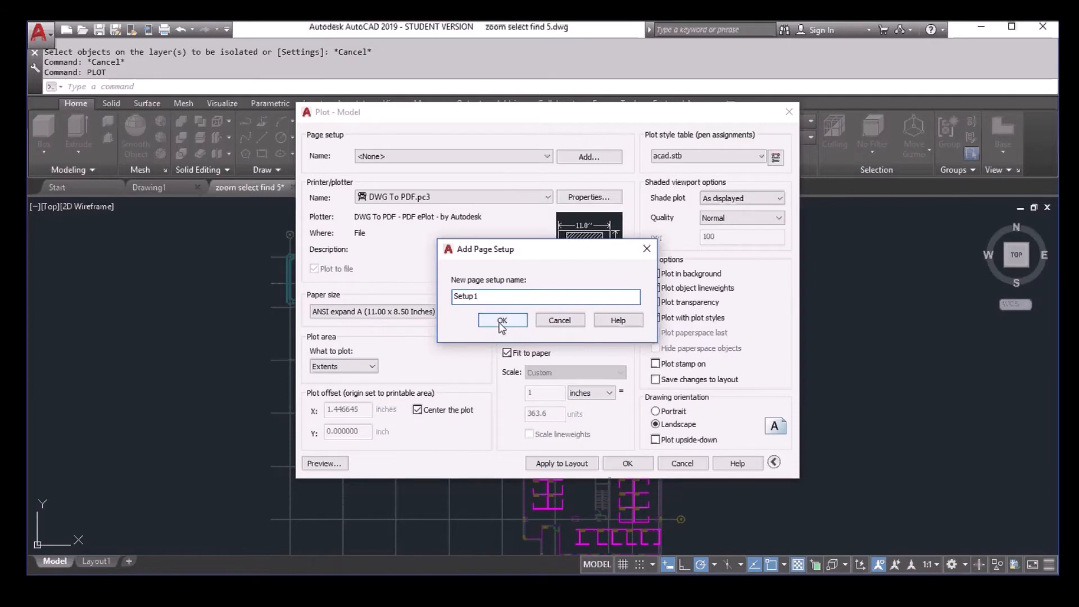
pyautogui.click(502, 319)
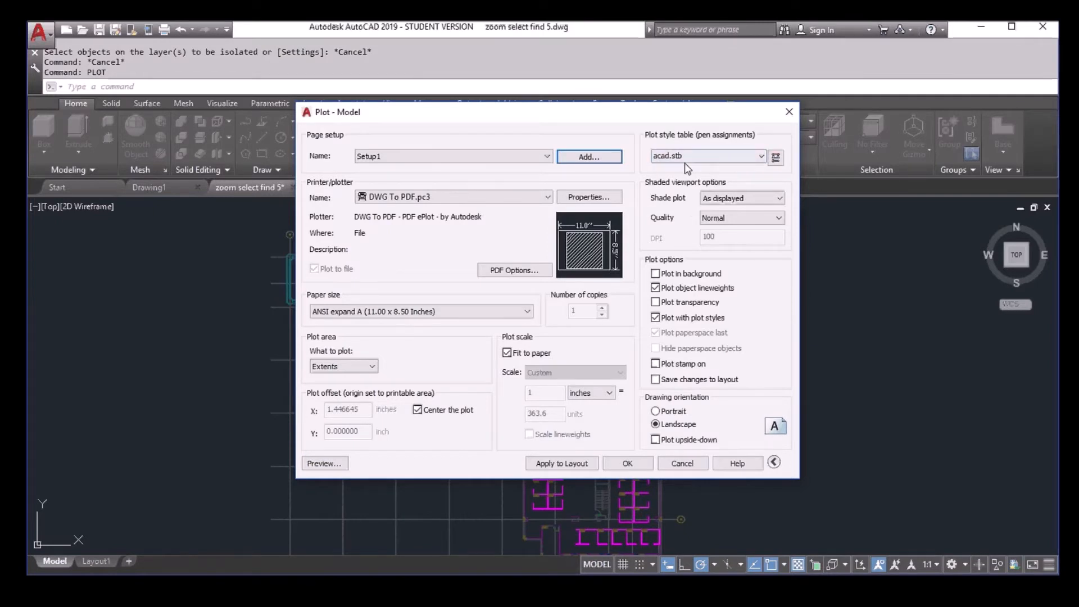
pyautogui.moveTo(665, 169)
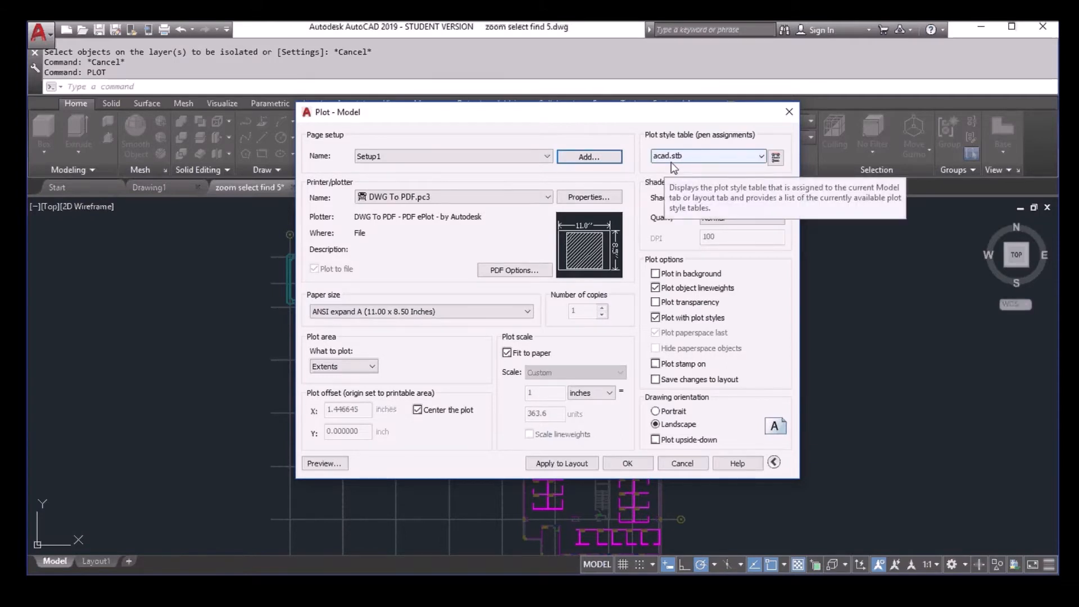
pyautogui.moveTo(357, 468)
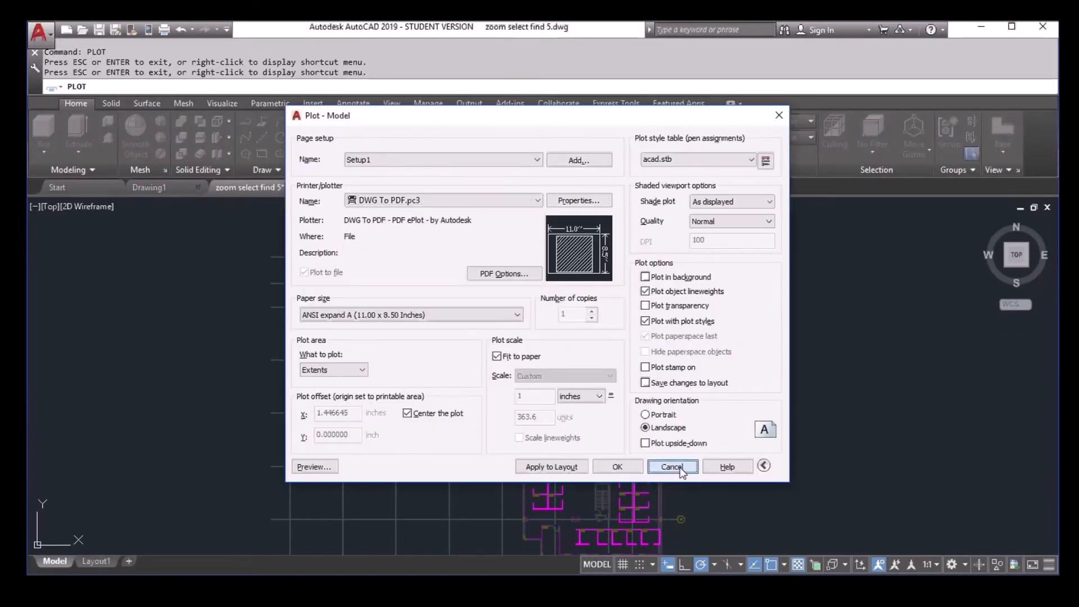
pyautogui.click(672, 466)
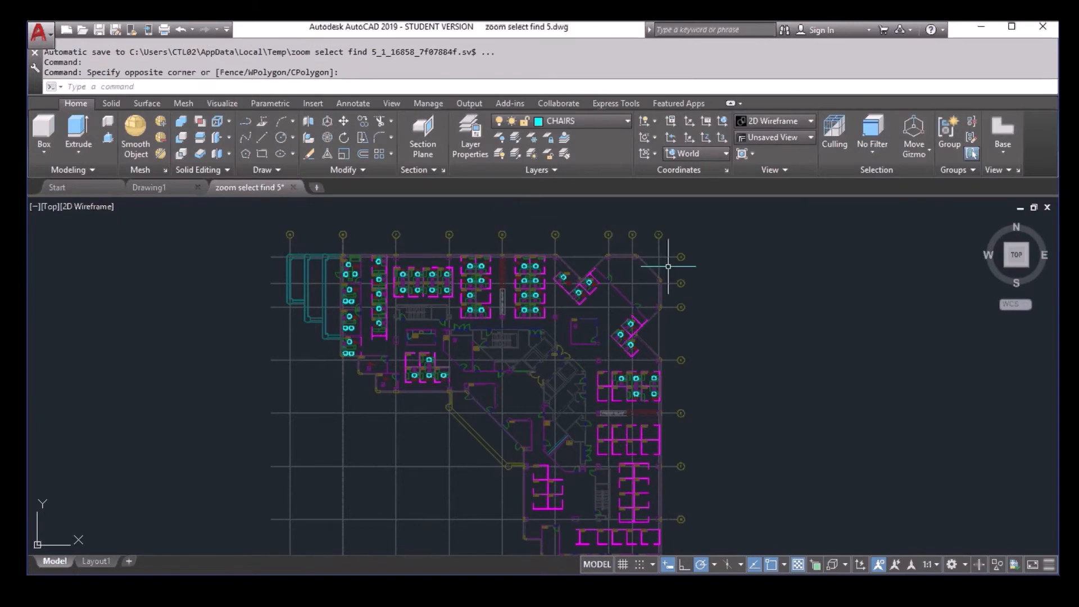
pyautogui.moveTo(614, 272)
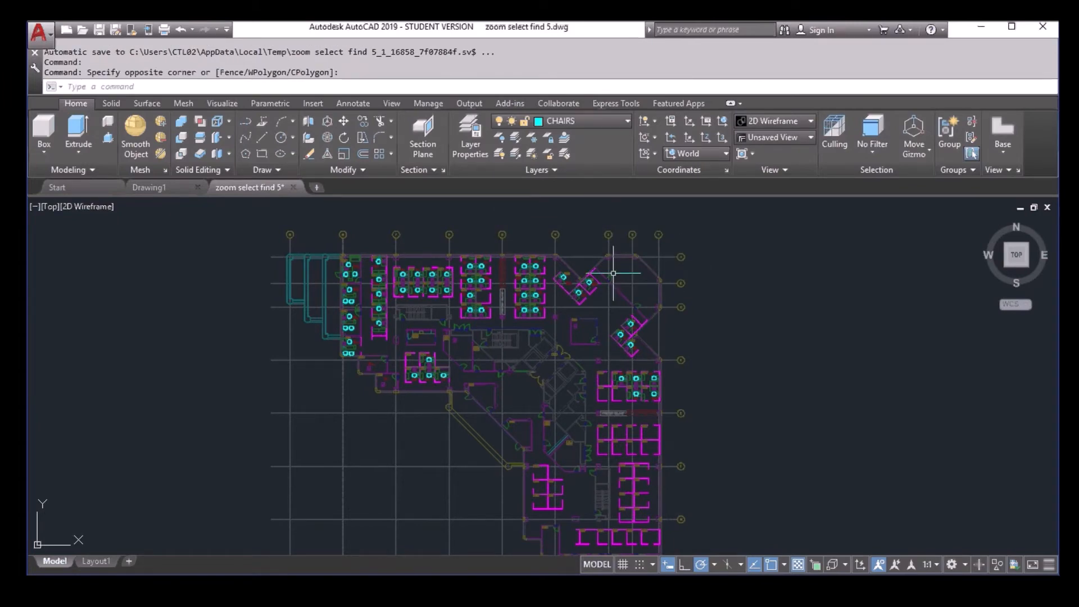
pyautogui.moveTo(472, 141)
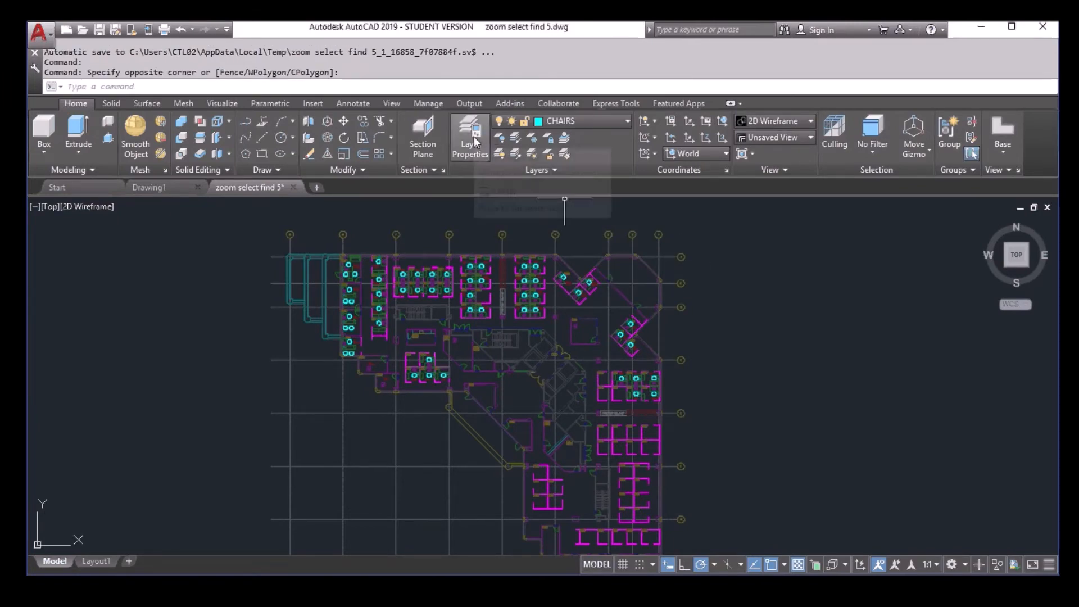
# Step: Create a layer property filter named lock that lists only locked layers
pyautogui.click(467, 136)
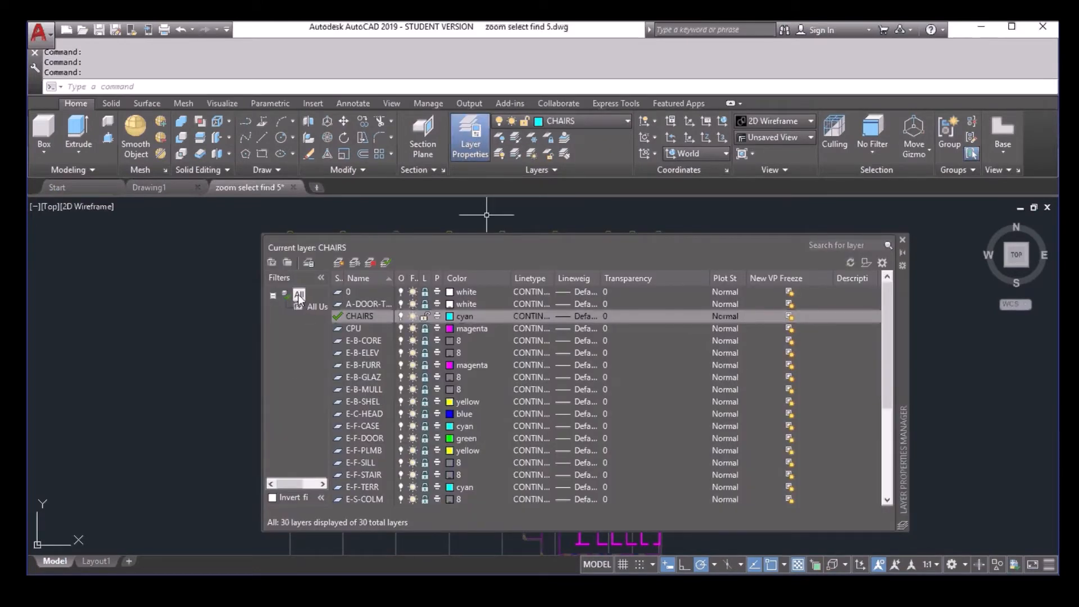
pyautogui.rightClick(299, 294)
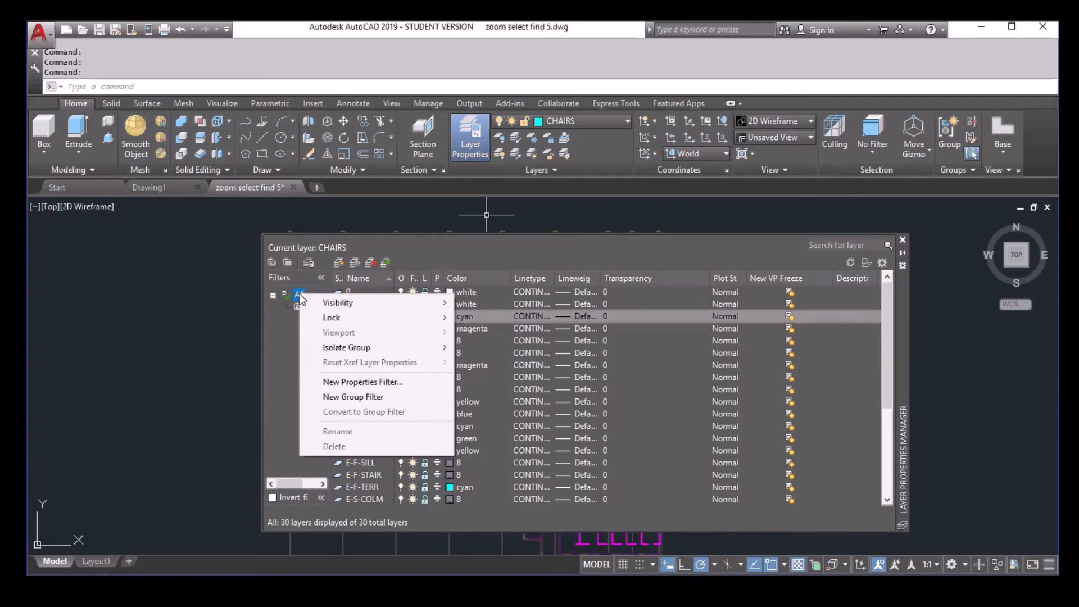
pyautogui.moveTo(372, 382)
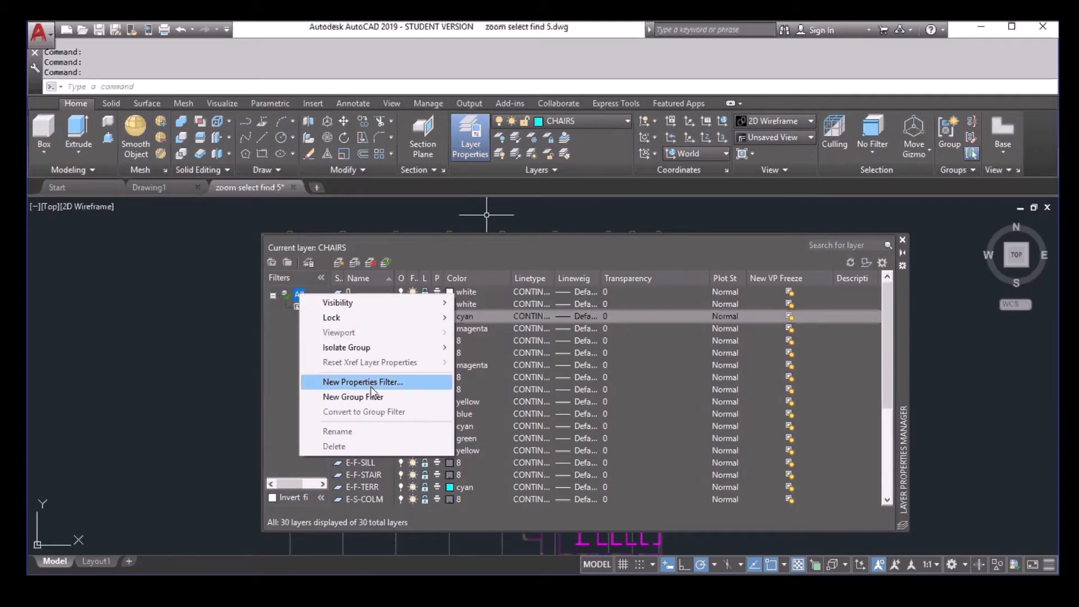
pyautogui.click(363, 382)
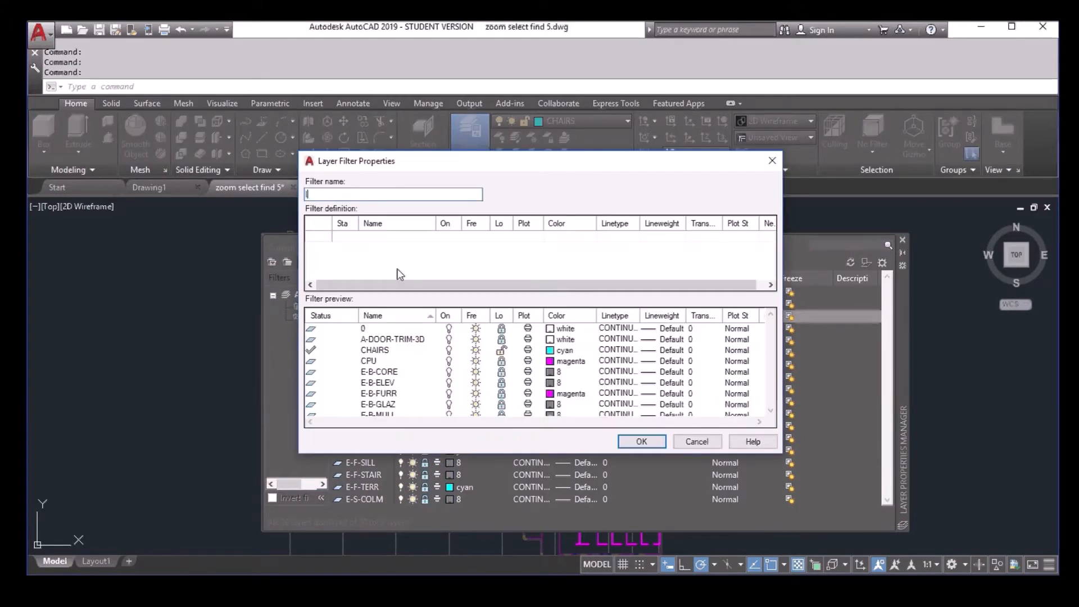
pyautogui.write('lock')
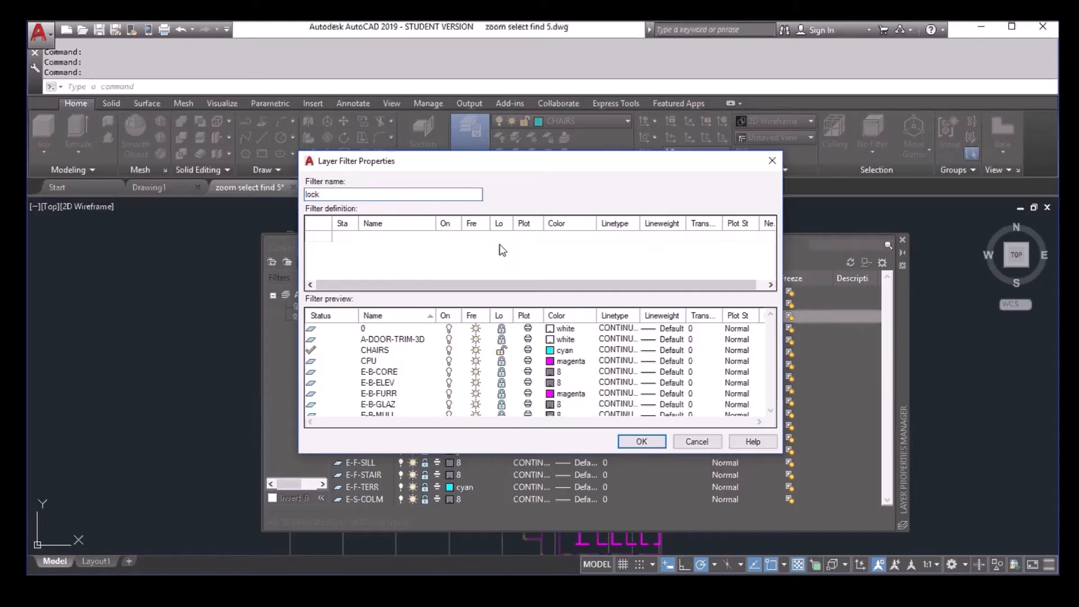
pyautogui.click(501, 236)
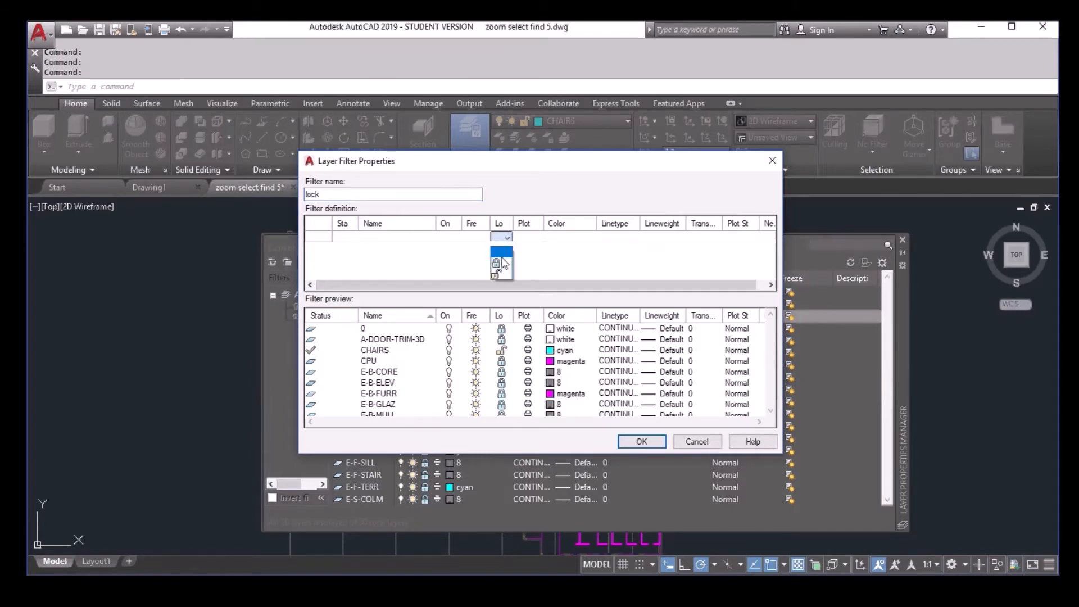
pyautogui.click(497, 261)
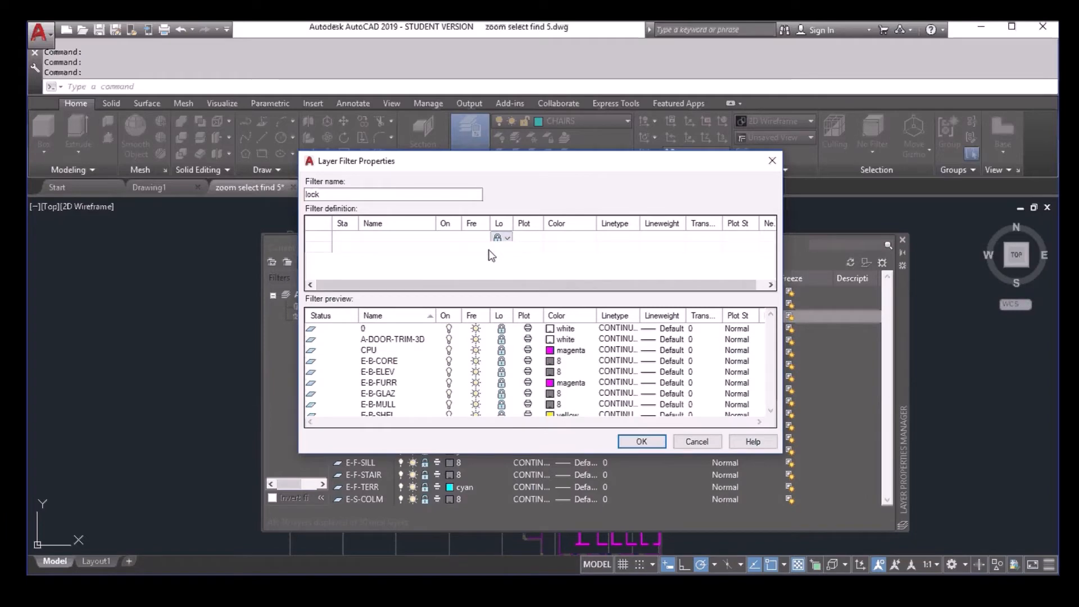
pyautogui.moveTo(583, 335)
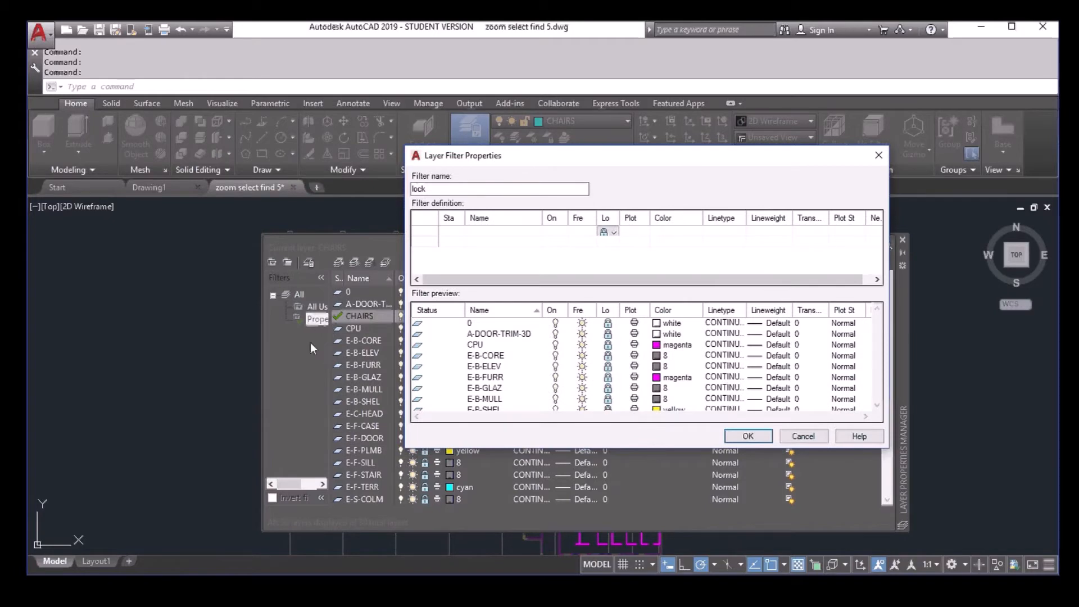
pyautogui.moveTo(323, 344)
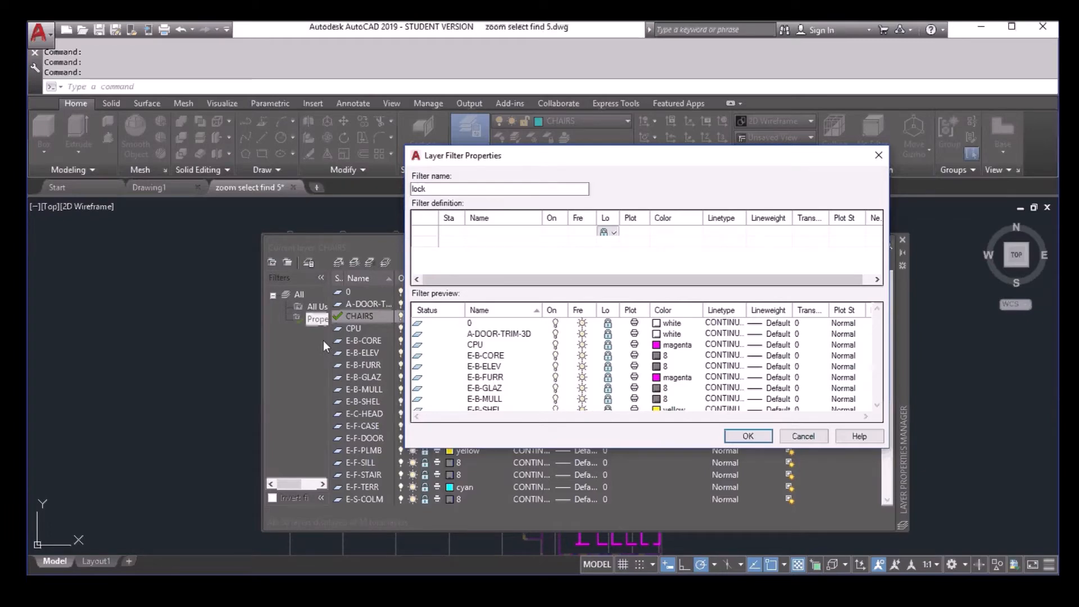
pyautogui.moveTo(749, 436)
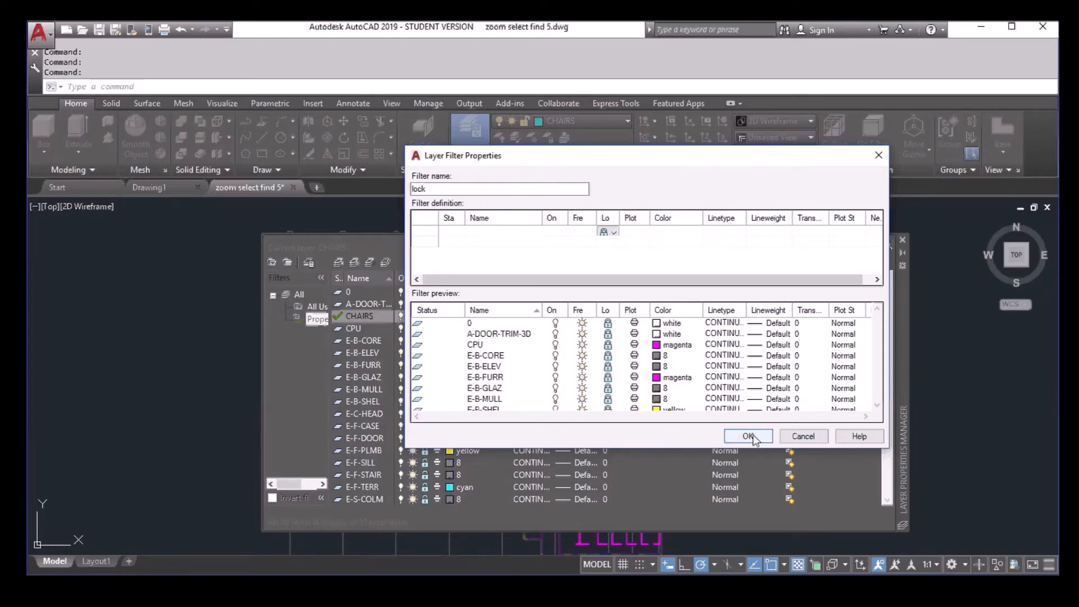
pyautogui.click(749, 436)
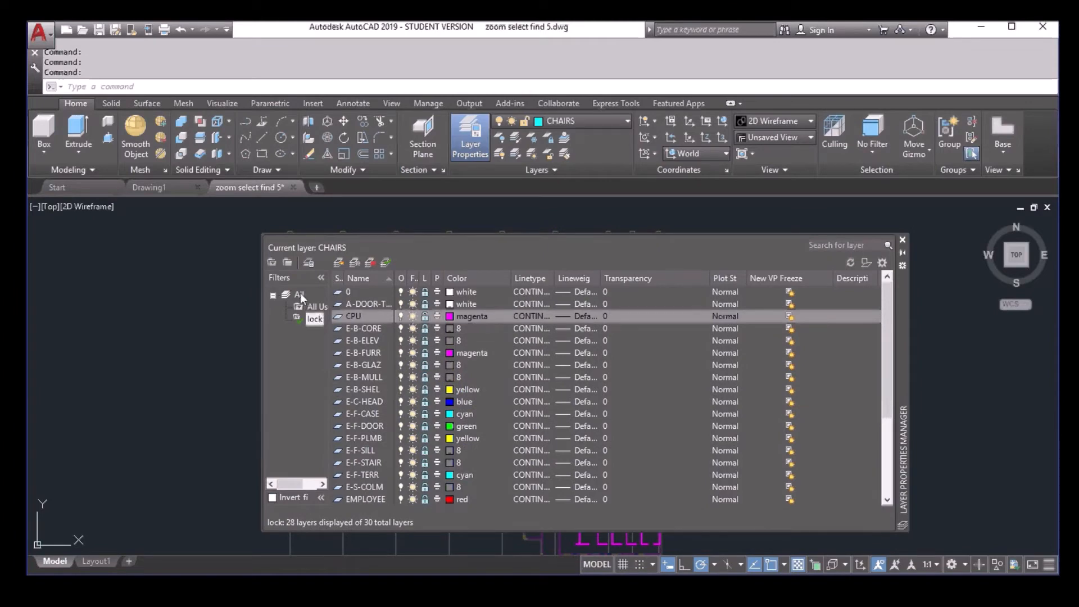
# Step: Give all 28 layers in the lock filter a transparency of 80
pyautogui.click(298, 295)
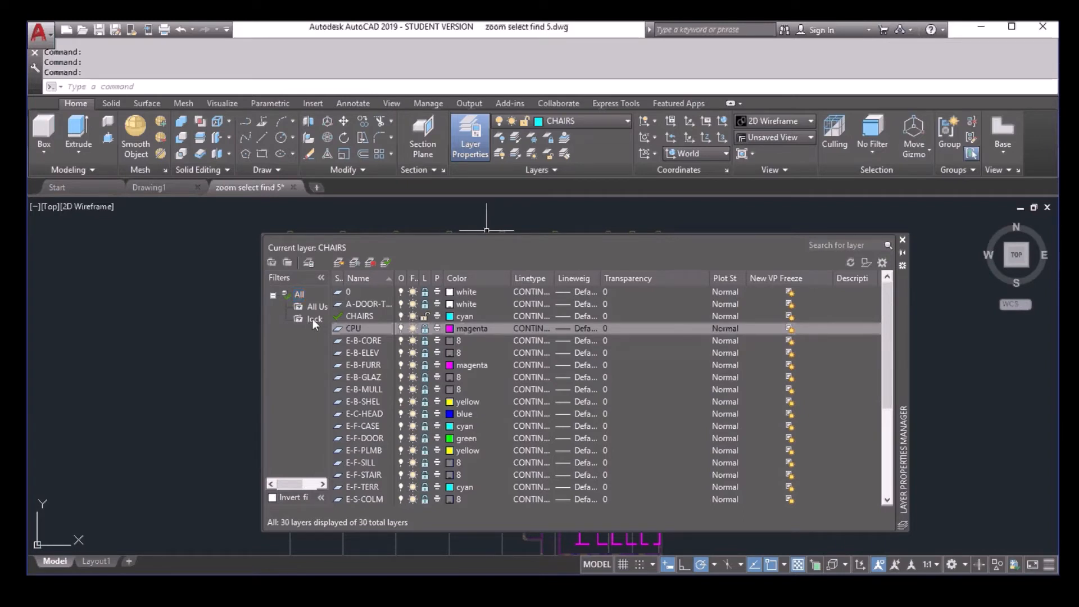
pyautogui.click(315, 319)
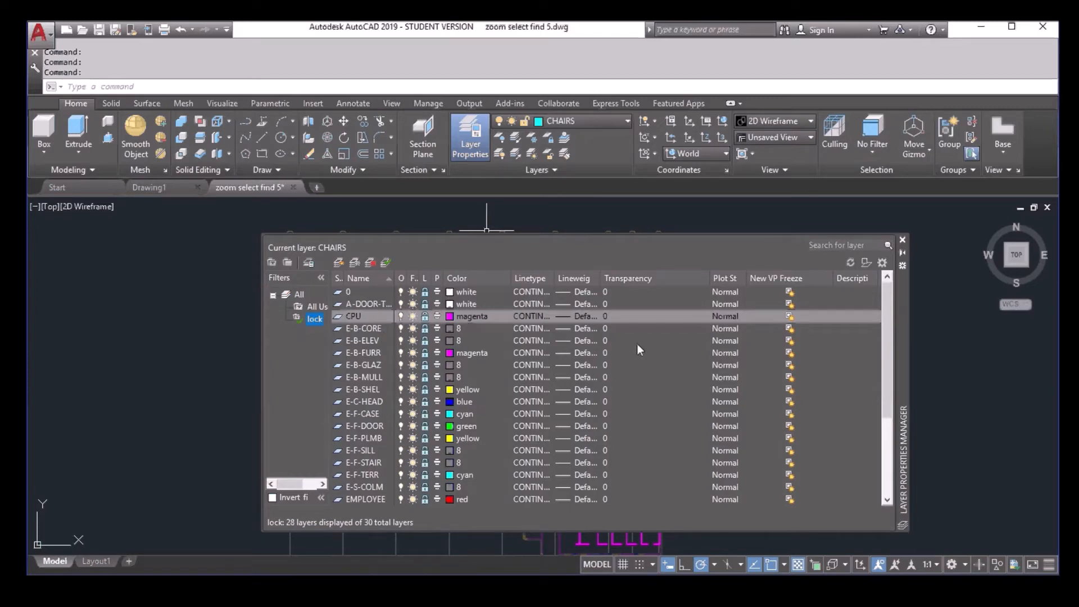
pyautogui.rightClick(361, 339)
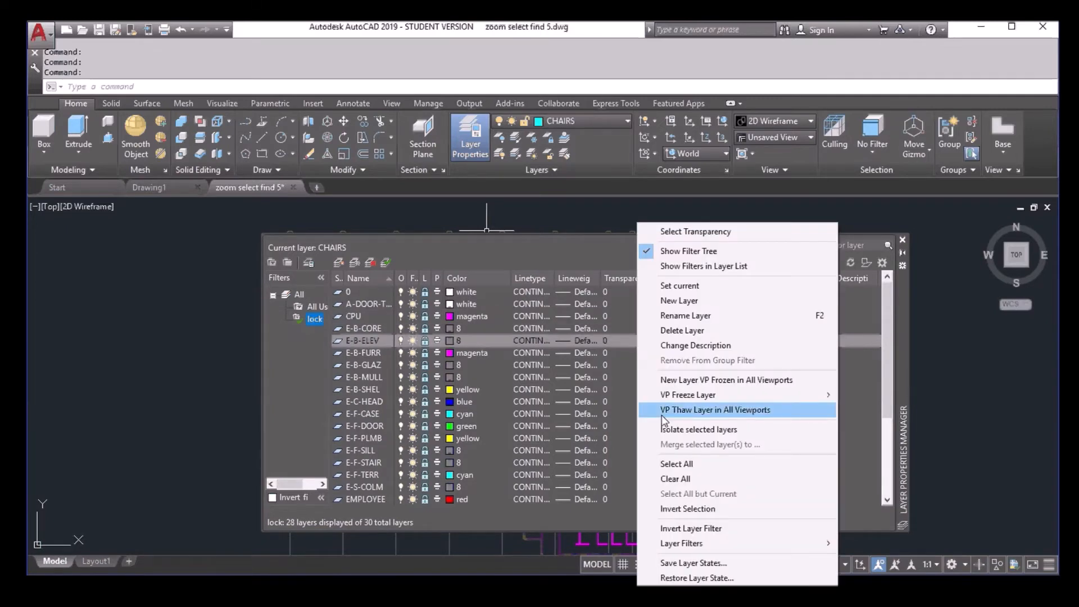
pyautogui.click(714, 409)
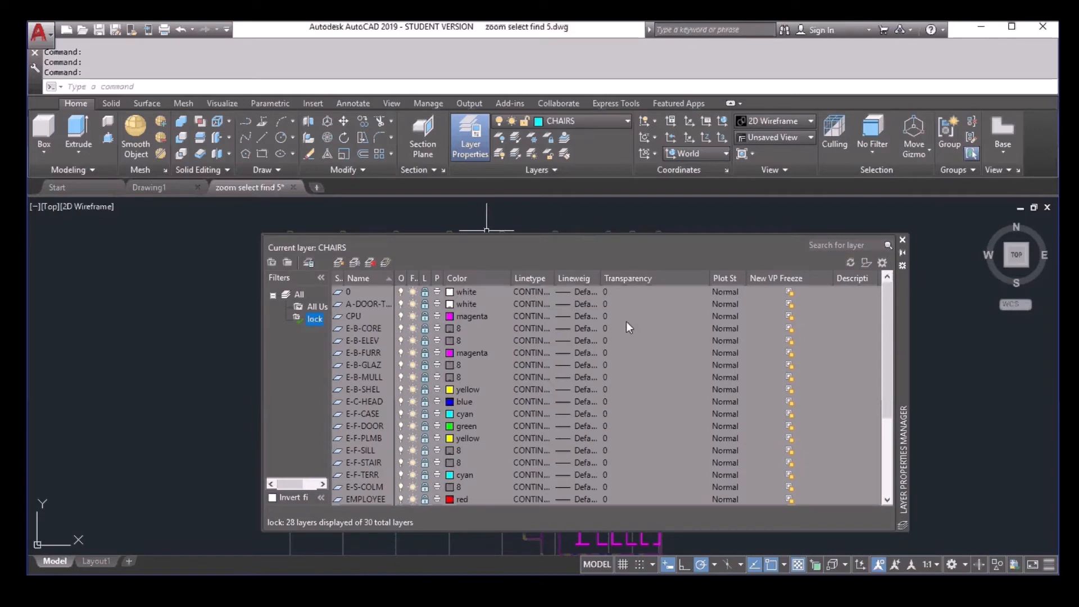
pyautogui.moveTo(616, 296)
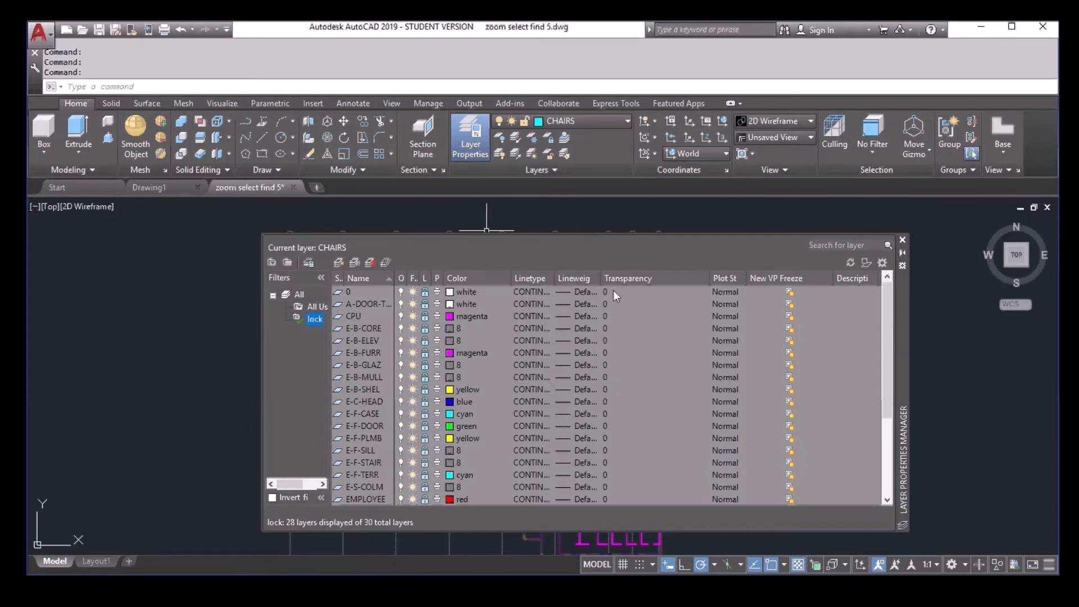
pyautogui.click(604, 292)
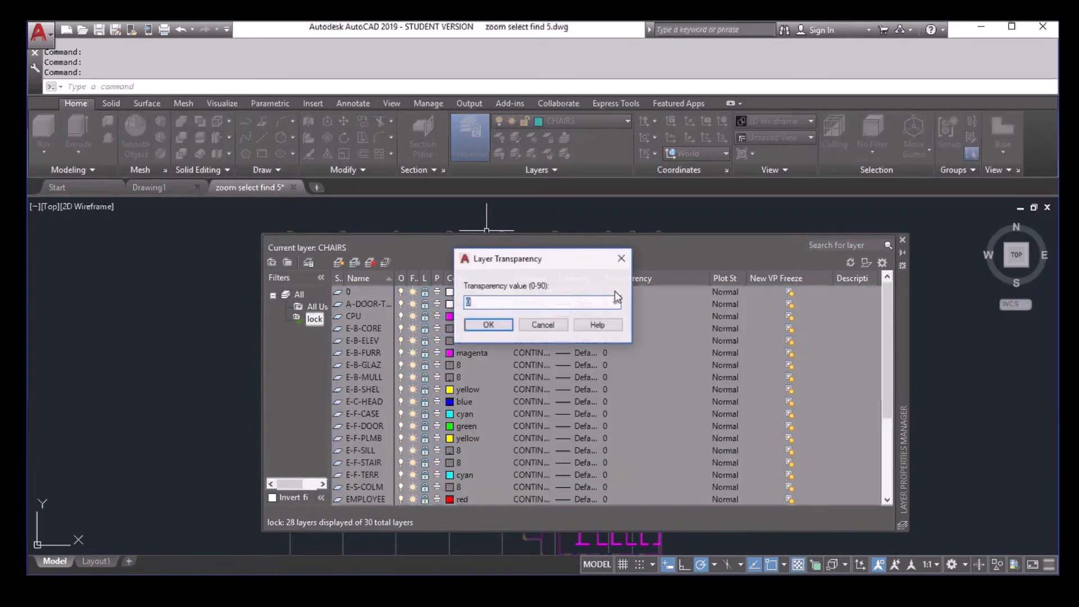
pyautogui.click(616, 302)
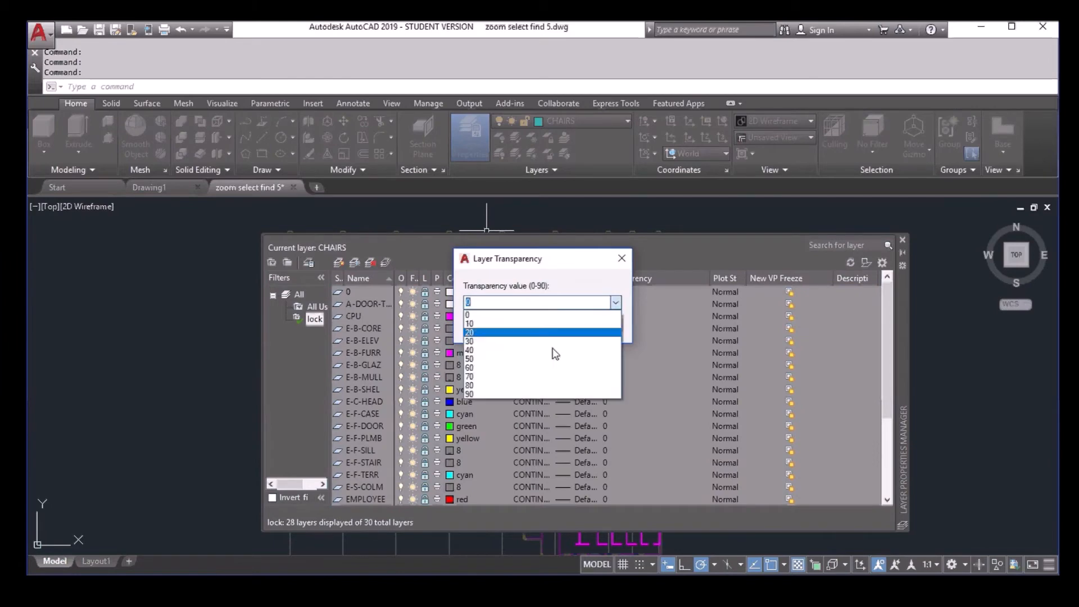
pyautogui.moveTo(503, 384)
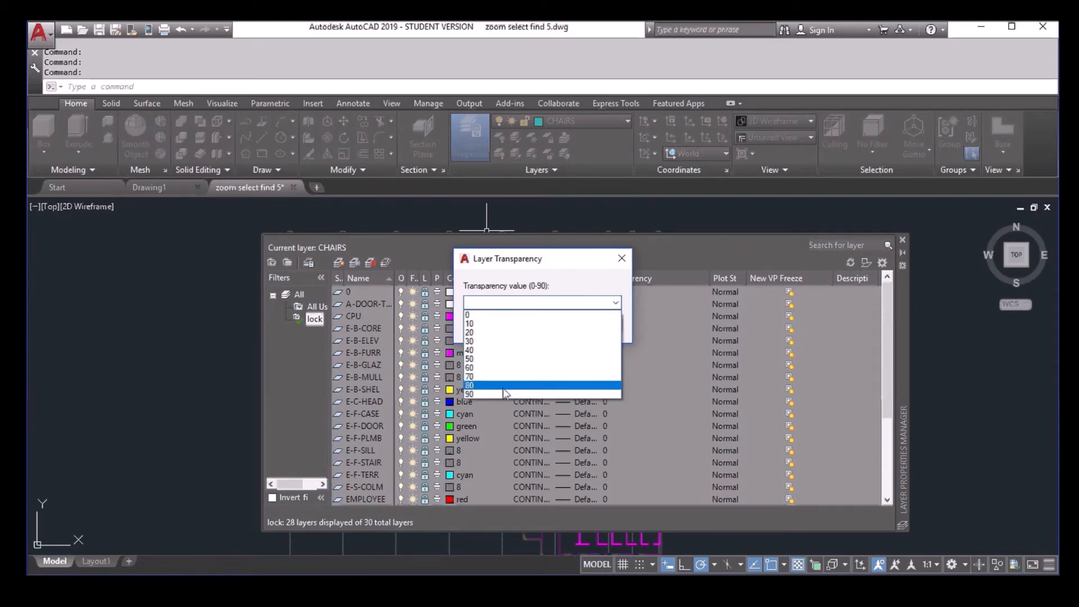
pyautogui.click(486, 384)
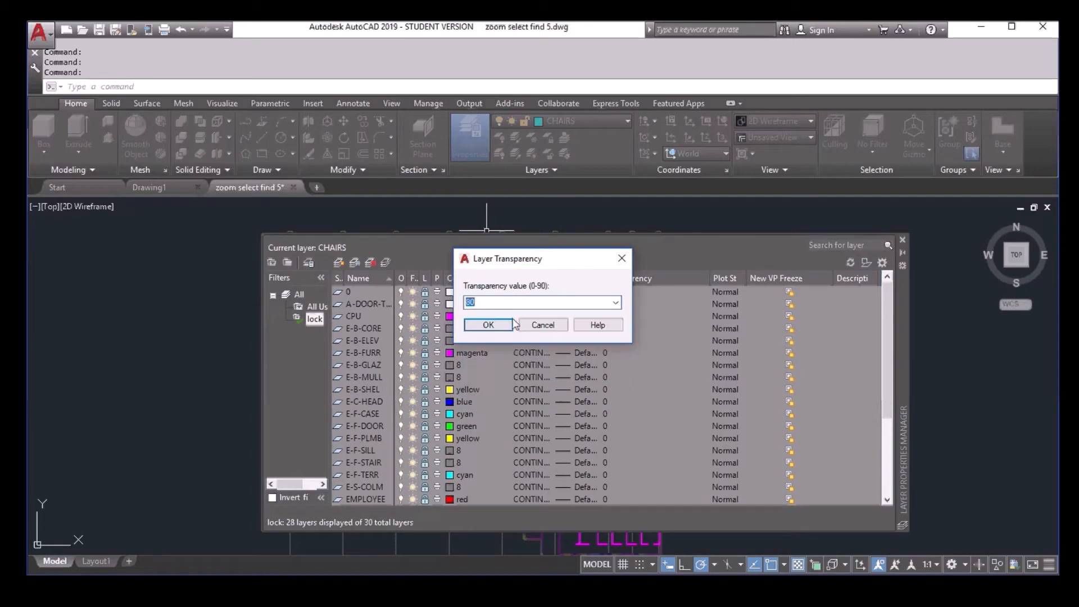
pyautogui.click(488, 325)
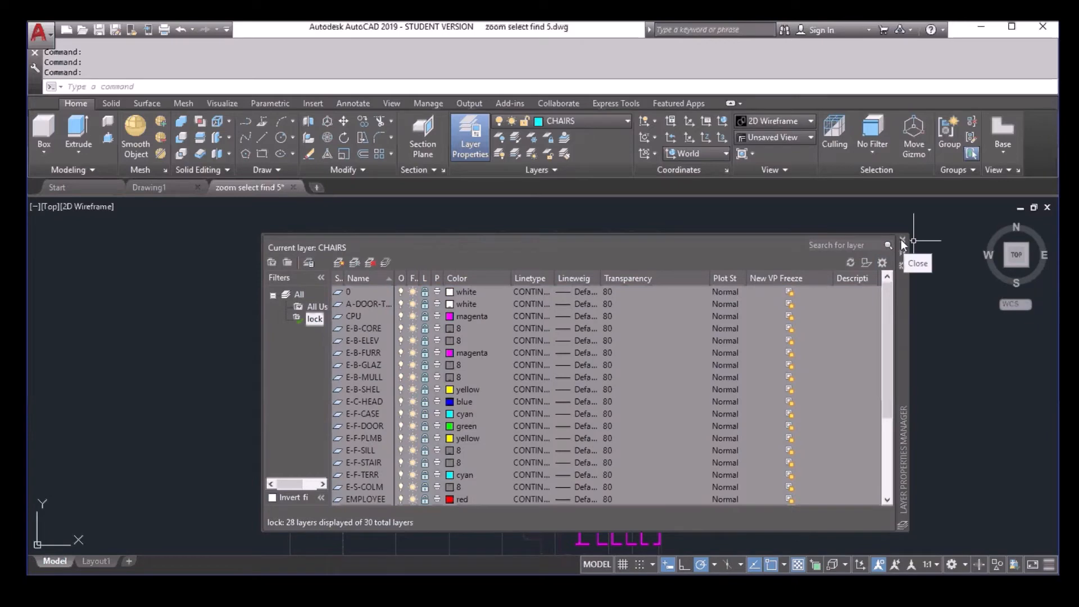
pyautogui.click(899, 241)
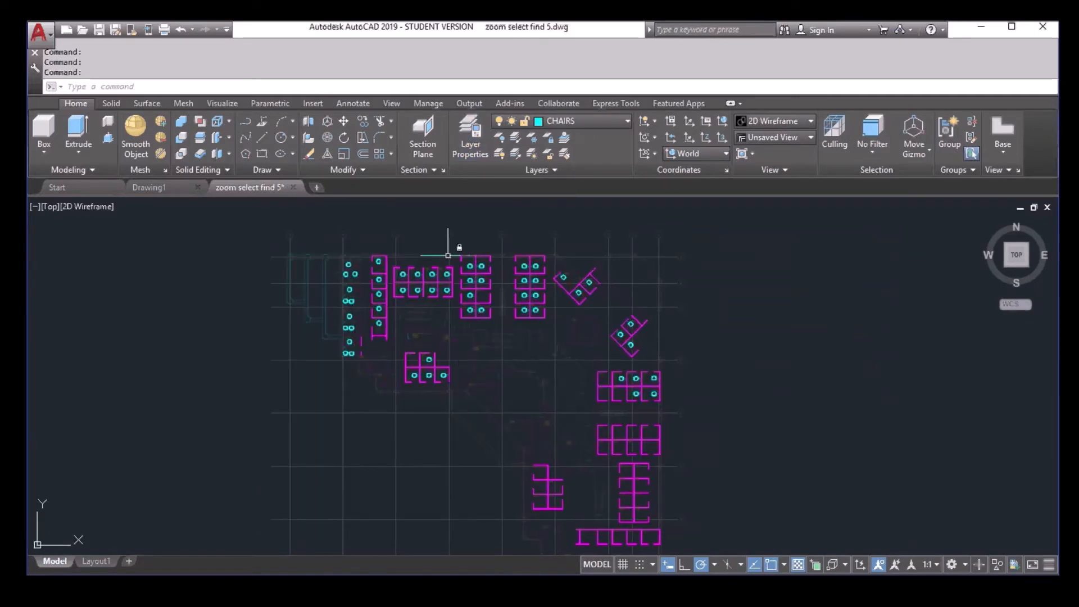
pyautogui.moveTo(476, 358)
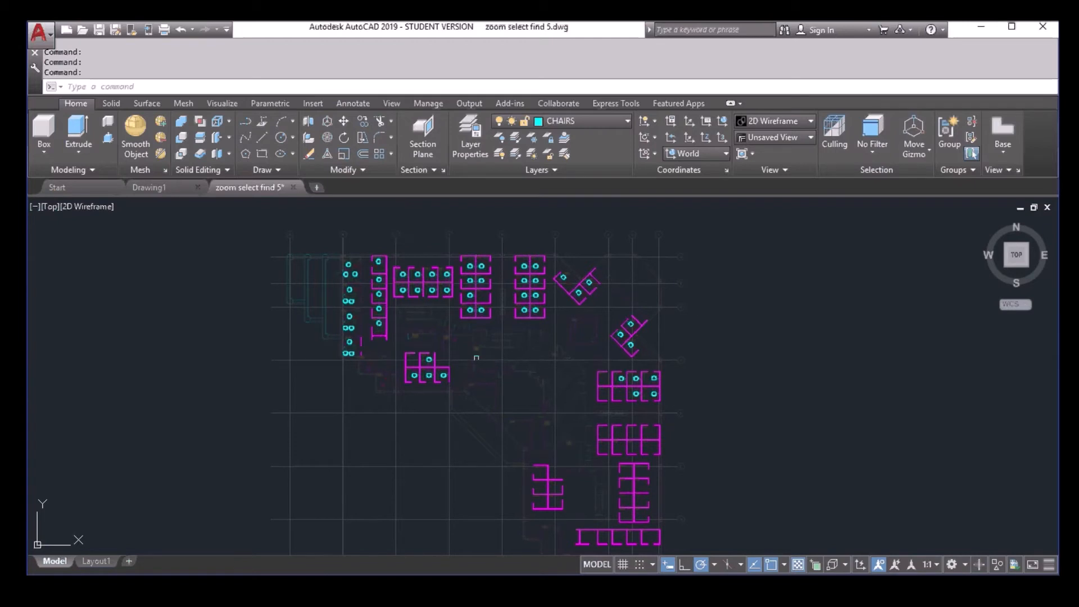
pyautogui.moveTo(506, 262)
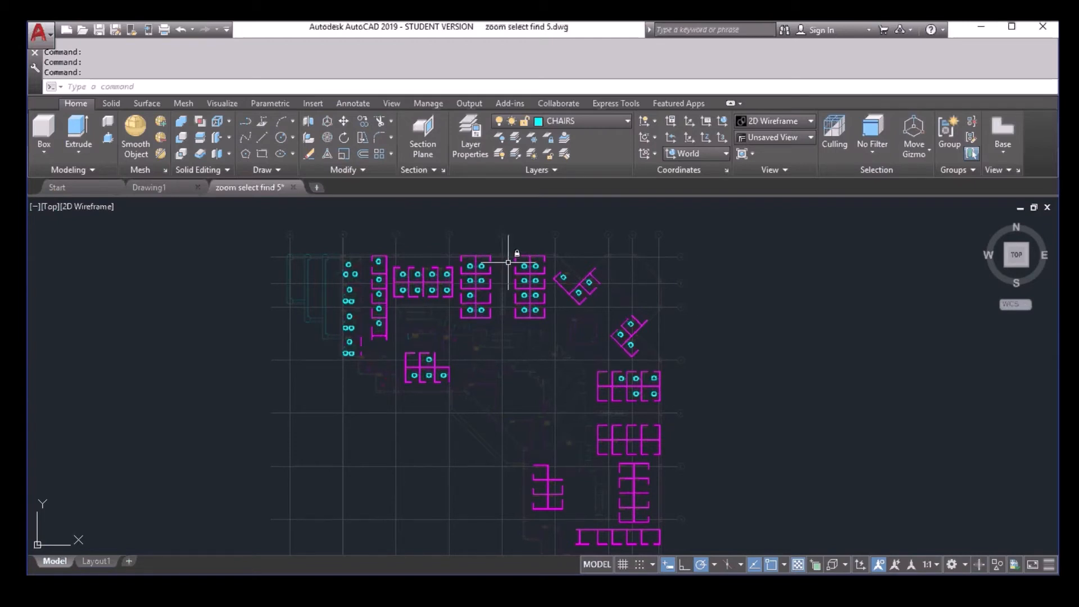
pyautogui.moveTo(559, 361)
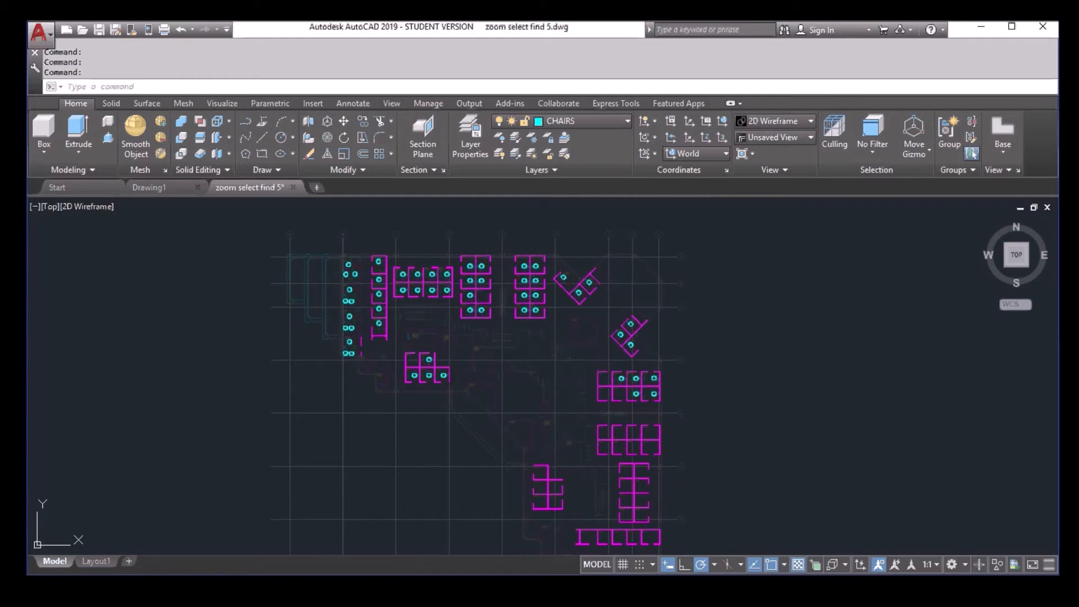
# Step: Show the saved page setups, including Setup1, in the Plot dialog
pyautogui.click(540, 161)
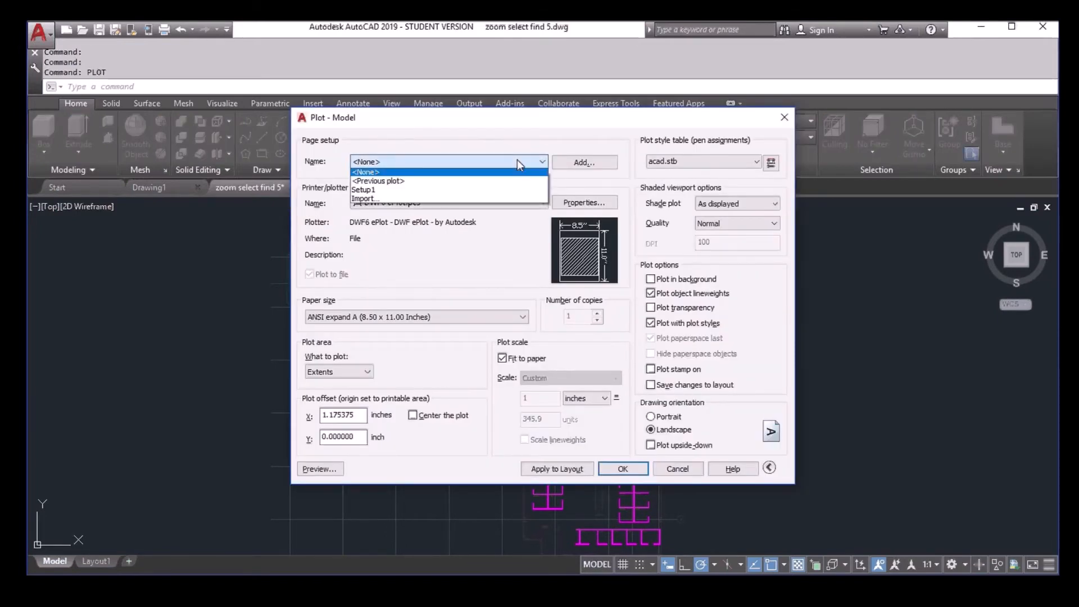
# Step: Load the Setup1 page setup, enable Plot transparency, then cancel without plotting
pyautogui.click(363, 189)
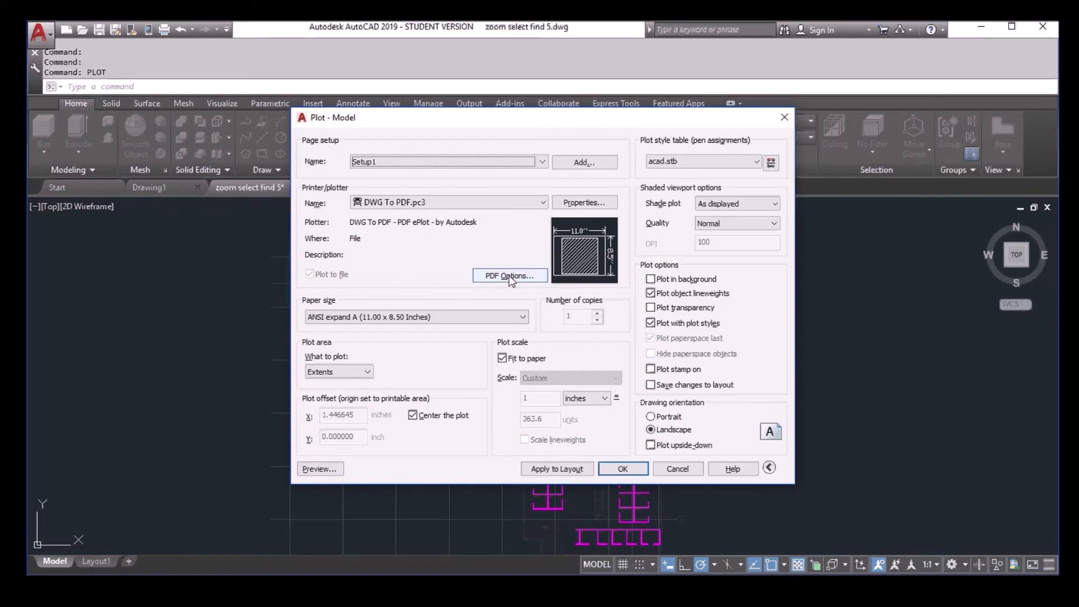
pyautogui.moveTo(490, 268)
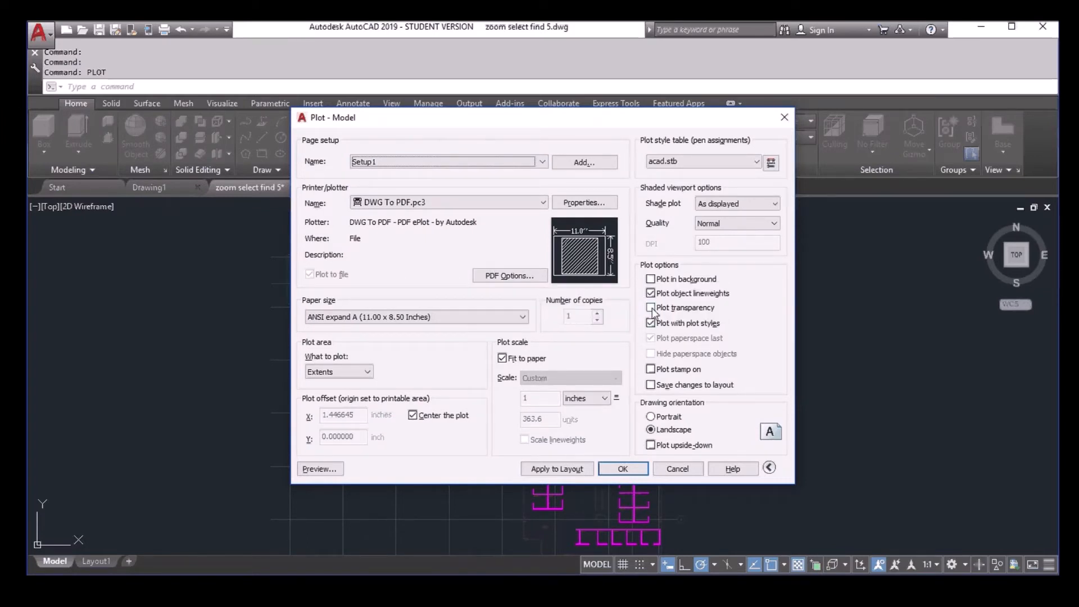
pyautogui.click(649, 306)
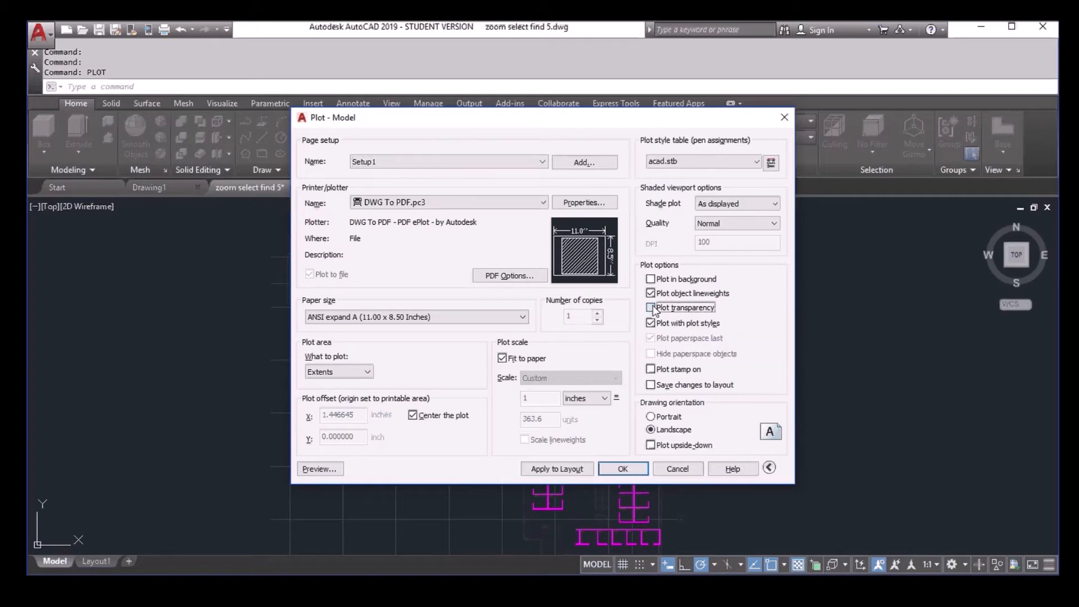
pyautogui.click(650, 307)
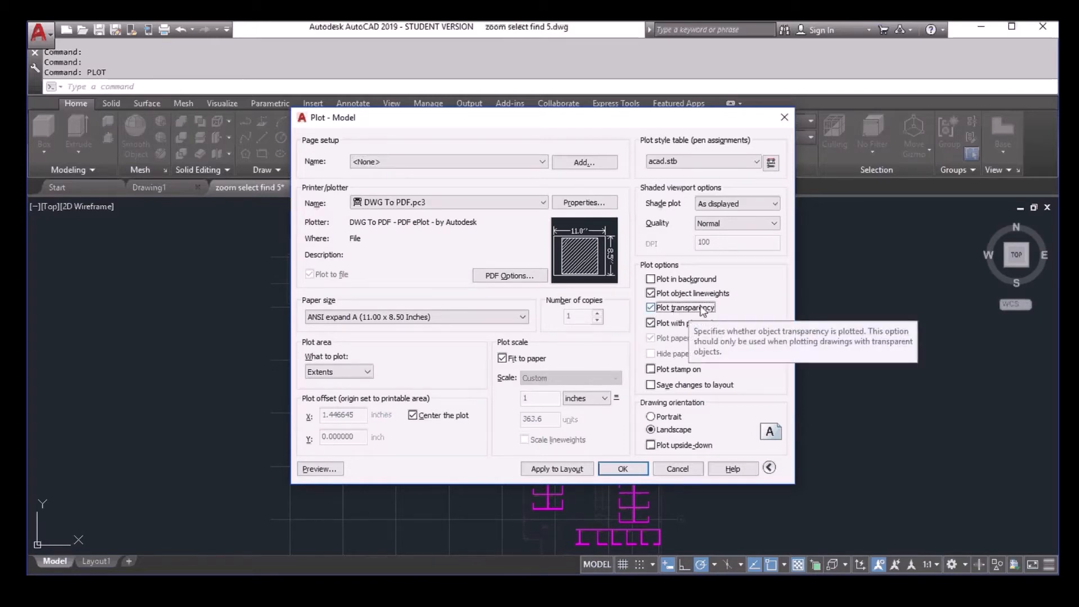
pyautogui.moveTo(343, 498)
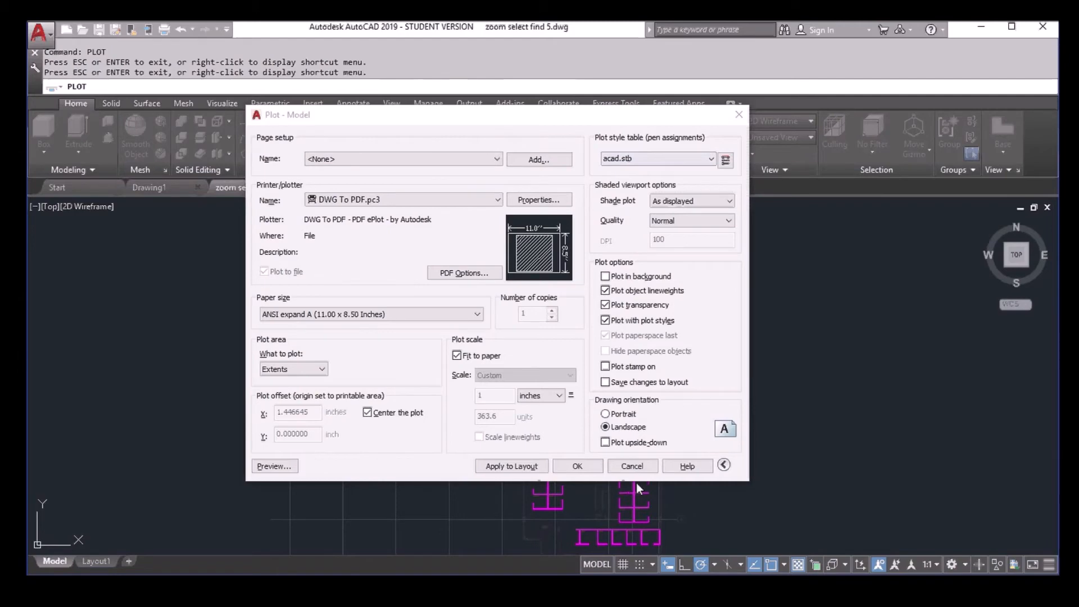
pyautogui.click(632, 465)
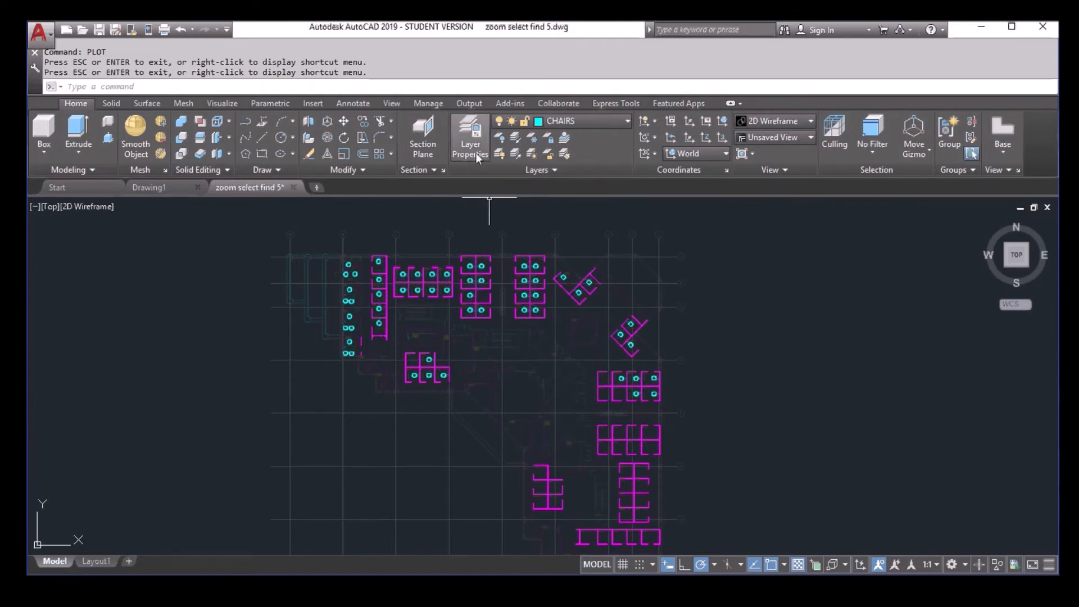
# Step: Restore the Original layer state from the Layer Properties palette so every layer shows again
pyautogui.click(470, 135)
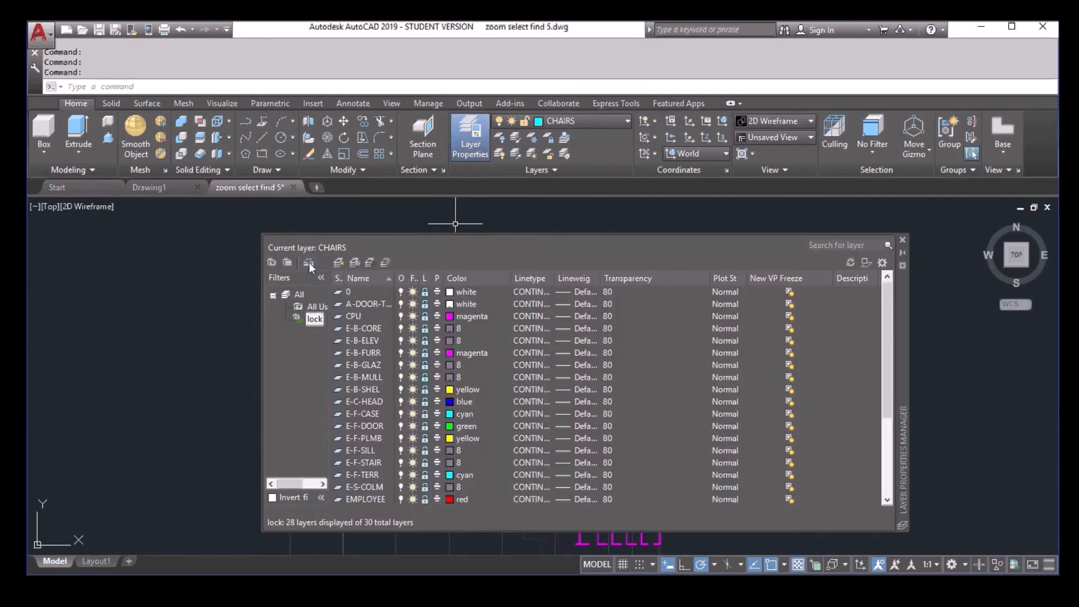
pyautogui.click(309, 263)
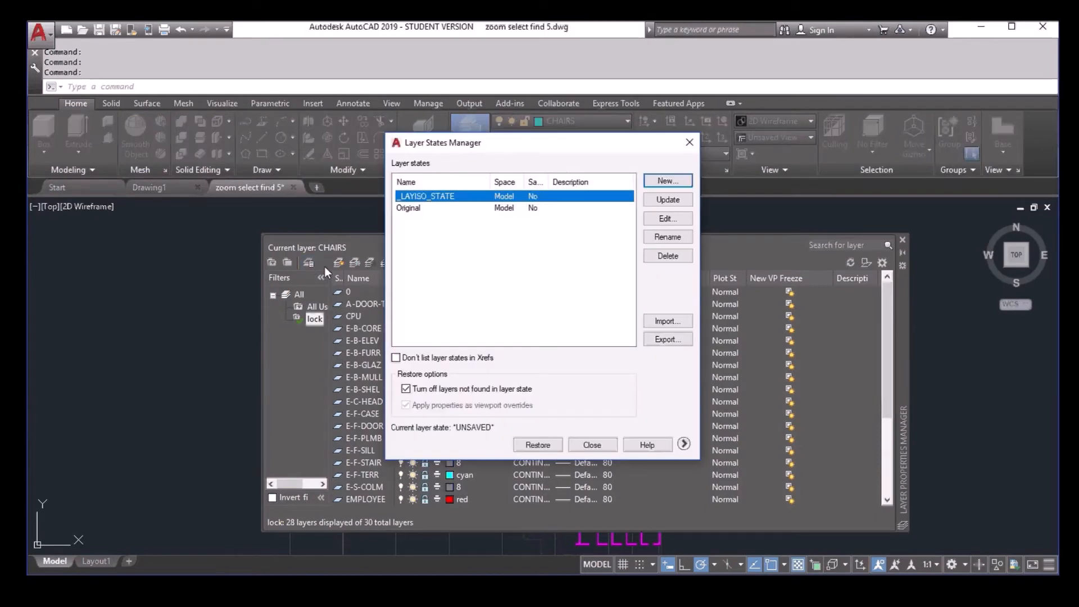
pyautogui.click(408, 207)
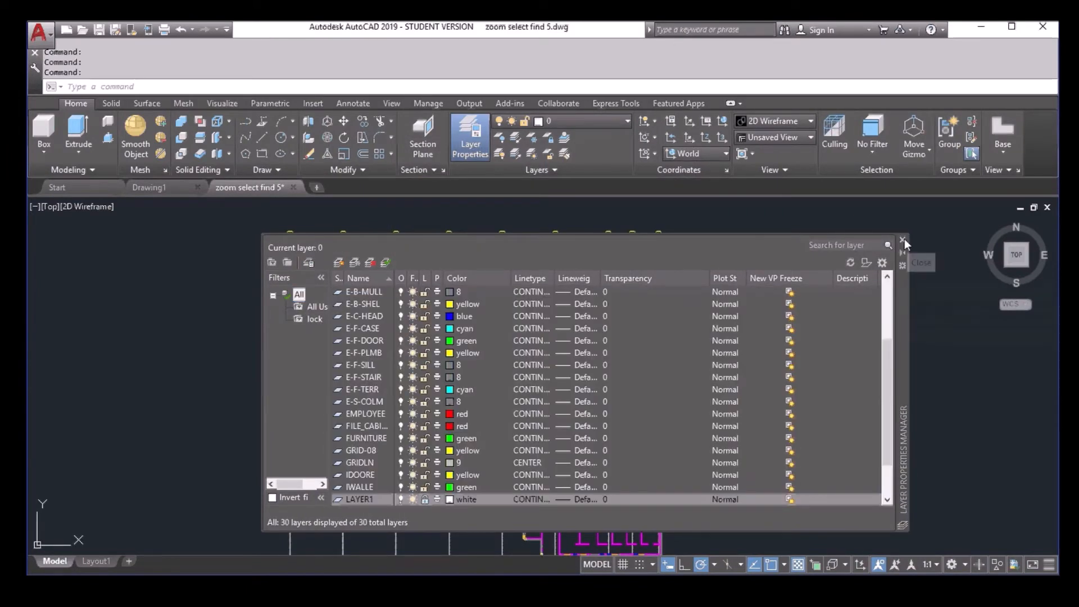
pyautogui.click(901, 239)
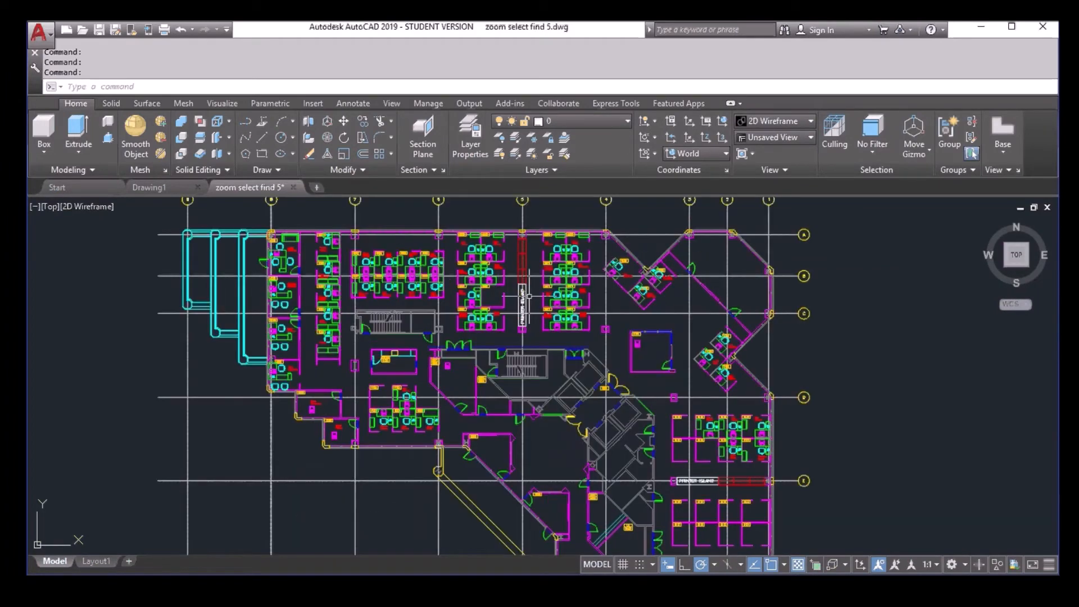
# Step: Zoom toward the cubicles around offices 6066–6069
pyautogui.scroll(-3)
pyautogui.write('U')
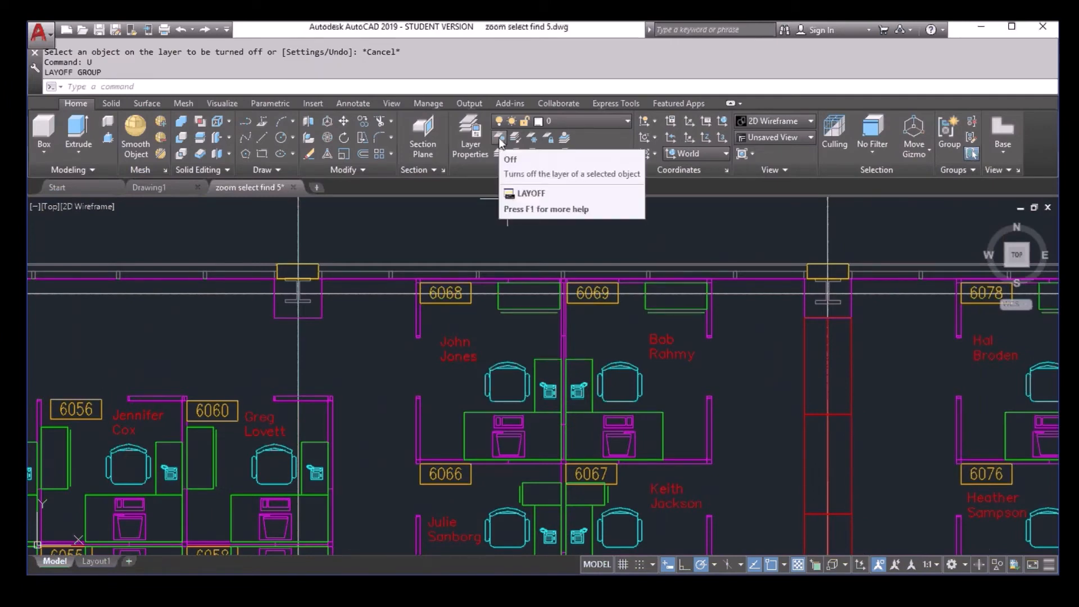
pyautogui.moveTo(498, 138)
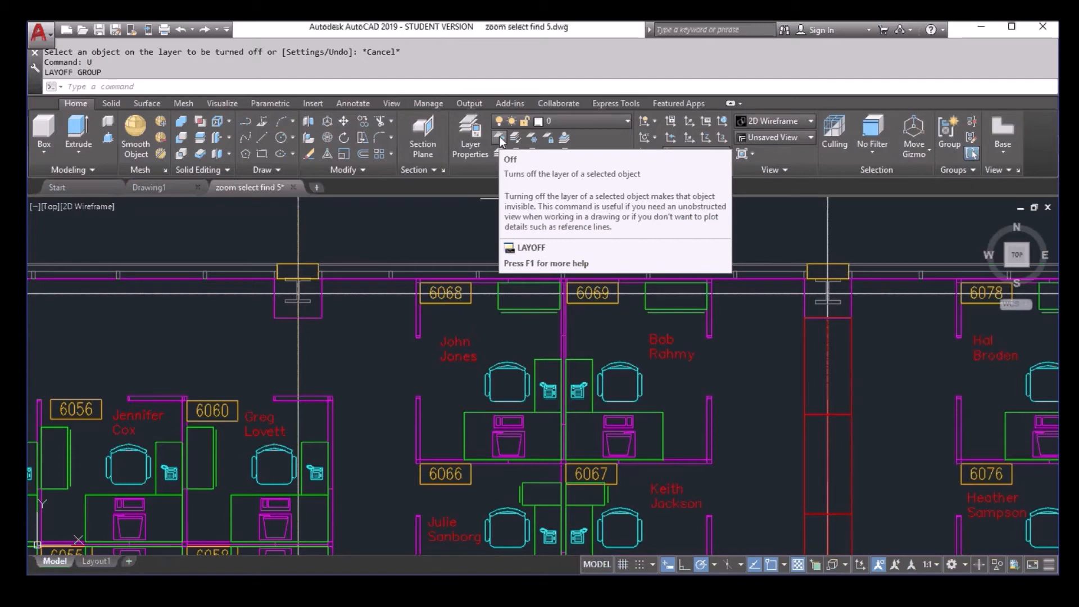
# Step: Turn off the CHAIRS layer with Layer Off, undo it, then pick the computer and monitor
pyautogui.click(499, 137)
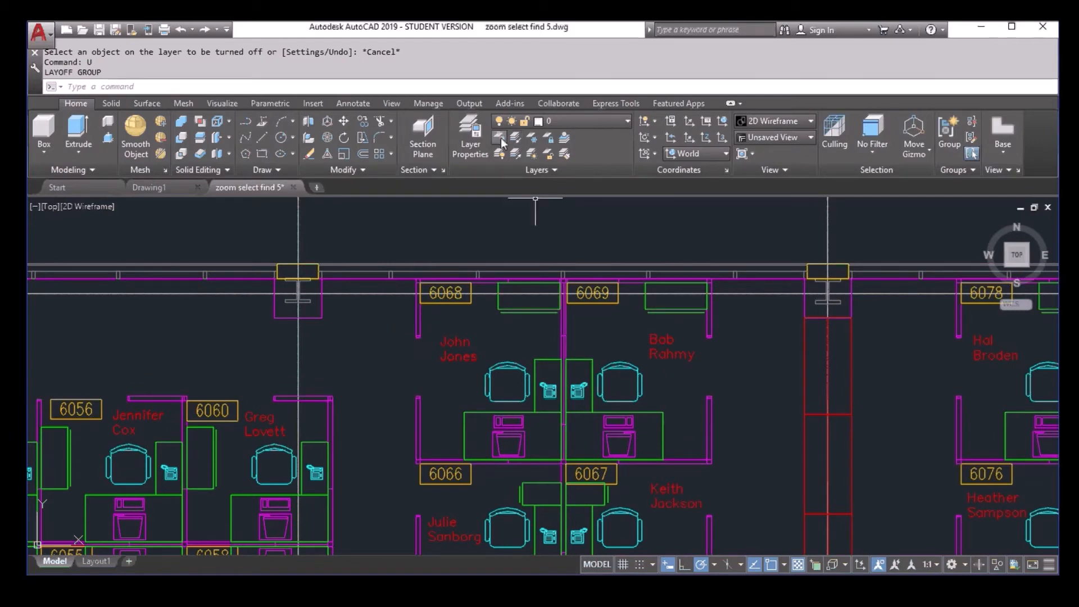
pyautogui.click(509, 368)
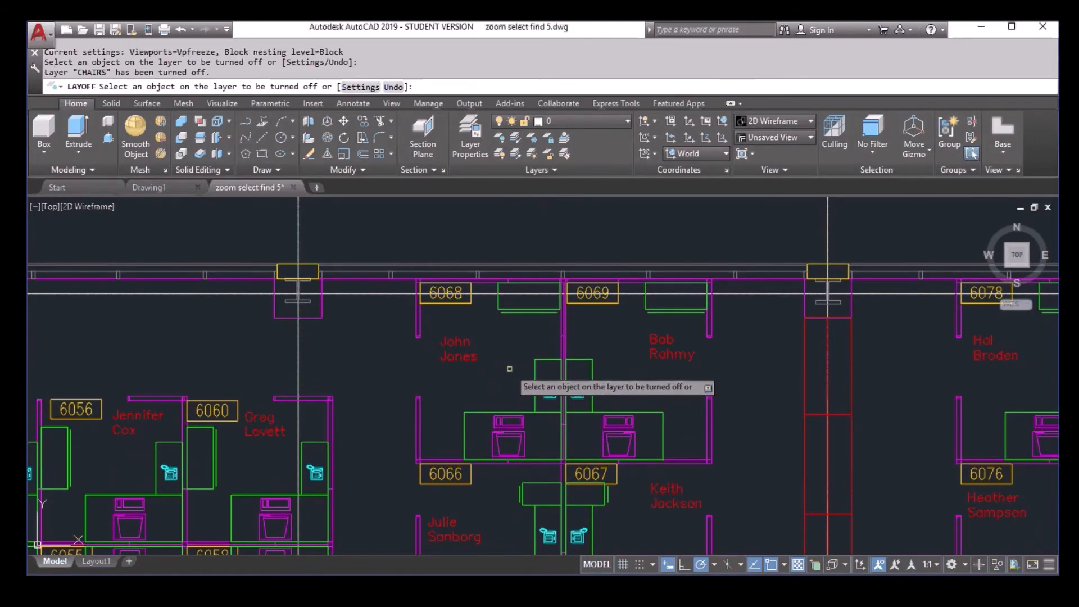
pyautogui.press('Escape')
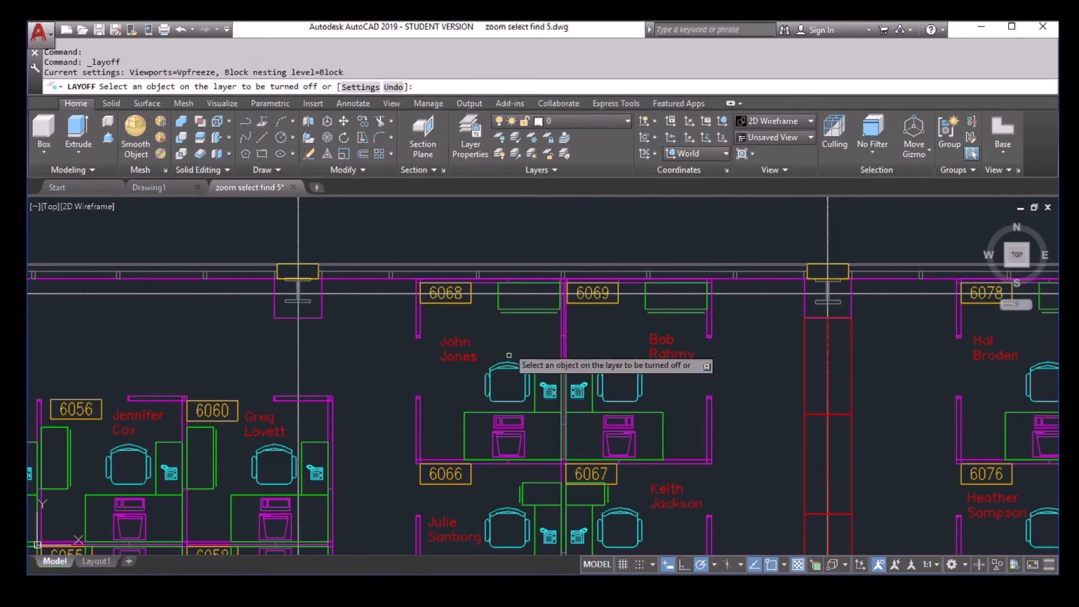
pyautogui.moveTo(510, 451)
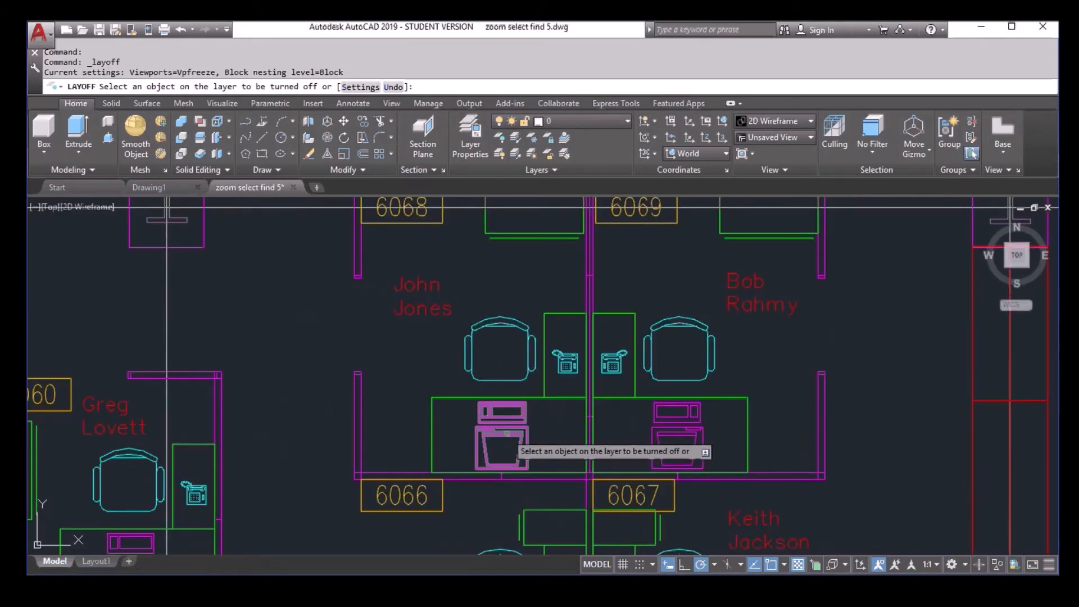
pyautogui.click(503, 431)
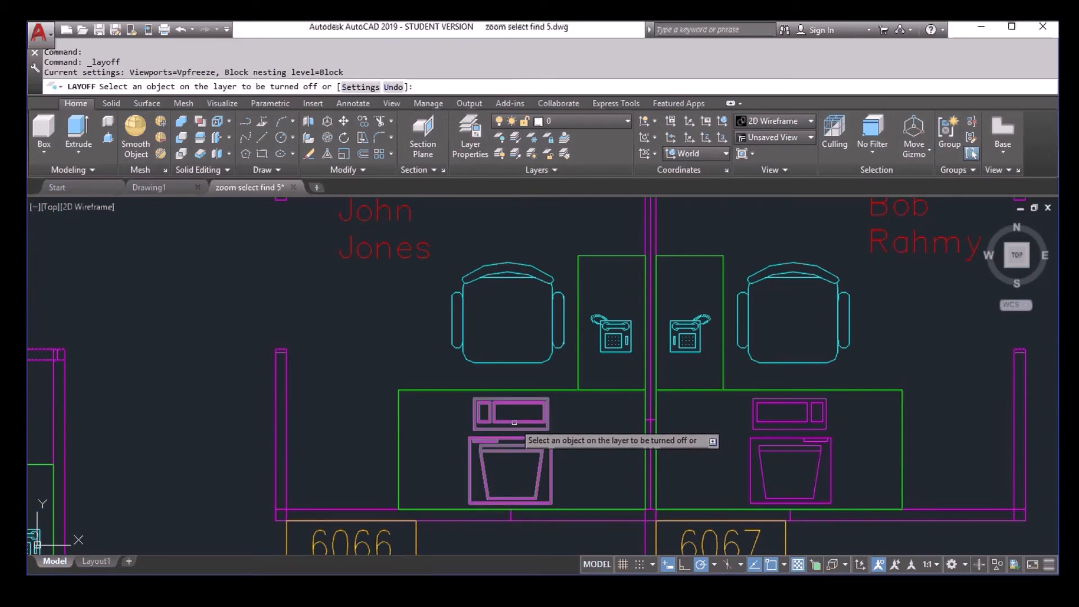
pyautogui.click(511, 420)
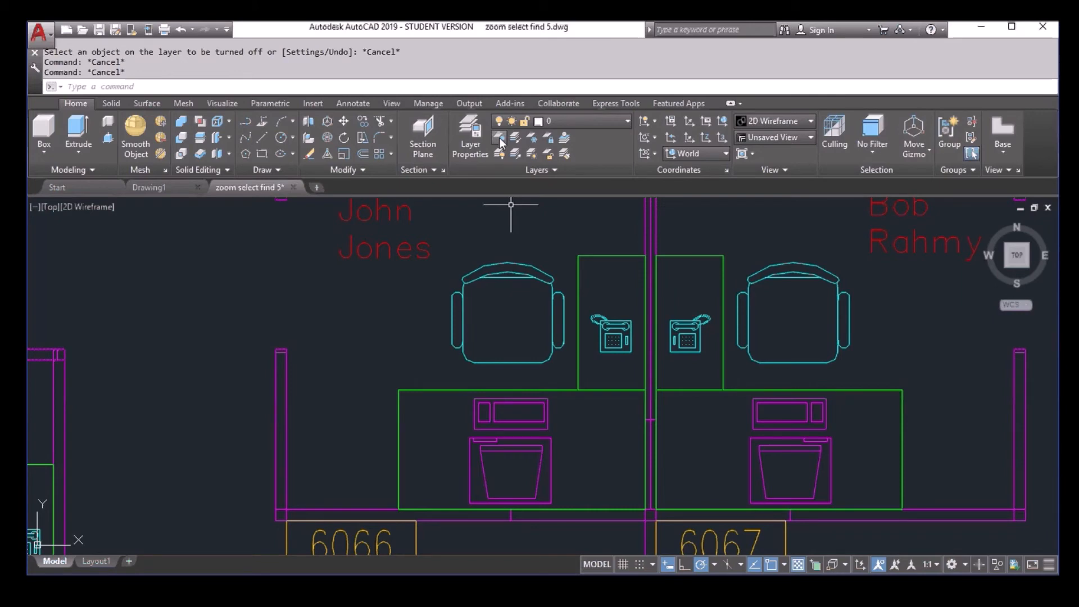
# Step: Keep the Layer Off block-selection nesting level at Block and end the command
pyautogui.click(499, 136)
pyautogui.write('B')
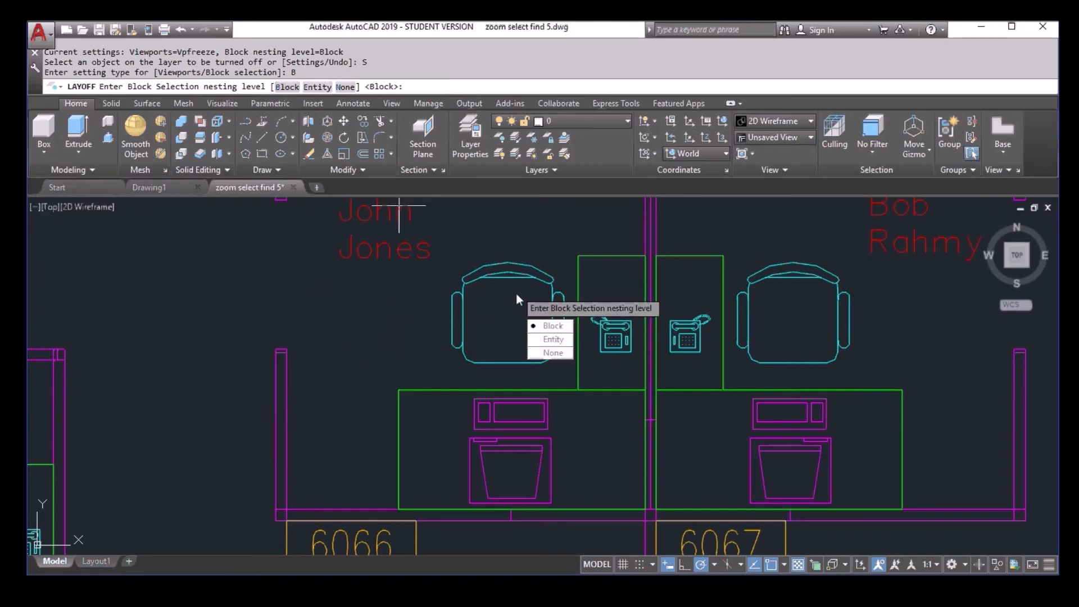
pyautogui.moveTo(381, 115)
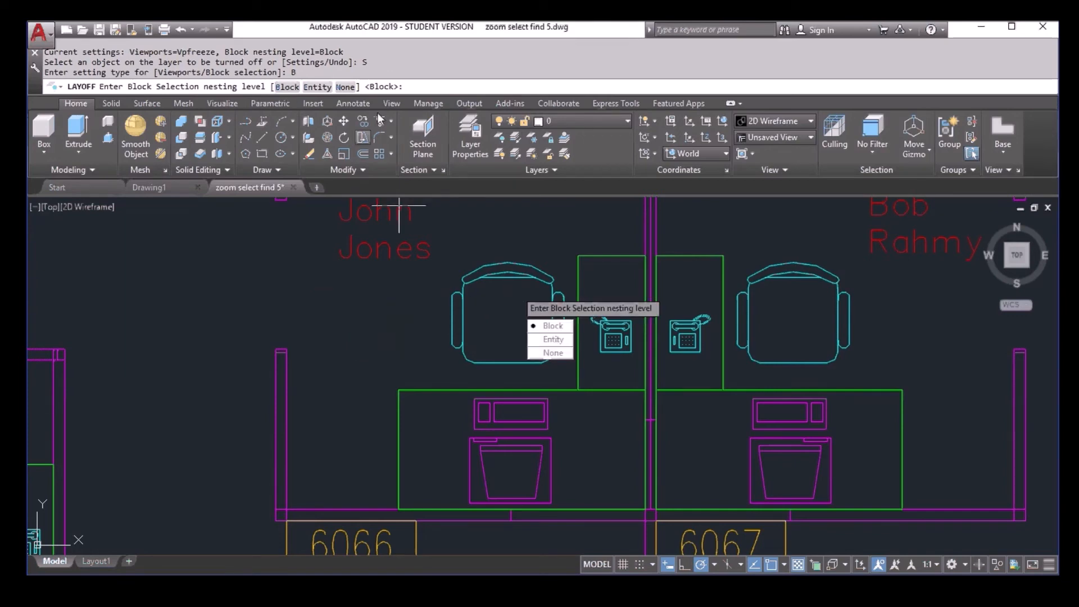
pyautogui.click(553, 325)
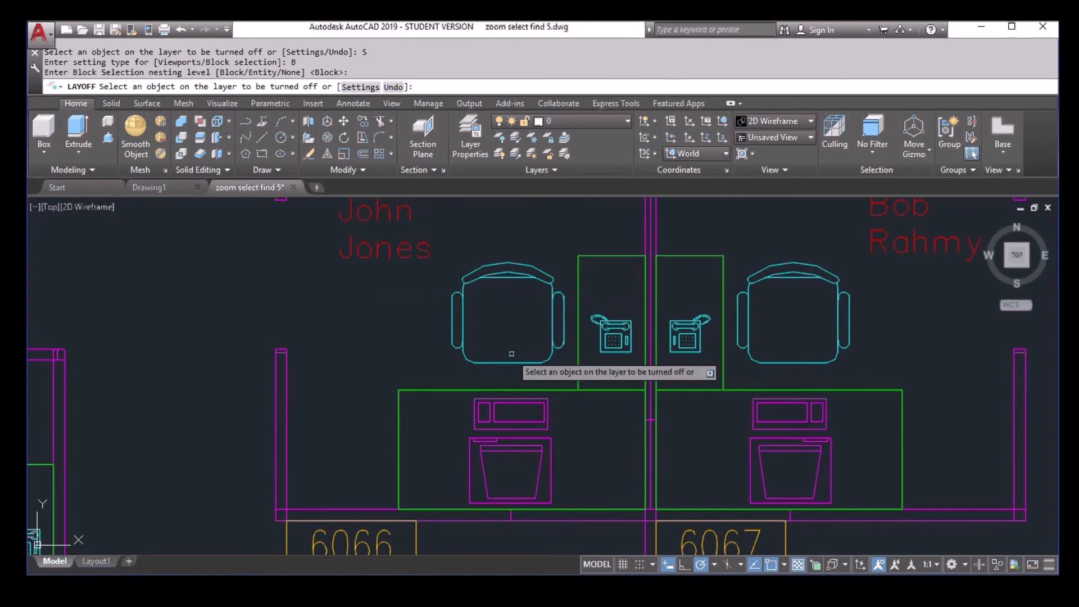
pyautogui.press('Escape')
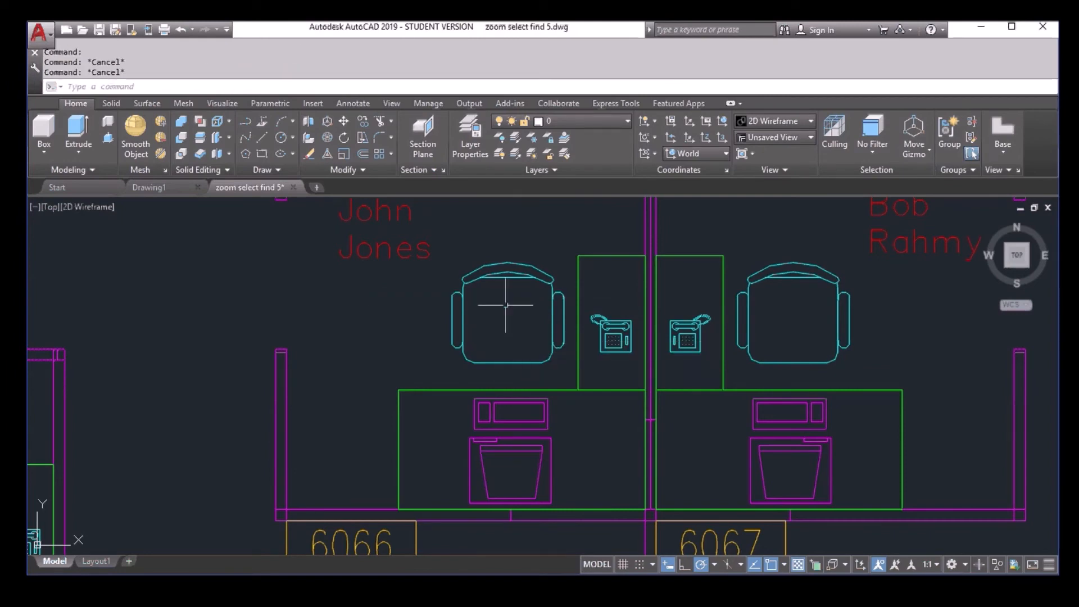
pyautogui.click(507, 319)
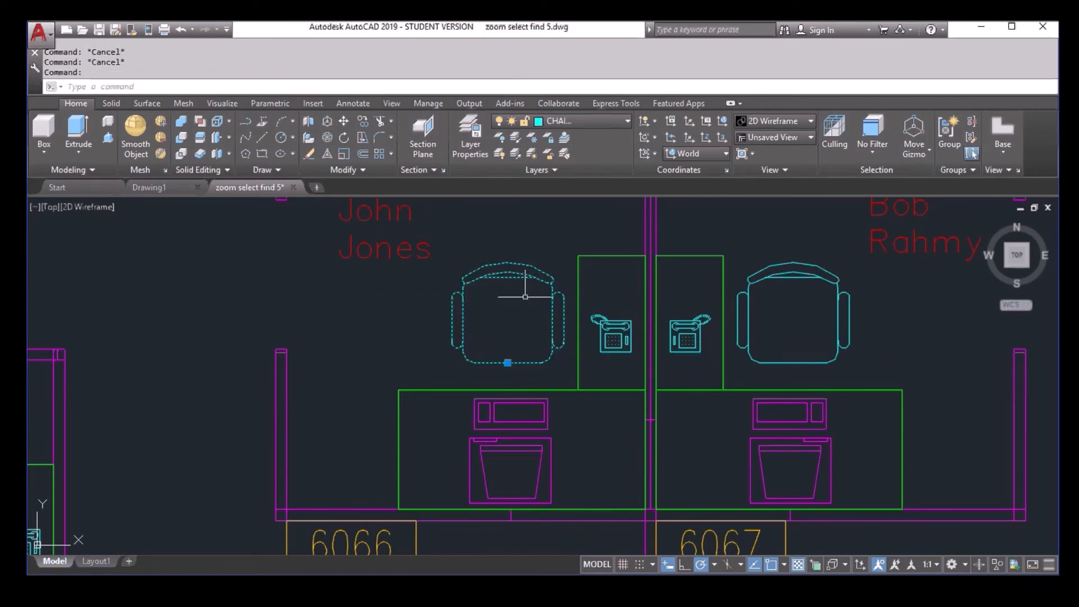
pyautogui.moveTo(594, 128)
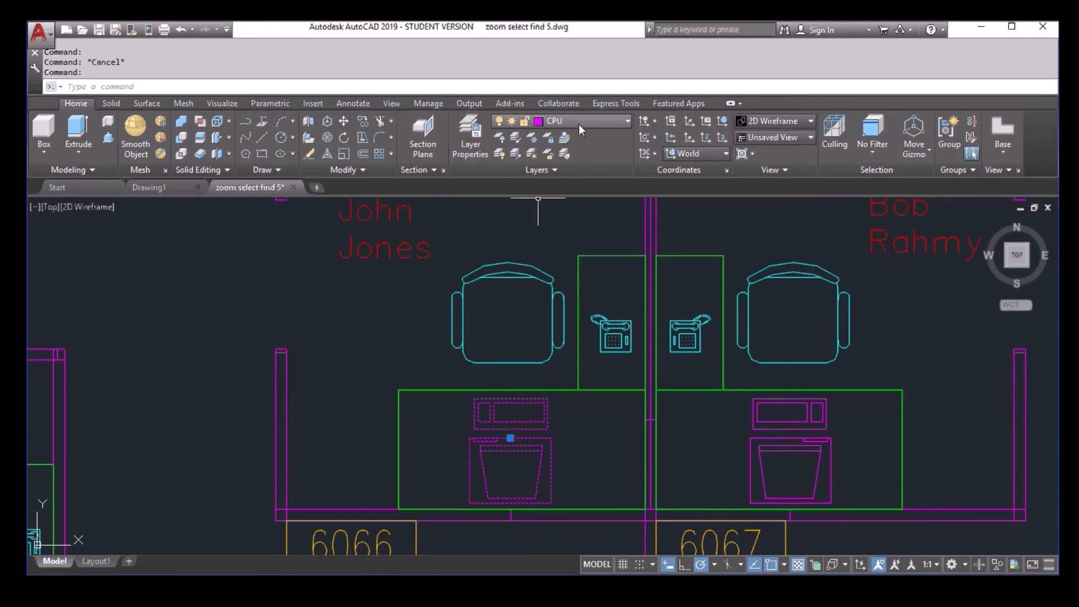
pyautogui.moveTo(547, 261)
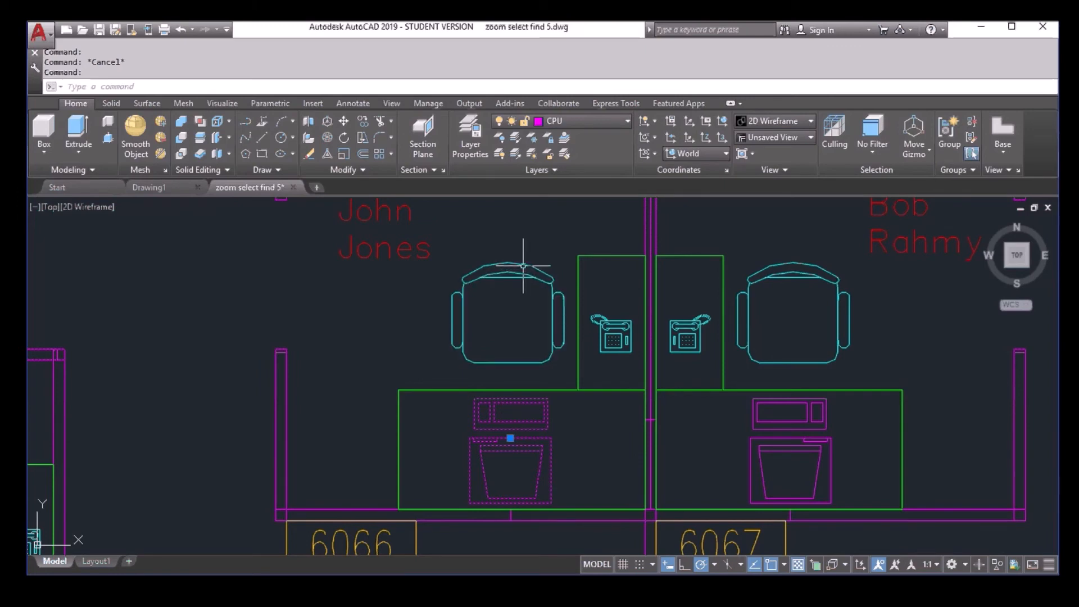
pyautogui.moveTo(524, 263)
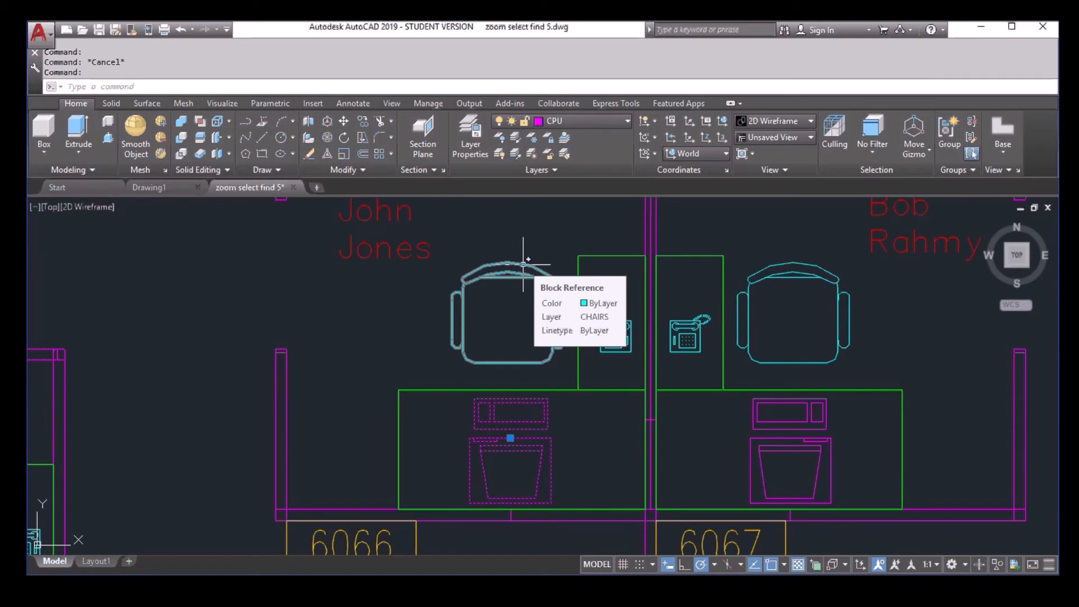
pyautogui.click(520, 262)
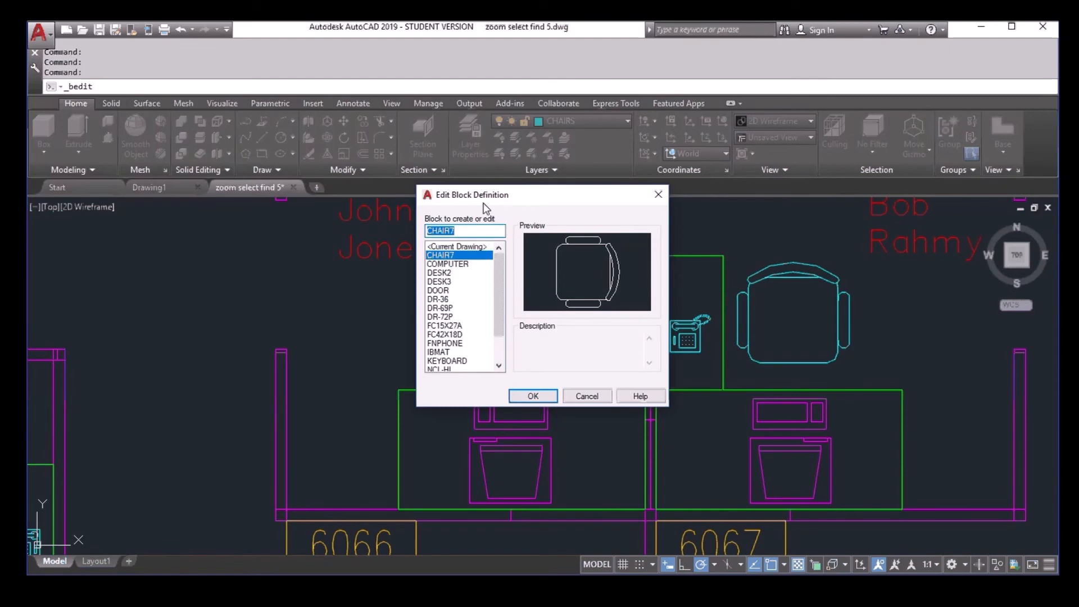
pyautogui.moveTo(534, 395)
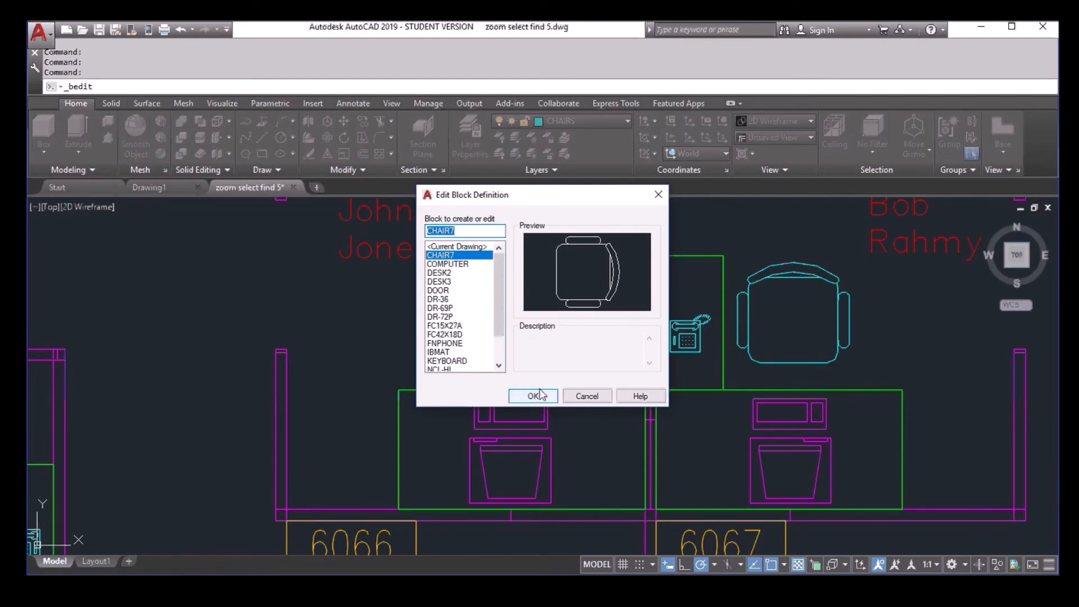
# Step: Inspect the CHAIR7 block in the Block Editor and close it discarding changes
pyautogui.click(531, 395)
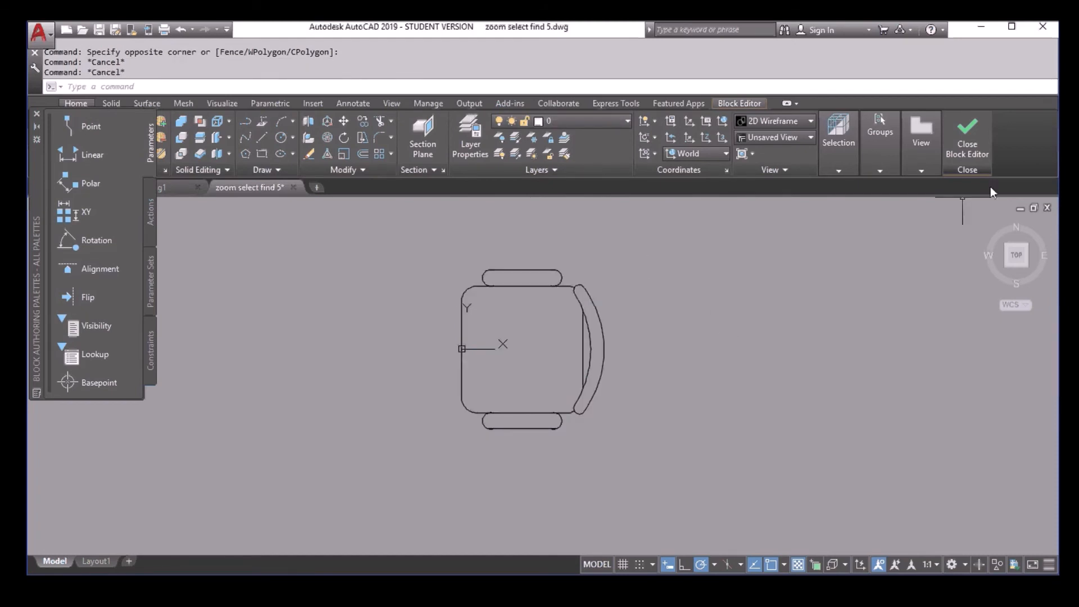
pyautogui.click(966, 135)
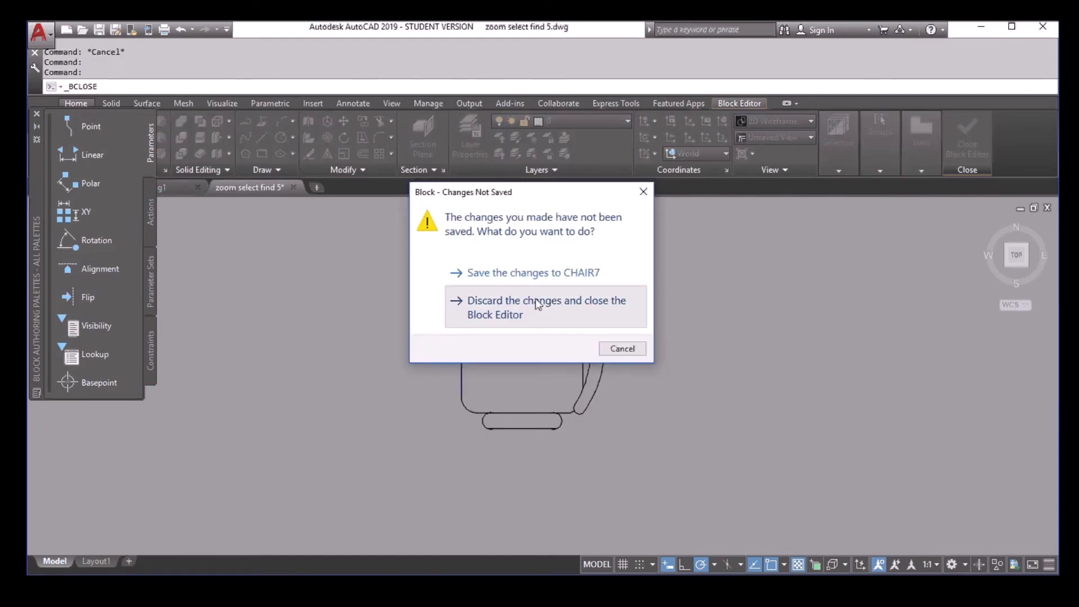
pyautogui.click(546, 307)
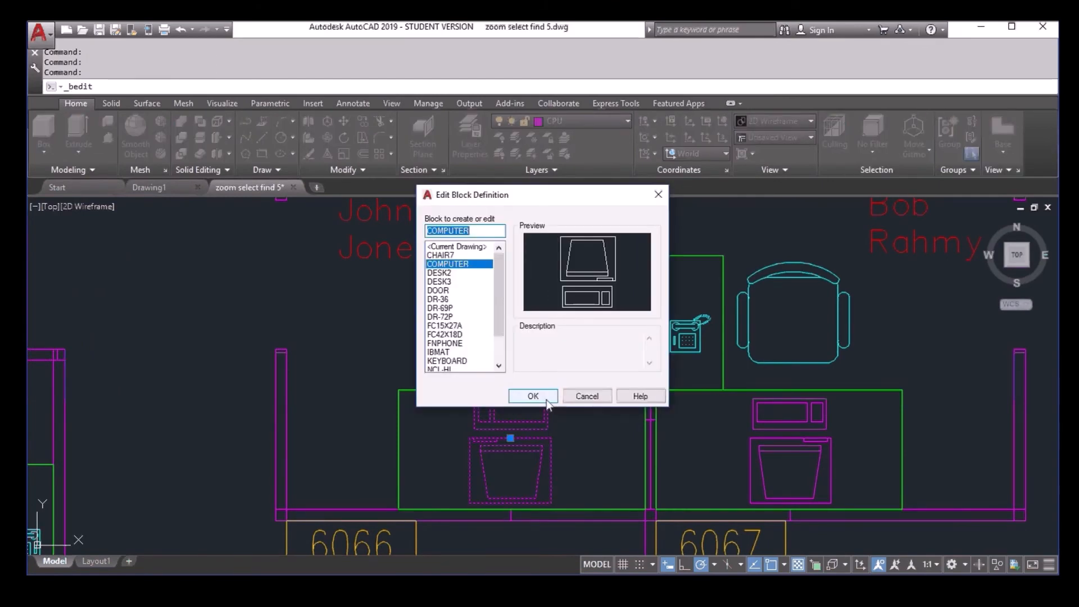
# Step: Inspect the COMPUTER block's monitor and keyboard geometry on layer 0, then close the Block Editor
pyautogui.click(533, 396)
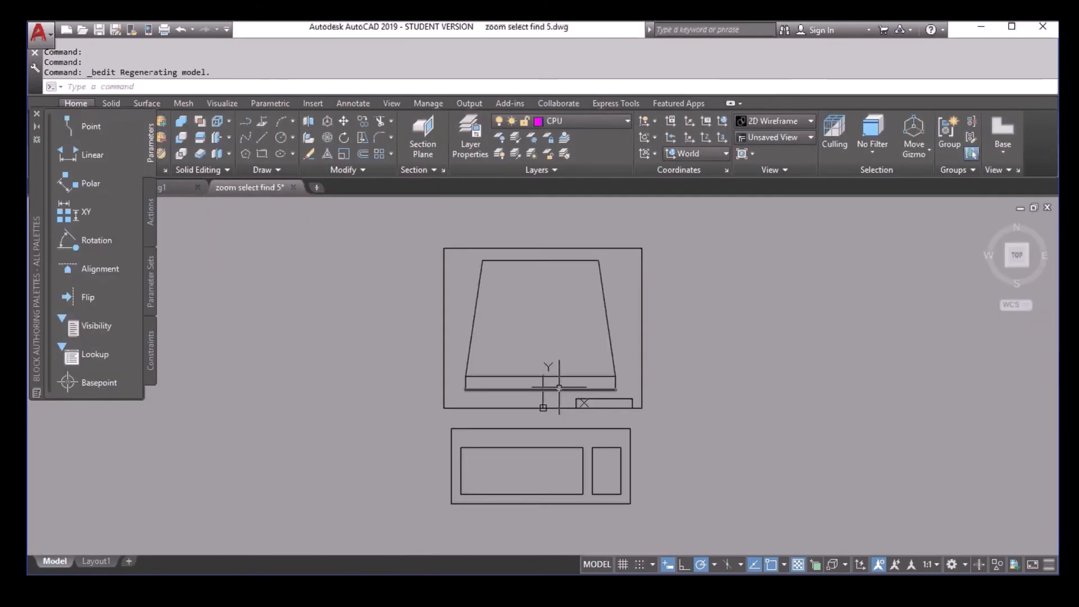
pyautogui.click(740, 103)
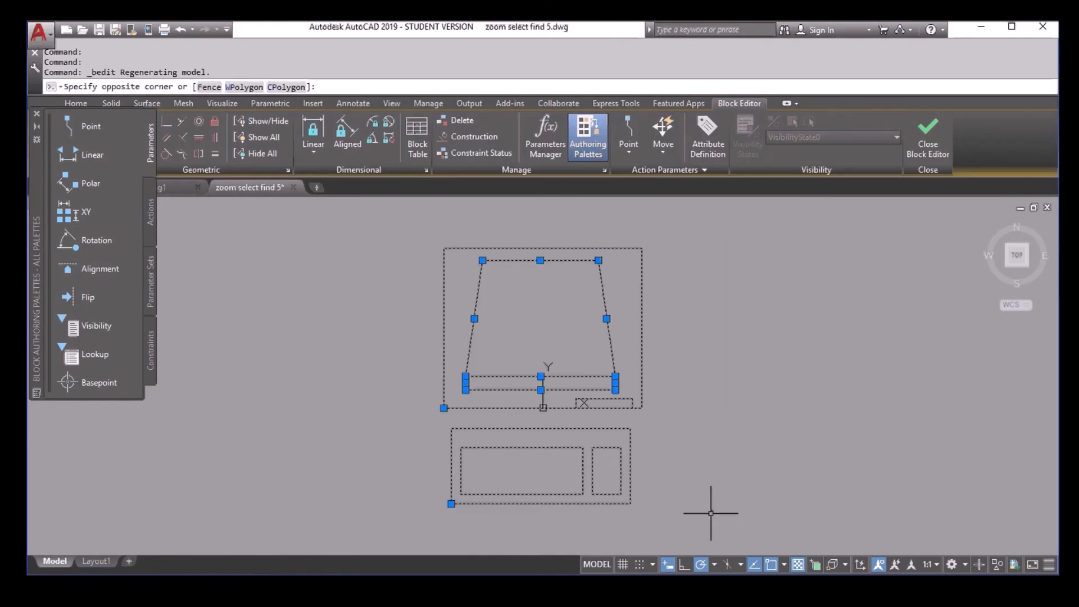
pyautogui.click(76, 103)
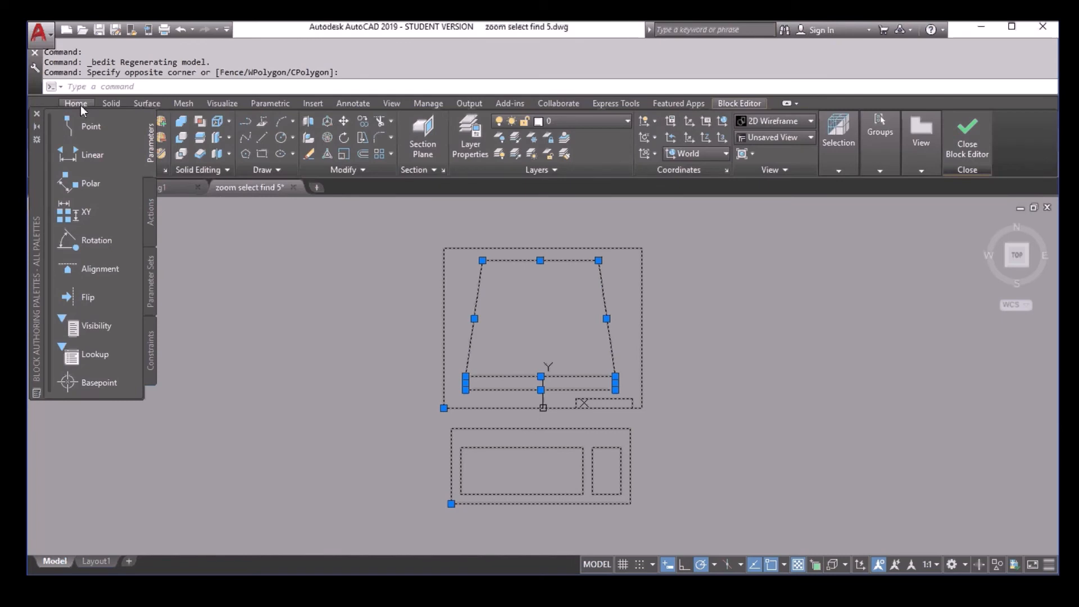
pyautogui.moveTo(609, 127)
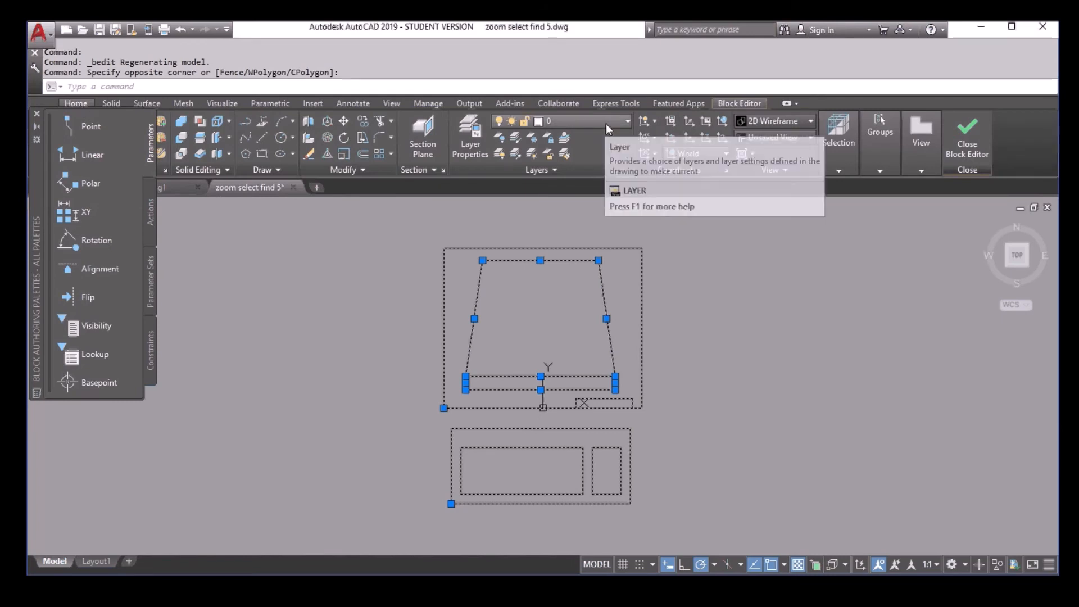
pyautogui.moveTo(674, 283)
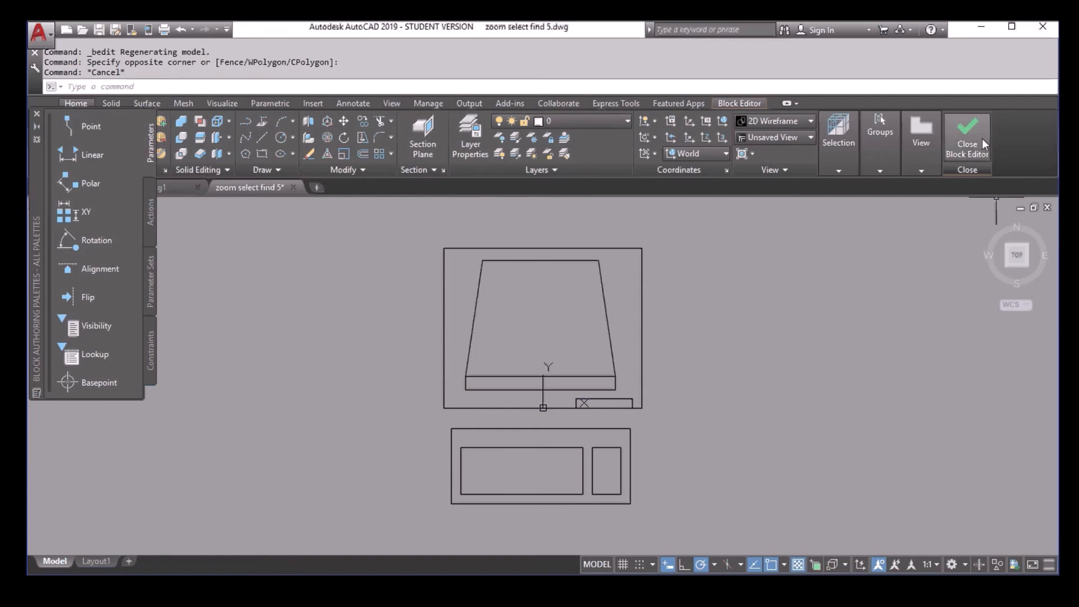
pyautogui.click(967, 134)
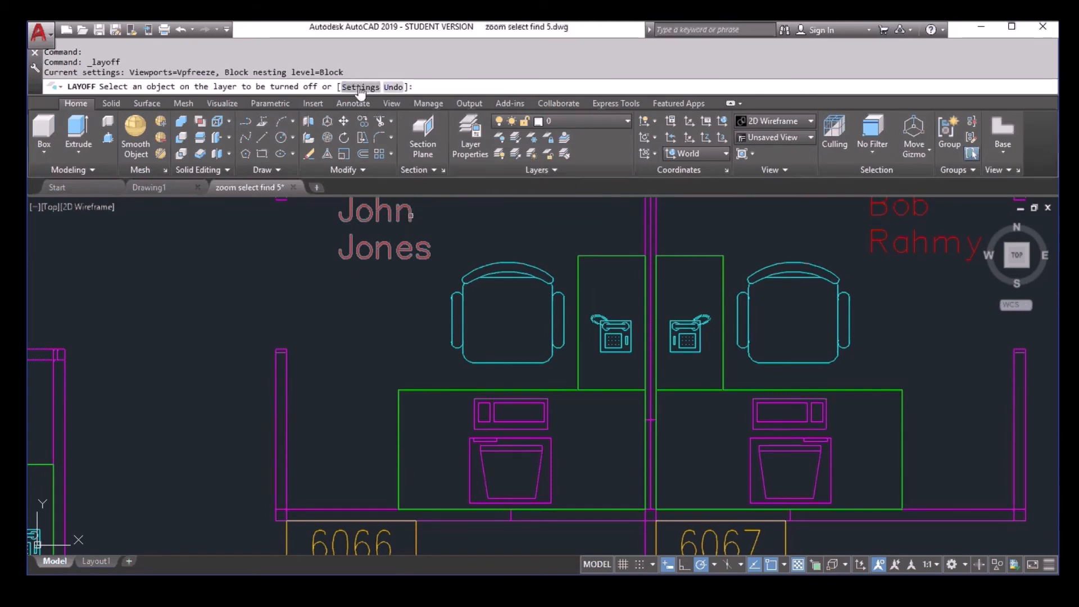
pyautogui.click(359, 87)
pyautogui.write('E')
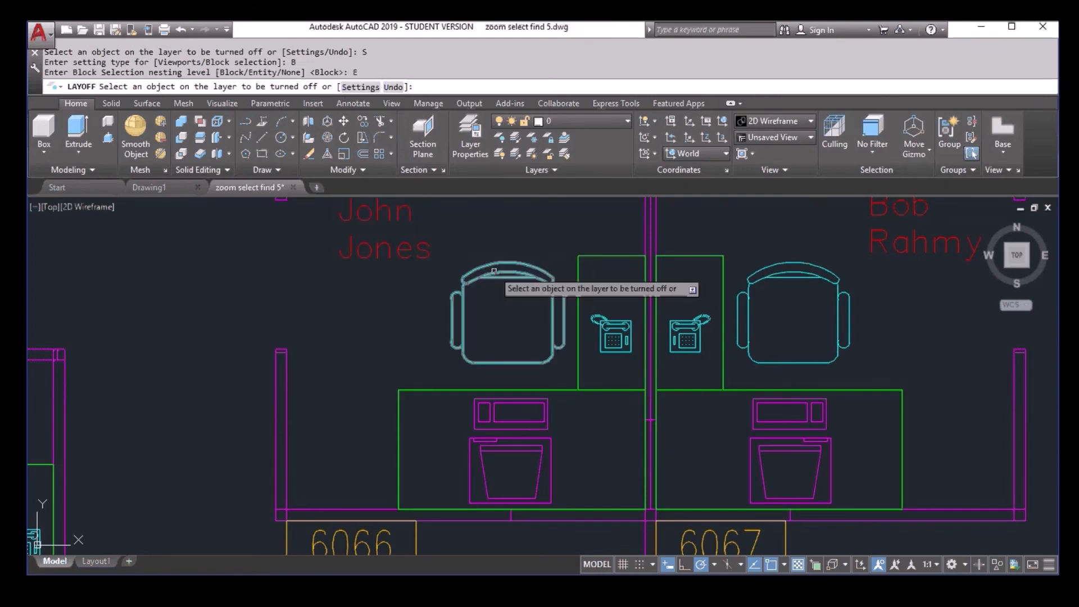
pyautogui.click(493, 269)
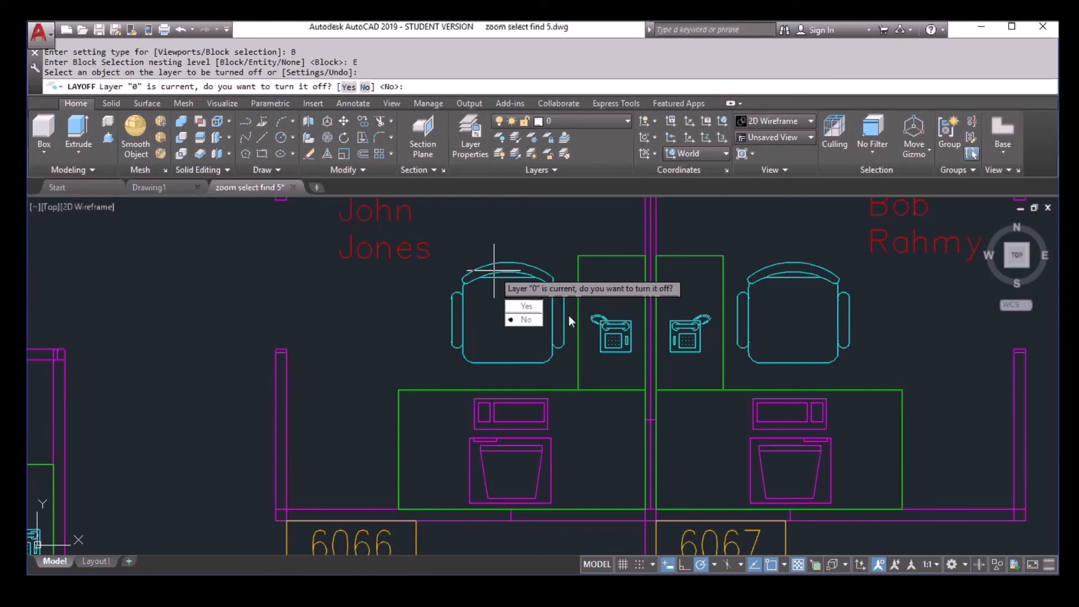
pyautogui.click(525, 319)
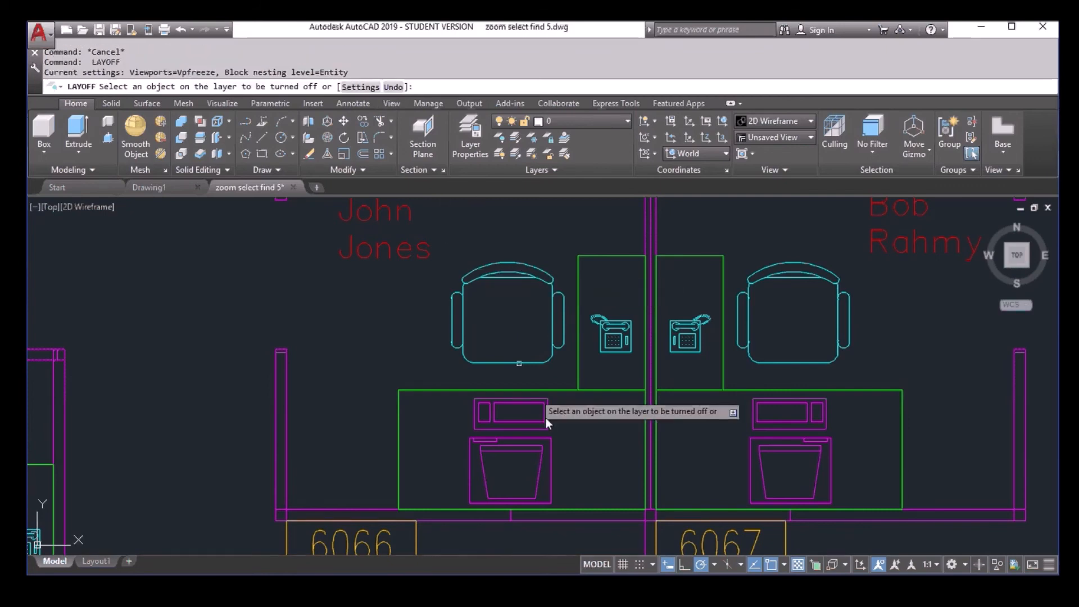
pyautogui.click(532, 424)
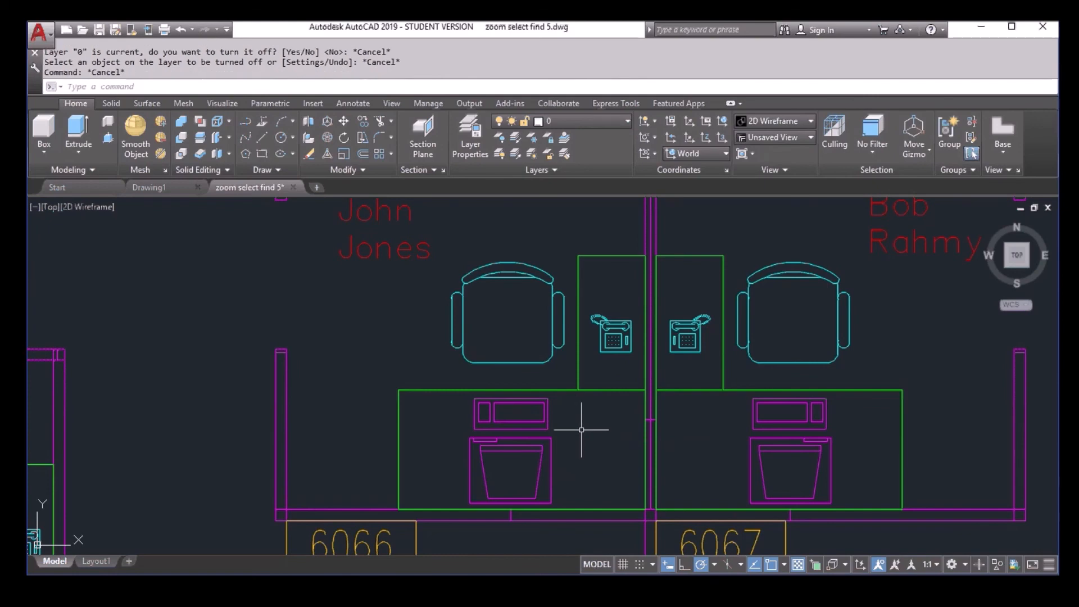
pyautogui.click(486, 444)
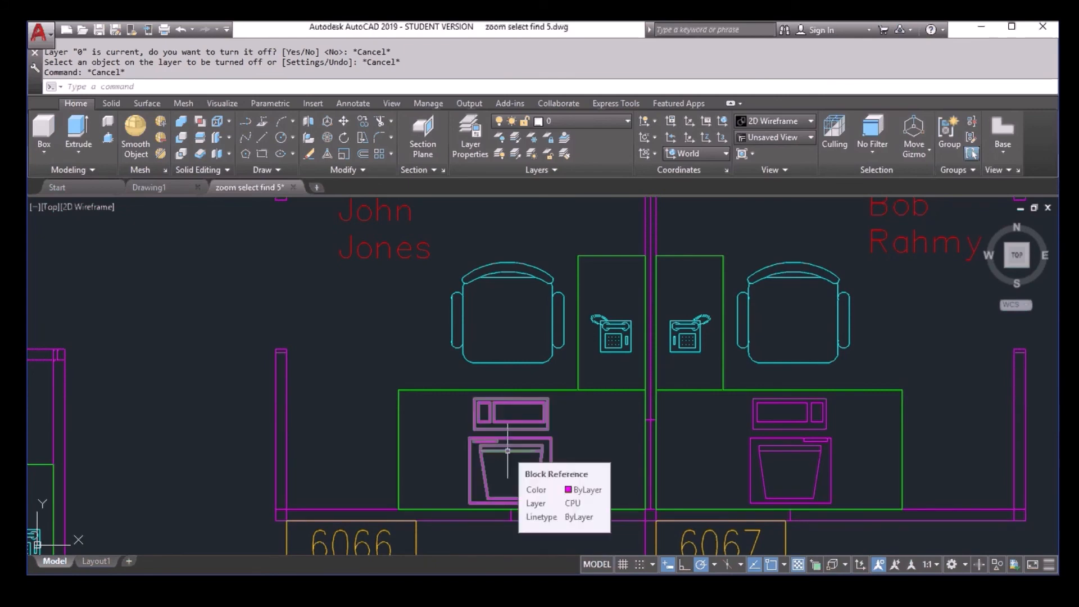
pyautogui.moveTo(506, 461)
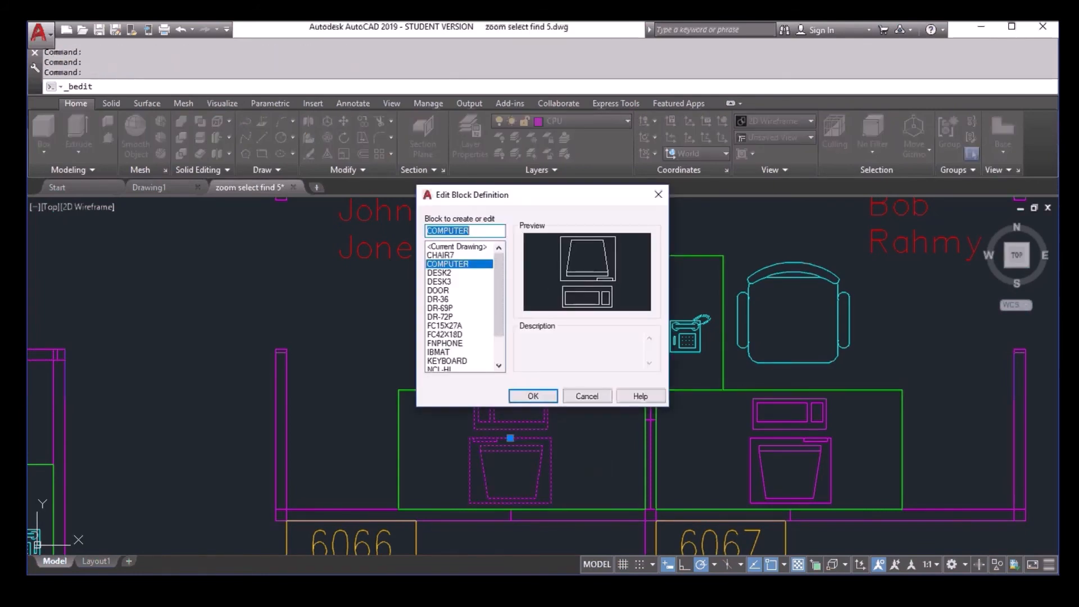
pyautogui.click(533, 395)
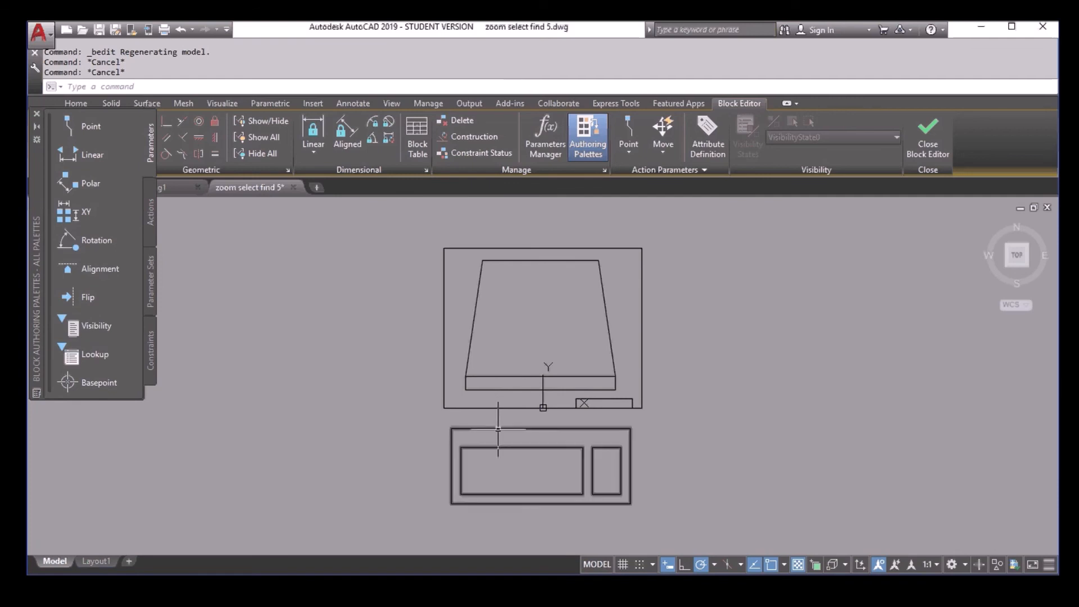
pyautogui.moveTo(498, 432)
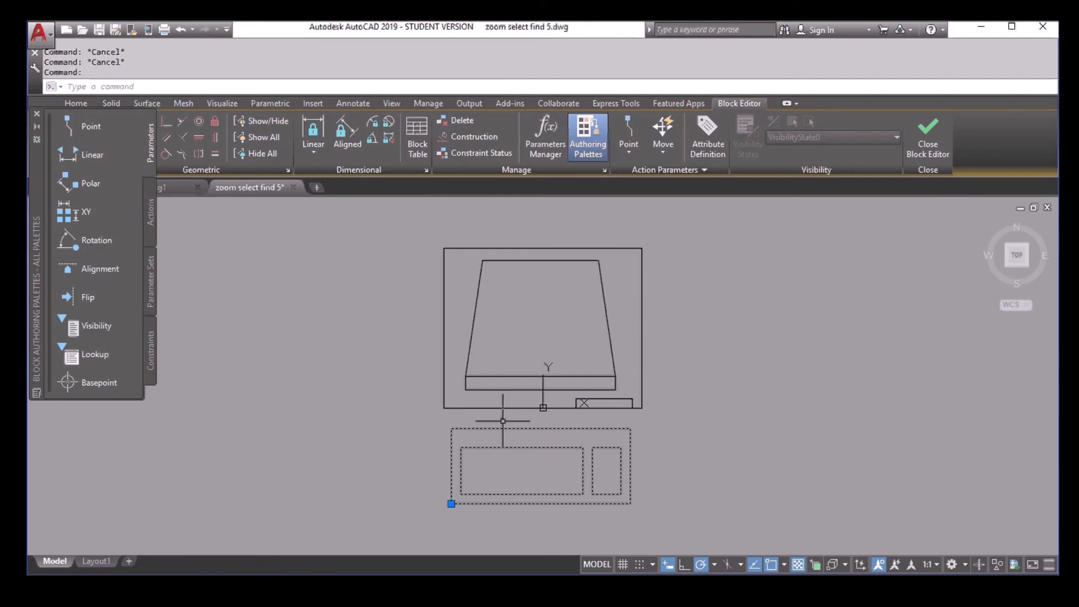
pyautogui.click(75, 102)
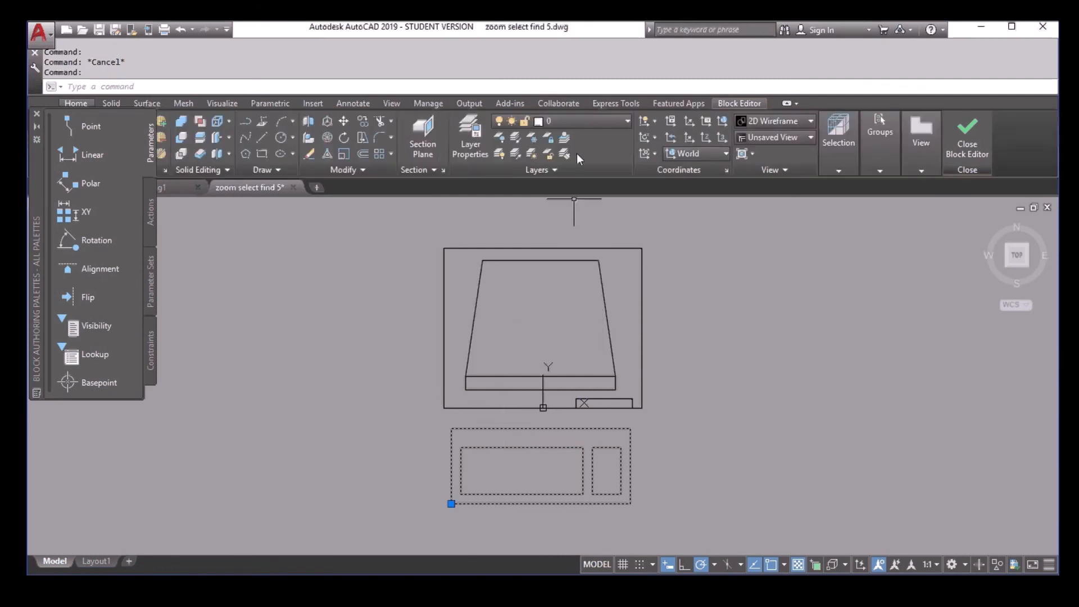
pyautogui.press('Escape')
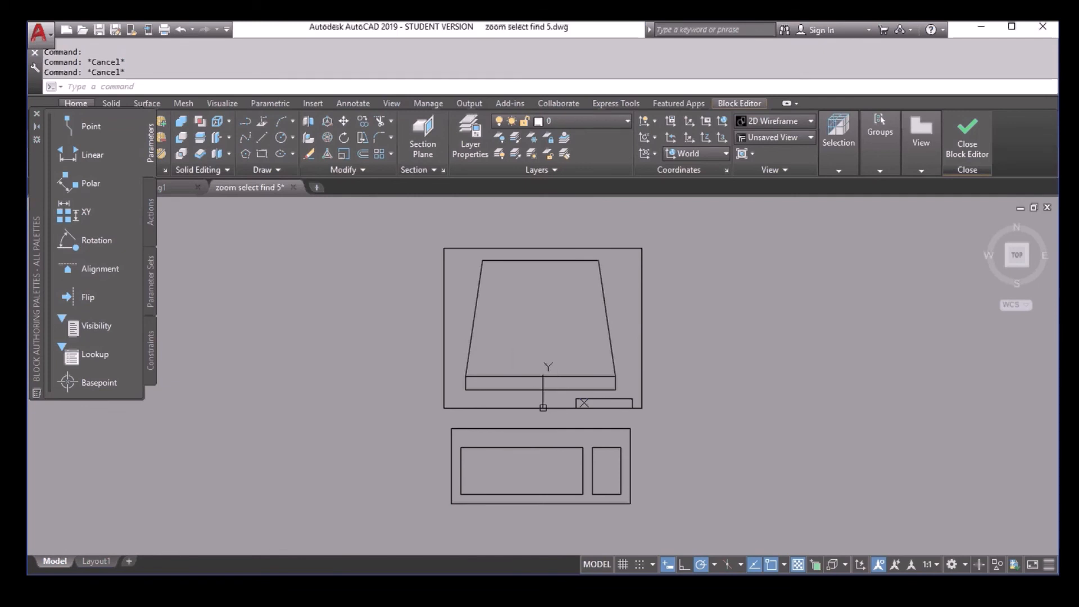
pyautogui.moveTo(510, 374)
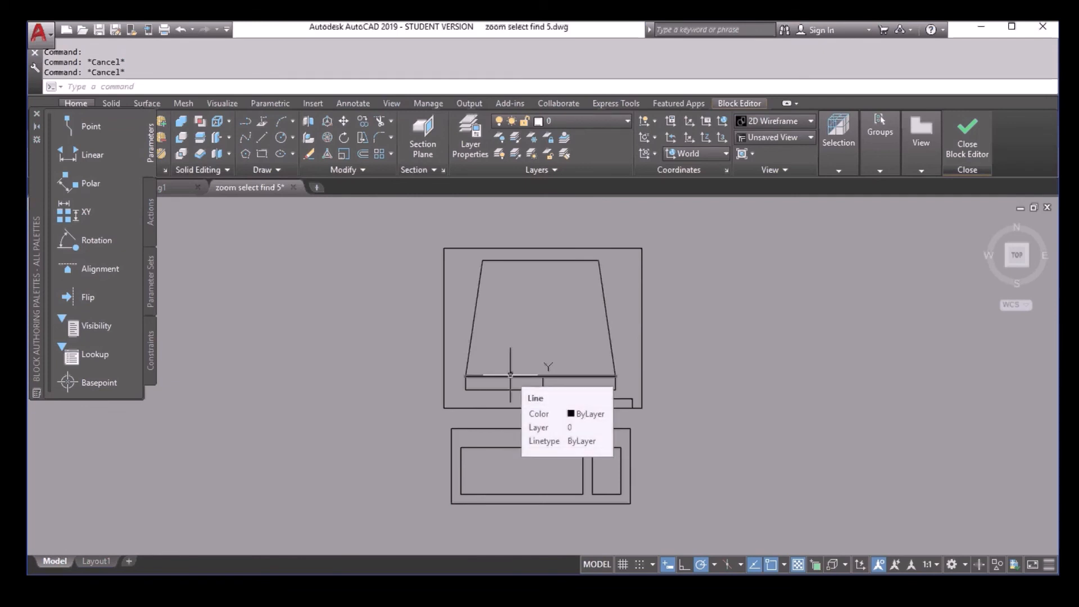
pyautogui.click(540, 375)
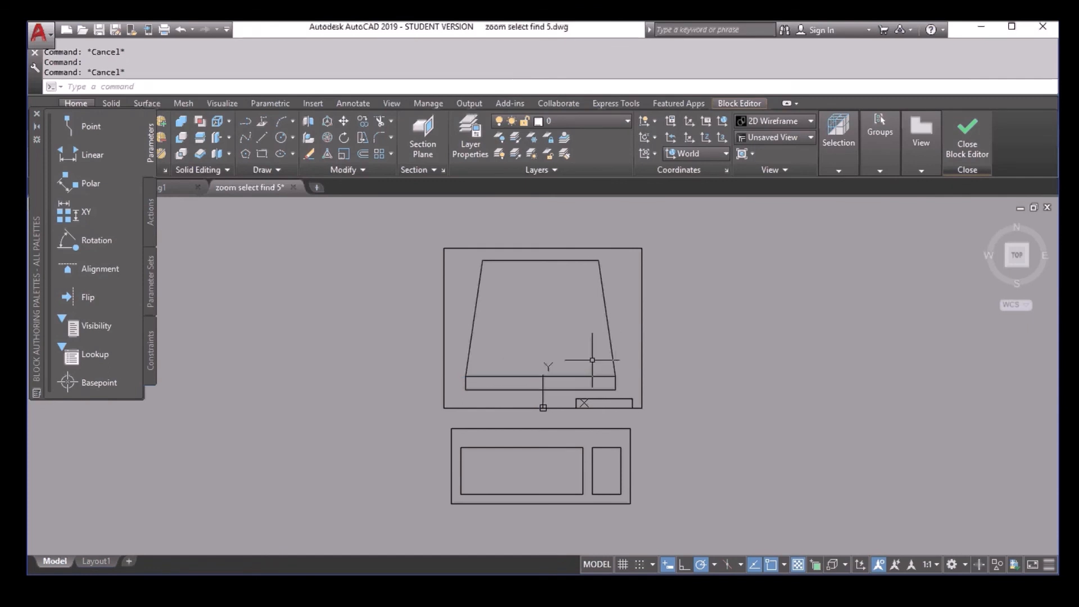
pyautogui.moveTo(570, 423)
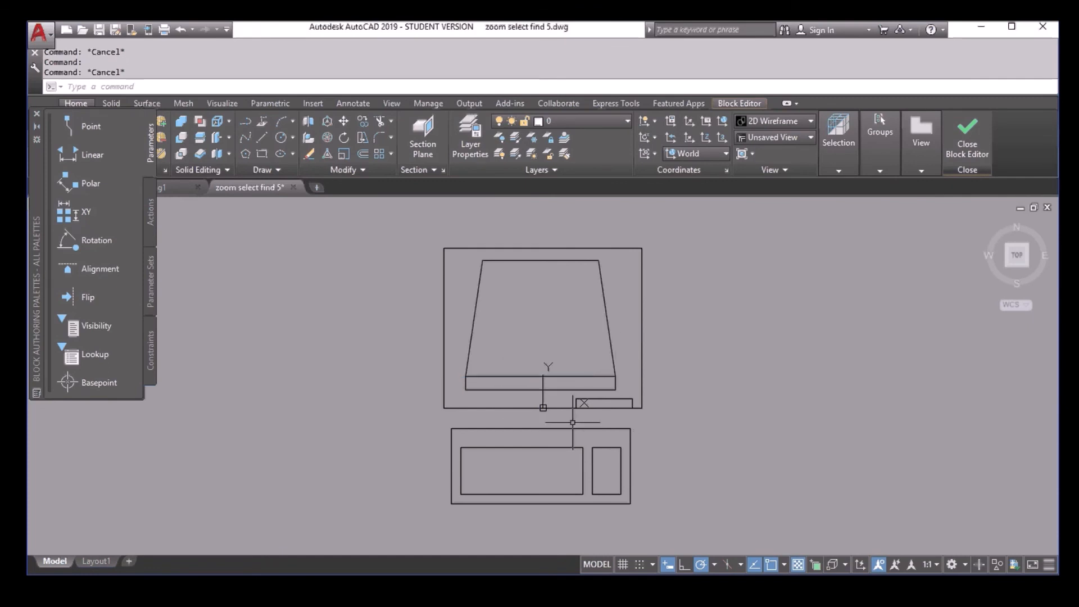
pyautogui.moveTo(571, 422)
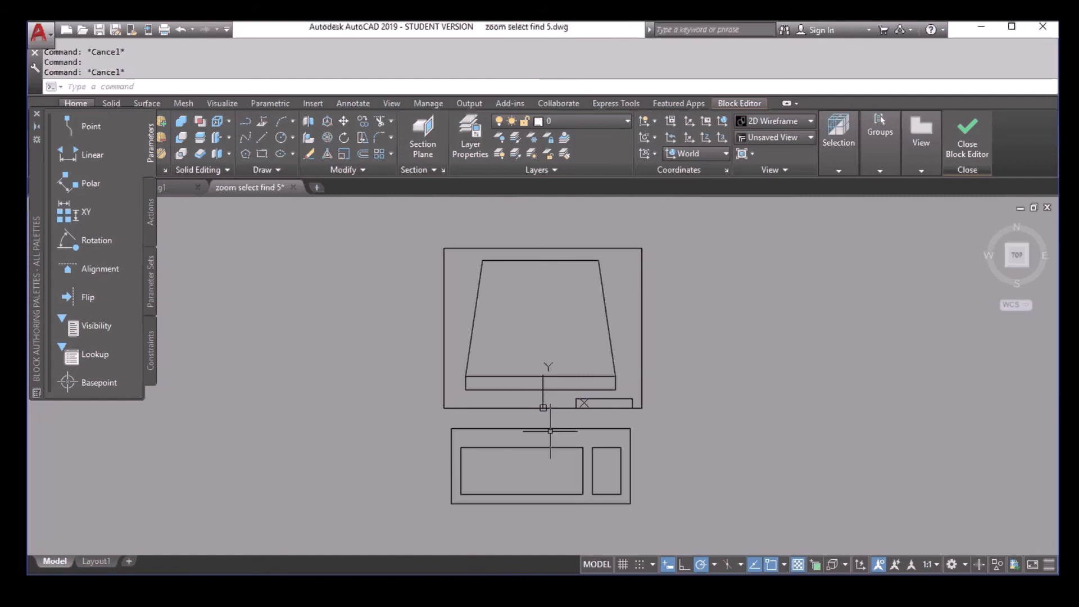
pyautogui.moveTo(551, 432)
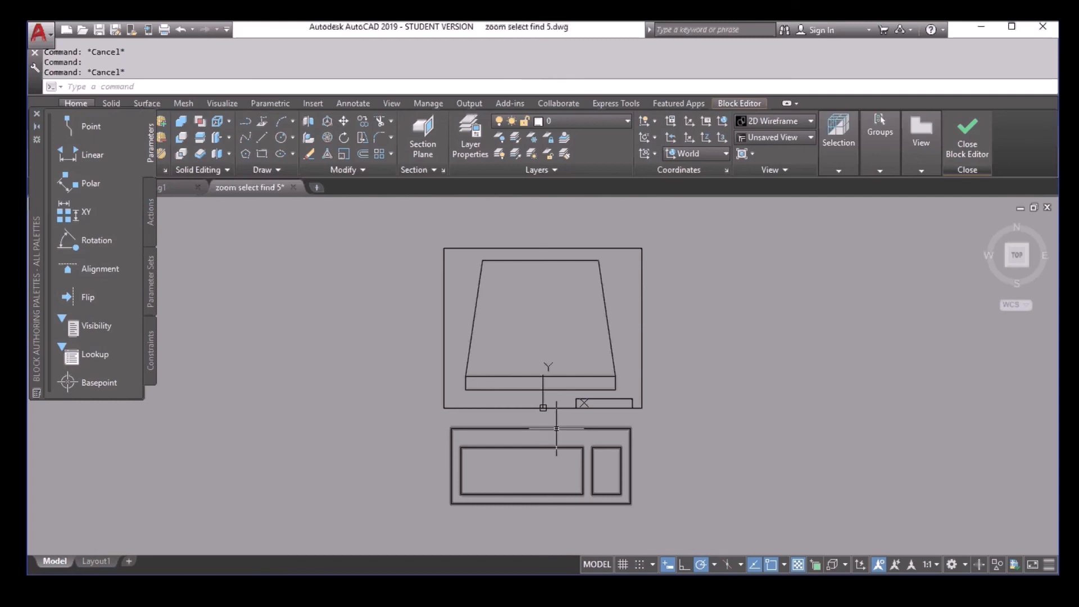
pyautogui.moveTo(554, 431)
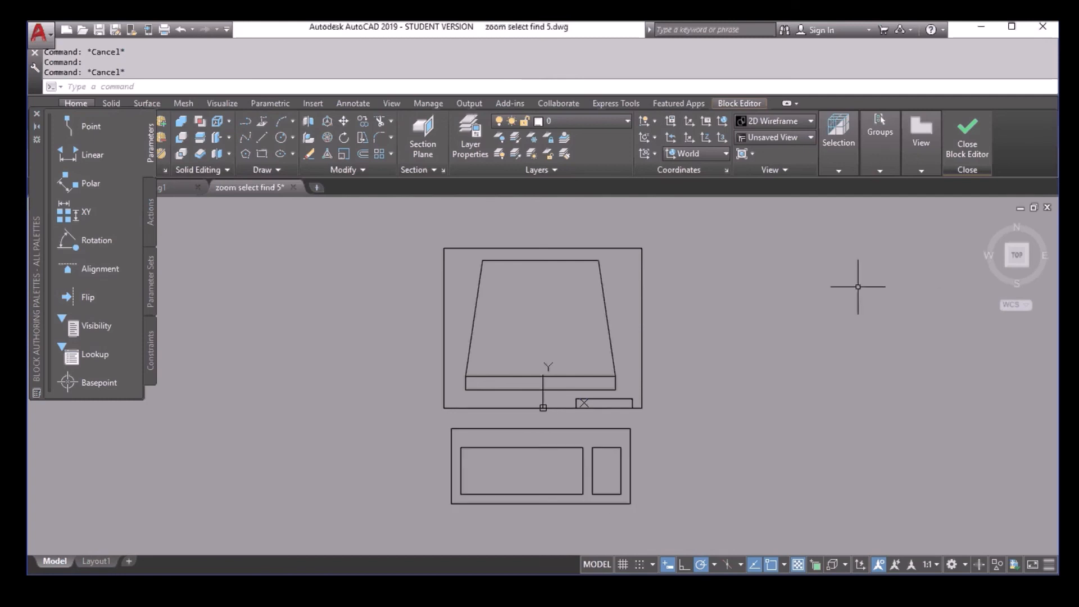
pyautogui.click(966, 129)
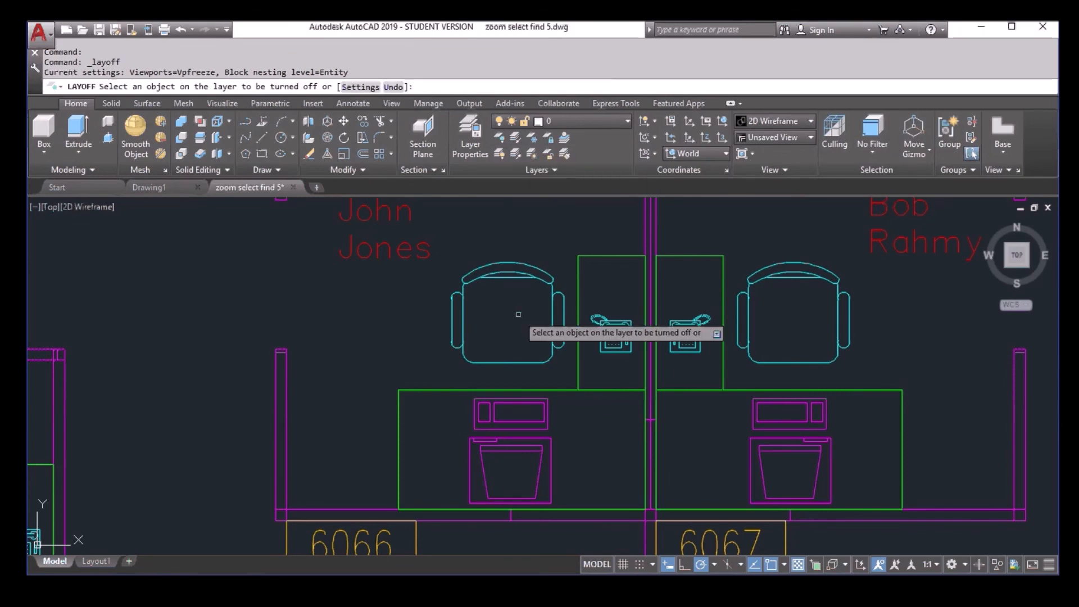
pyautogui.write('S')
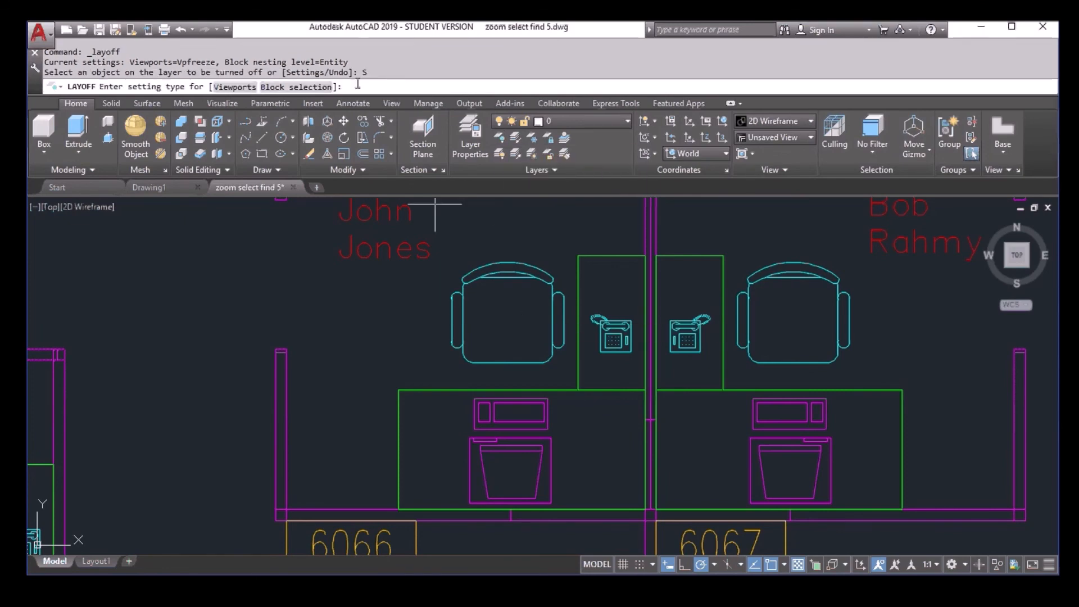
pyautogui.write('B')
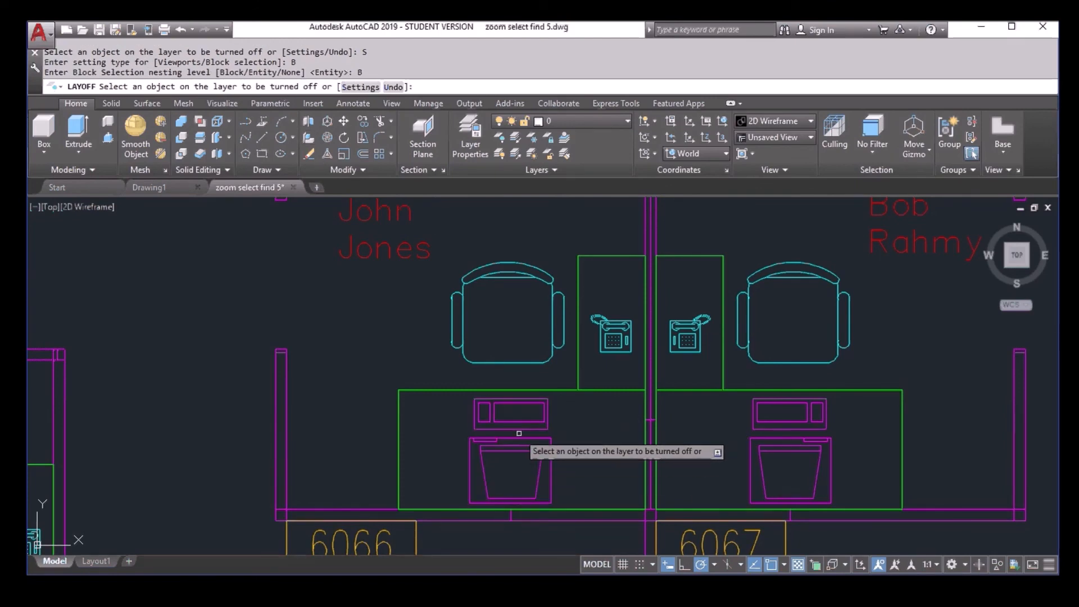
pyautogui.click(517, 434)
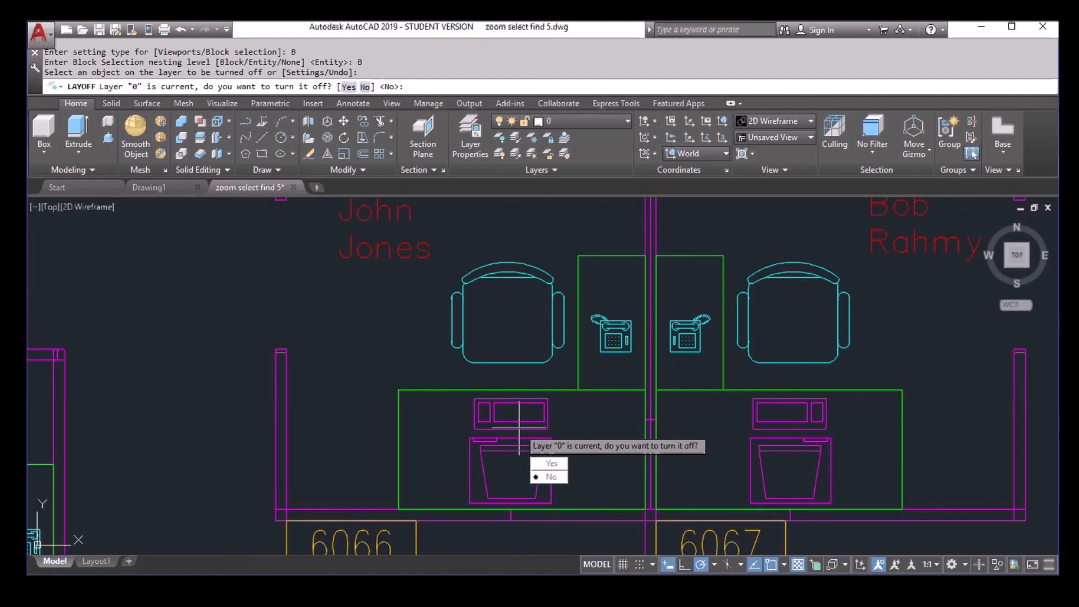
pyautogui.moveTo(519, 450)
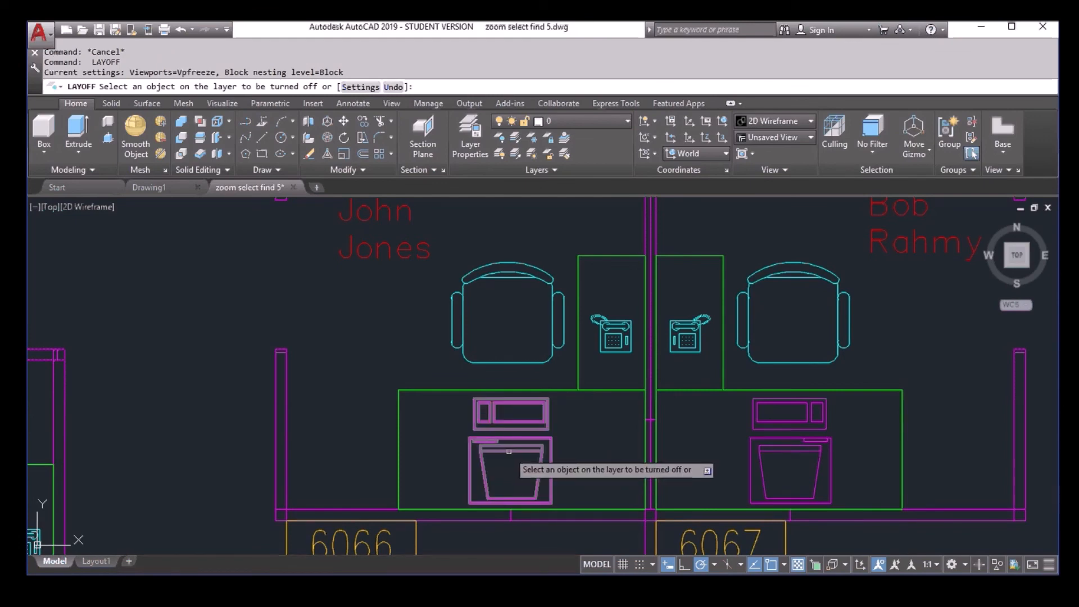
pyautogui.click(510, 452)
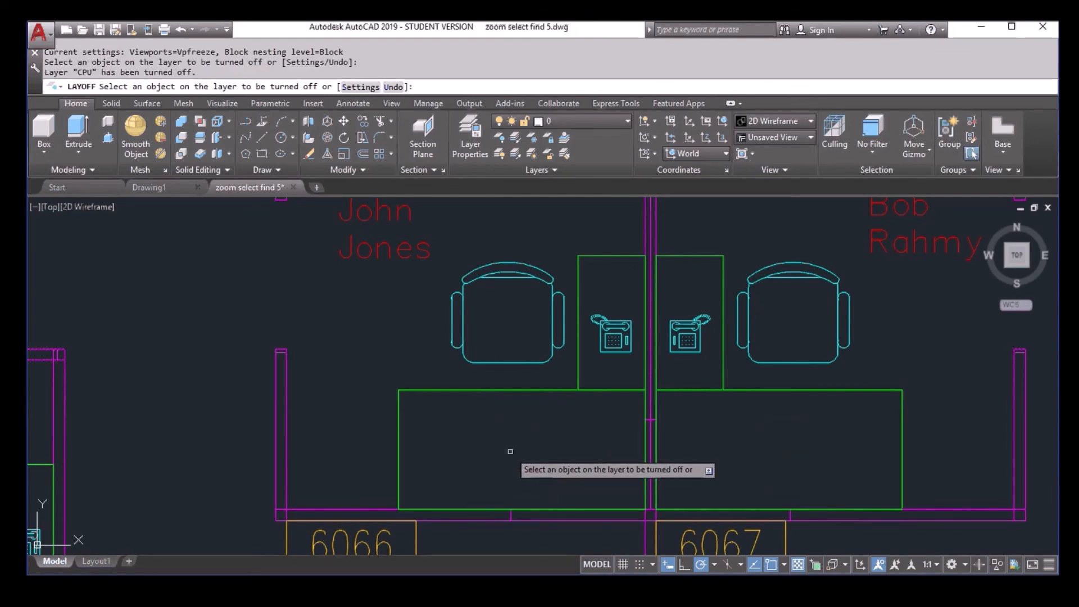
pyautogui.moveTo(536, 444)
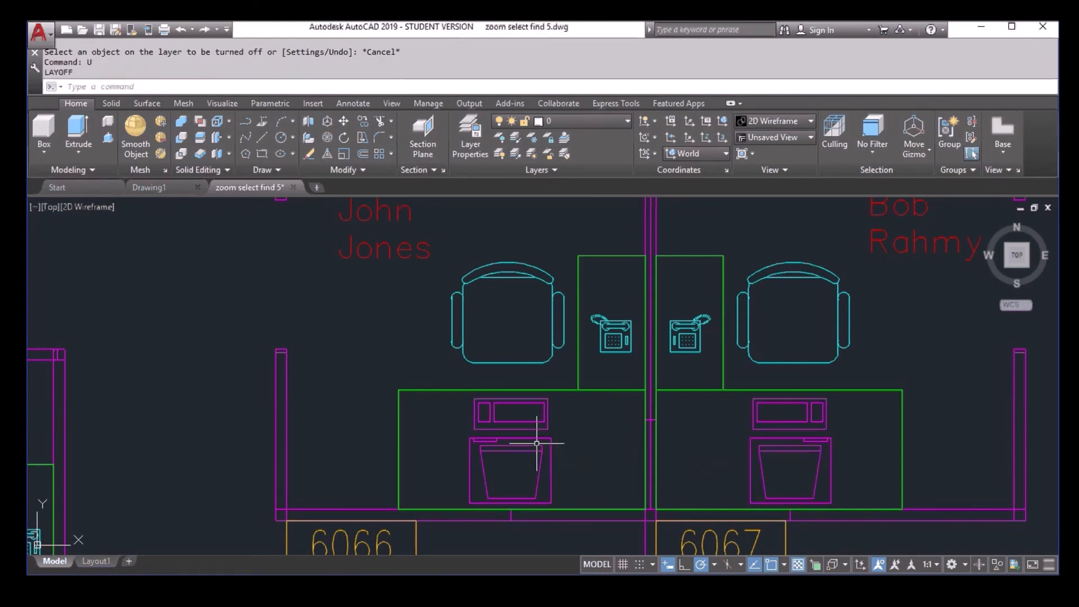
pyautogui.moveTo(586, 453)
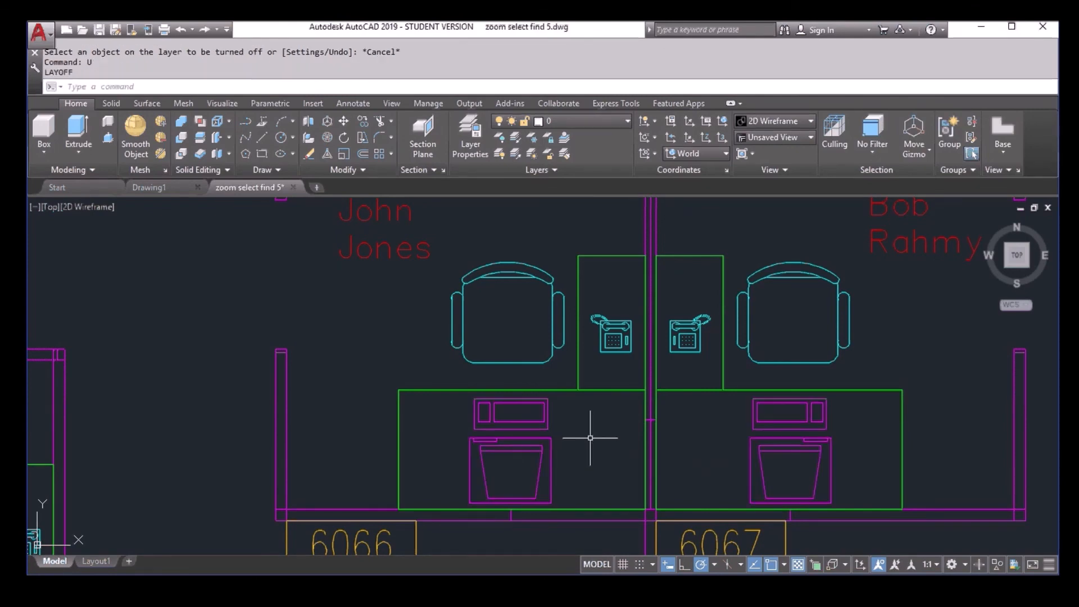